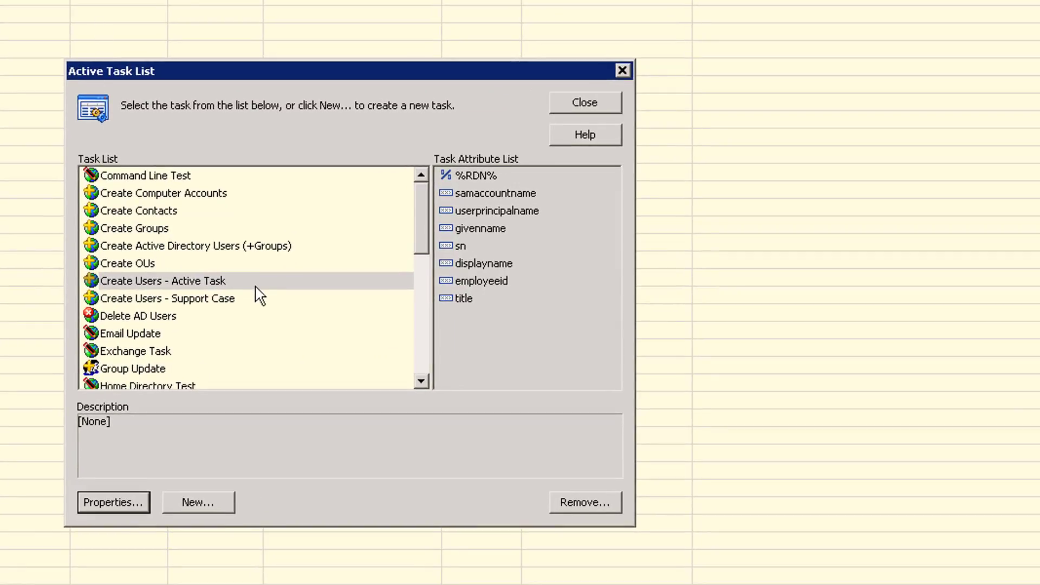
Open the Create Users - Active Task properties and widen the window
left_click(162, 281)
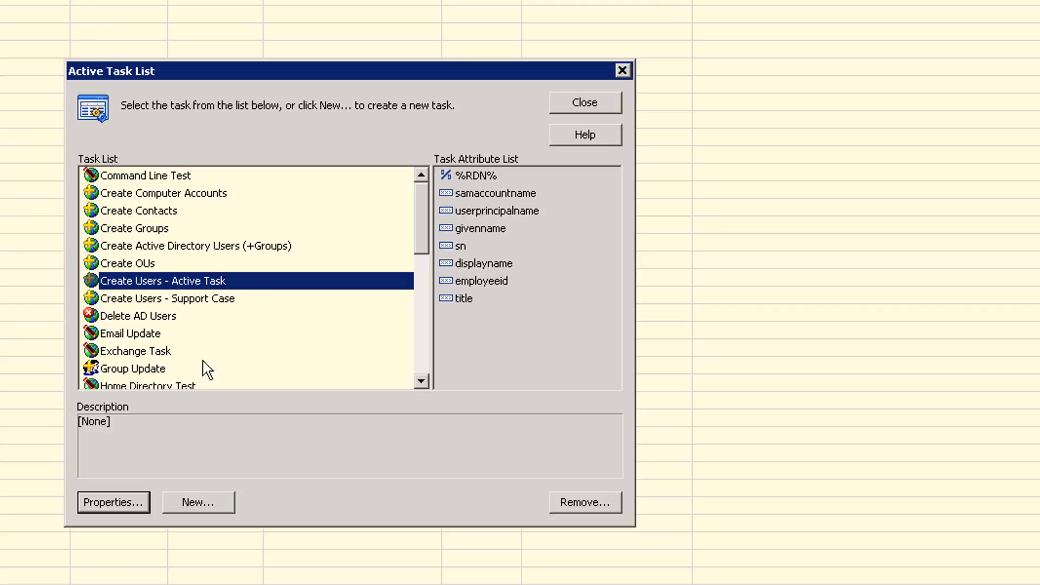
left_click(112, 503)
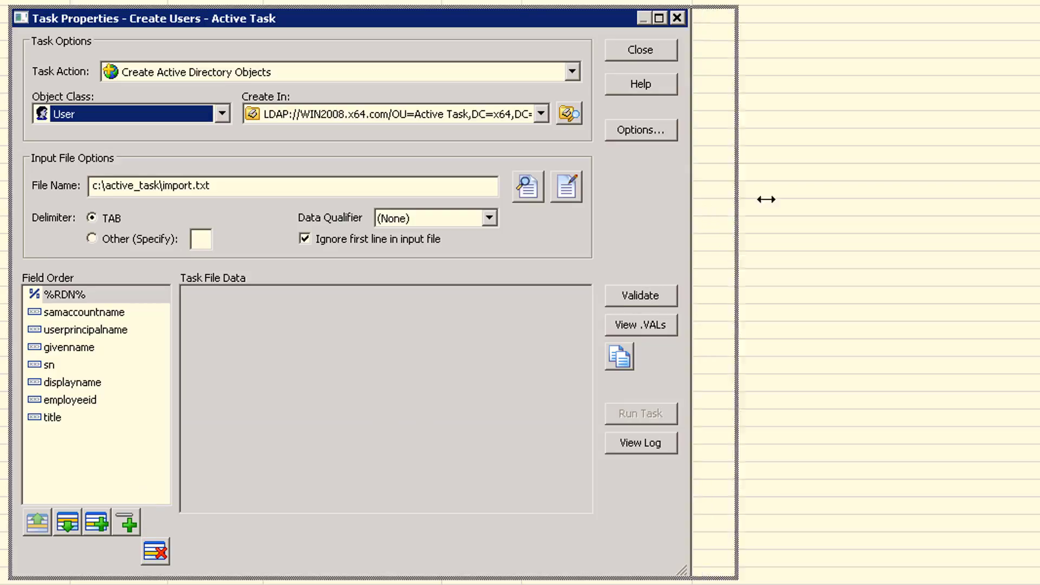
left_click_drag(691, 199, 954, 199)
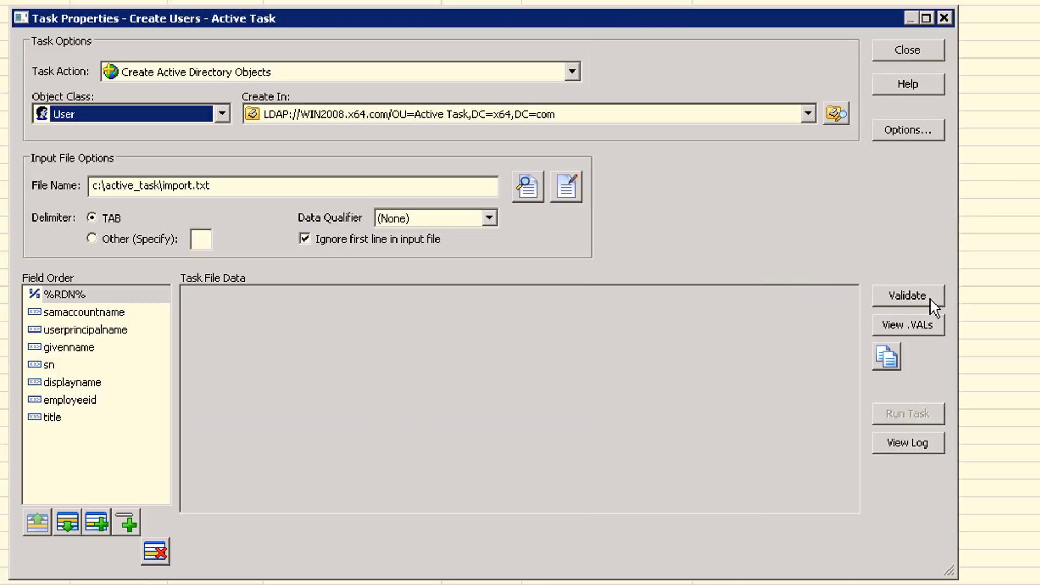
Validate the 100 import rows and run the task
left_click(907, 296)
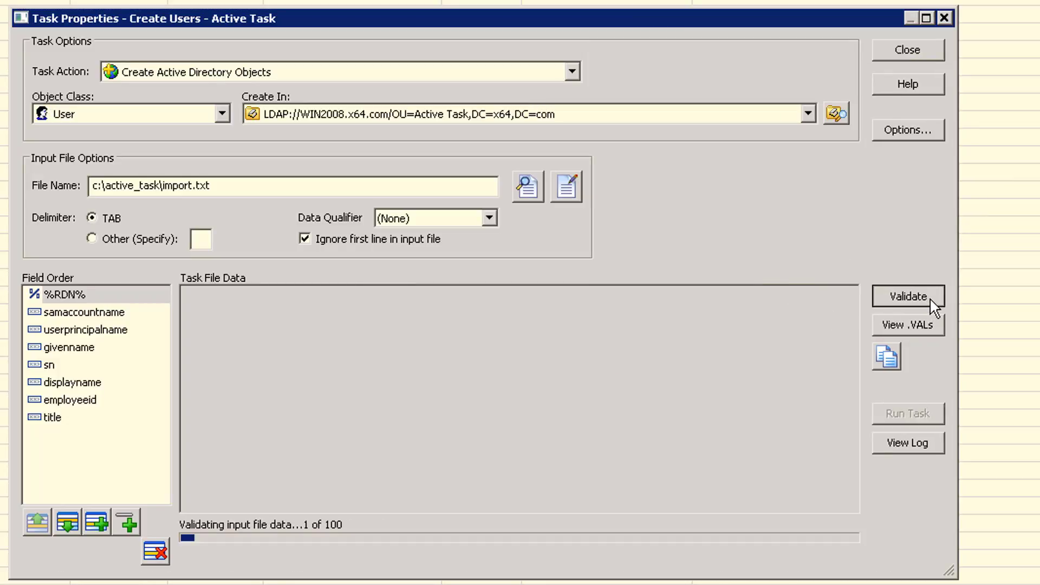
left_click(906, 296)
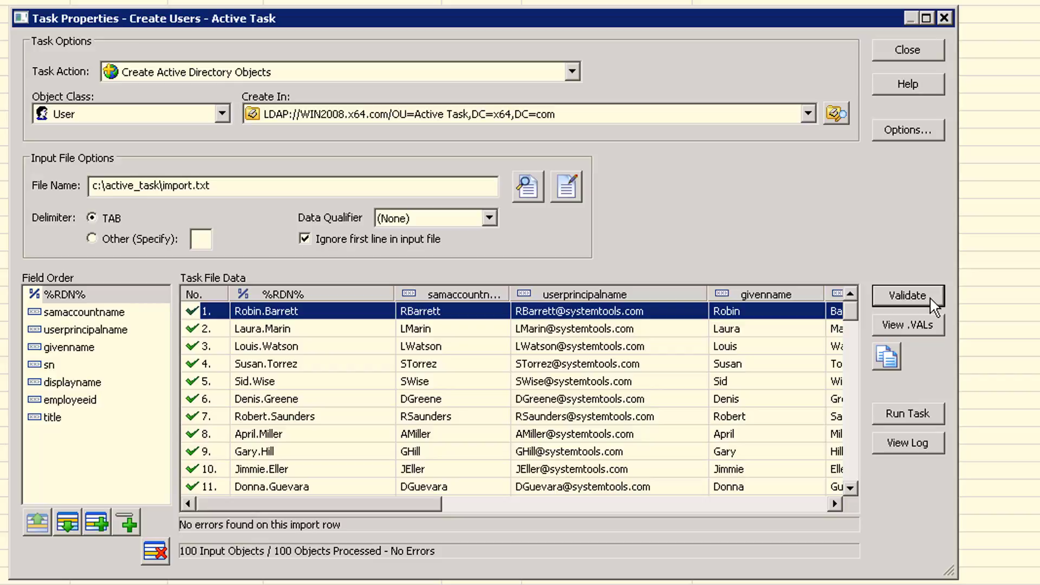
mouse_move(470, 364)
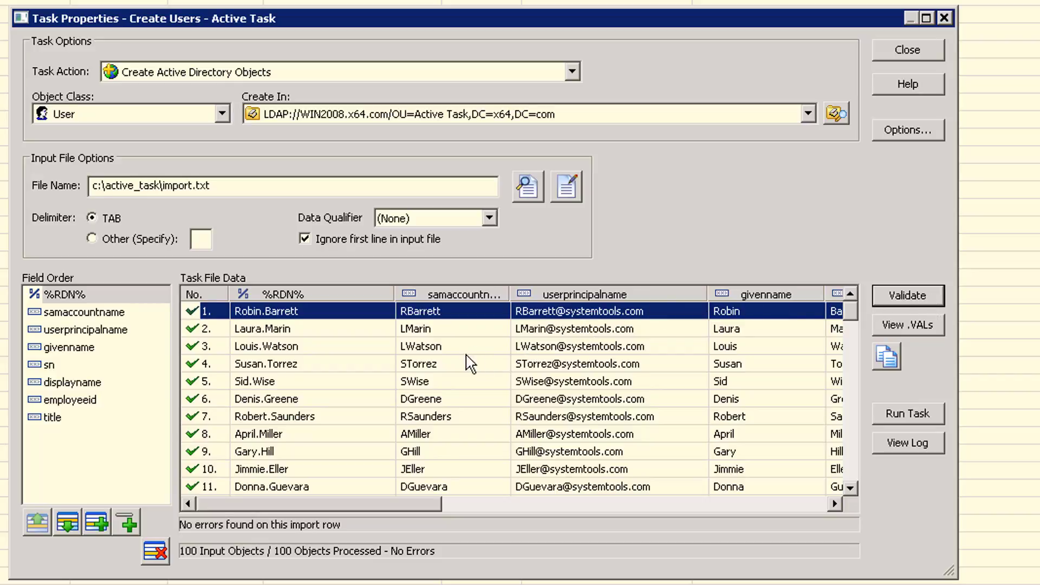
mouse_move(887, 423)
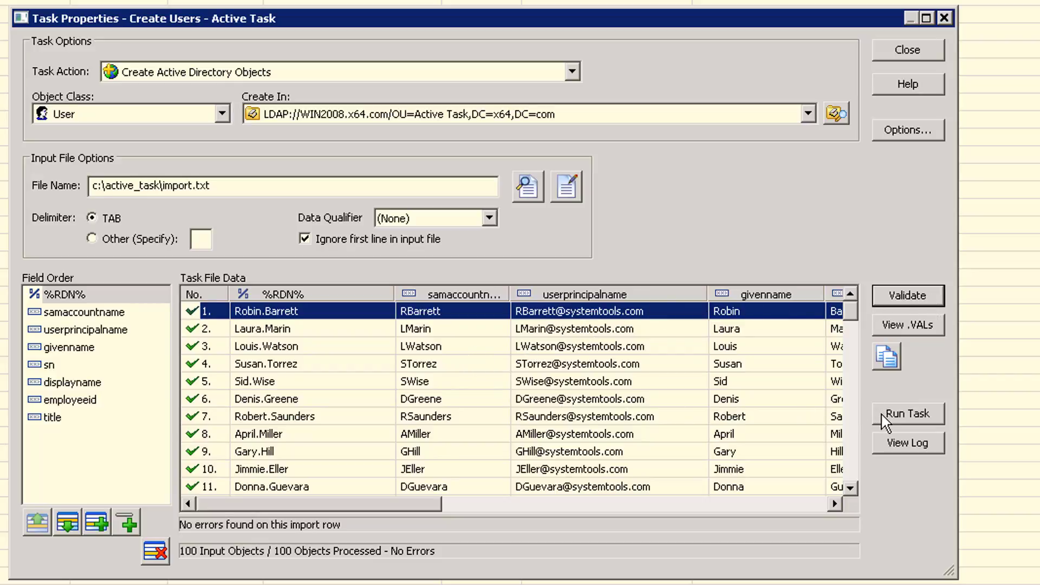
left_click(907, 414)
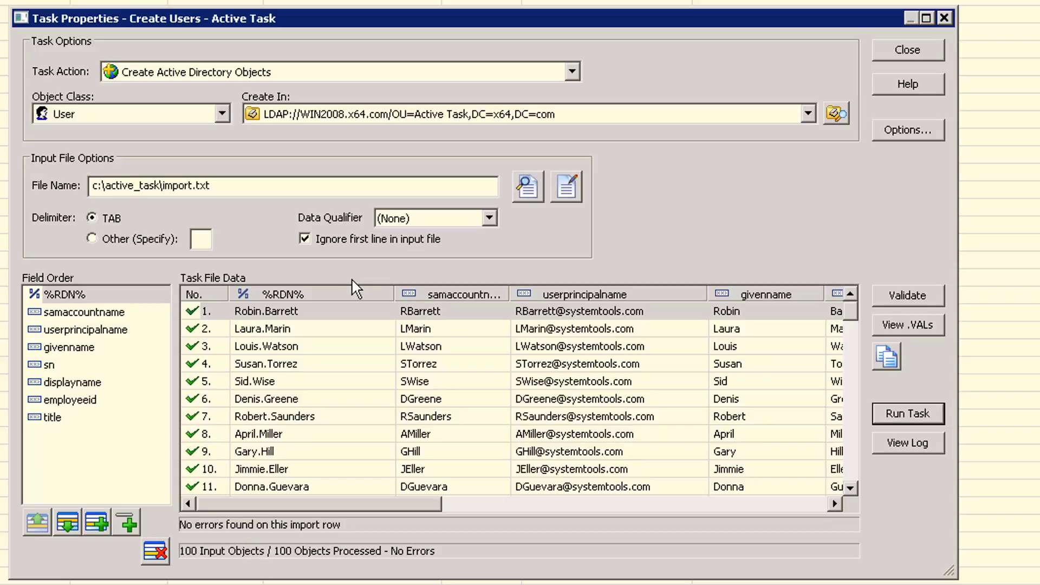
mouse_move(617, 288)
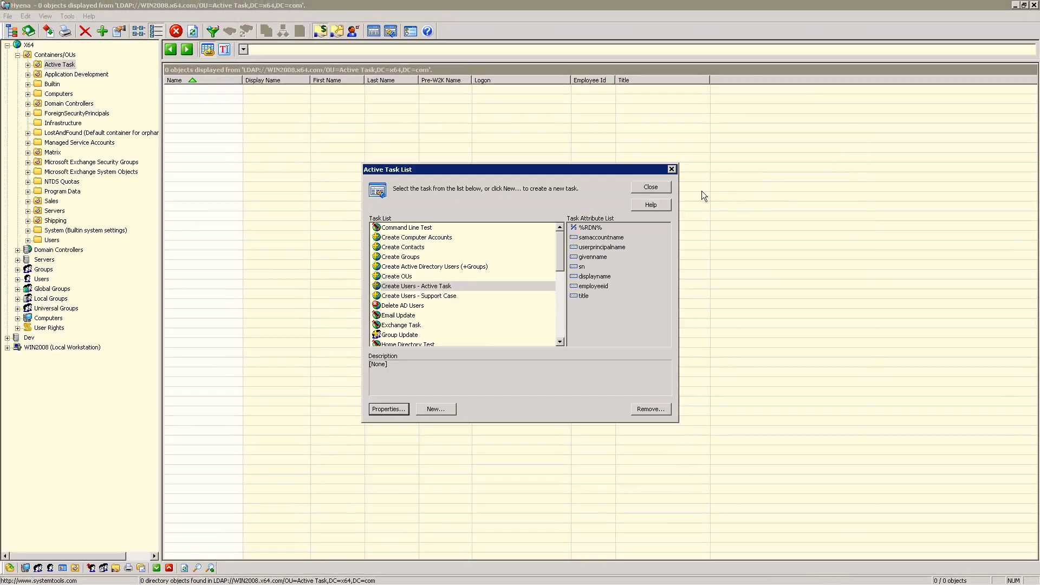
Close the Active Task List dialog
left_click(650, 186)
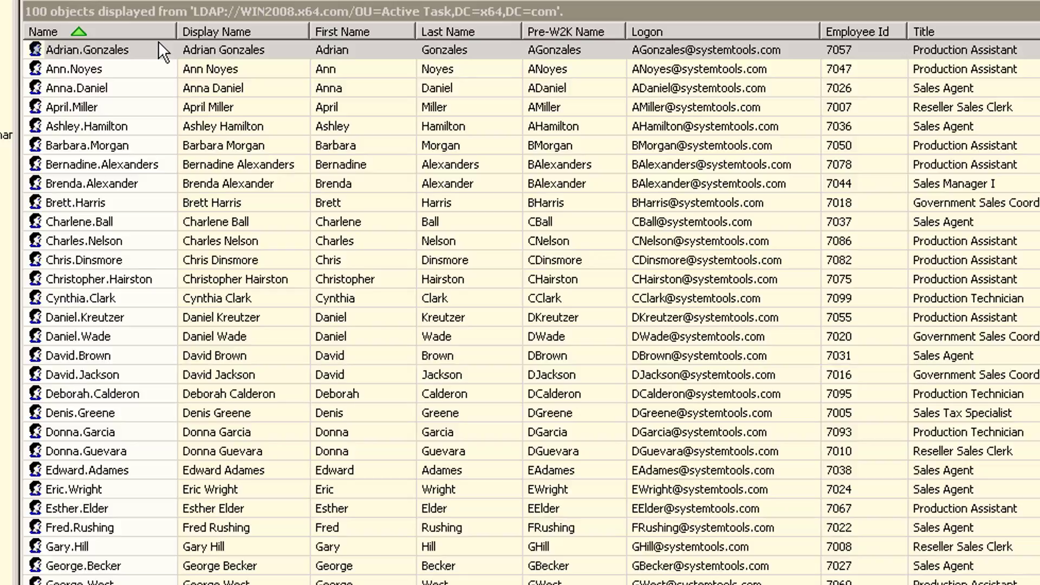
mouse_move(275, 34)
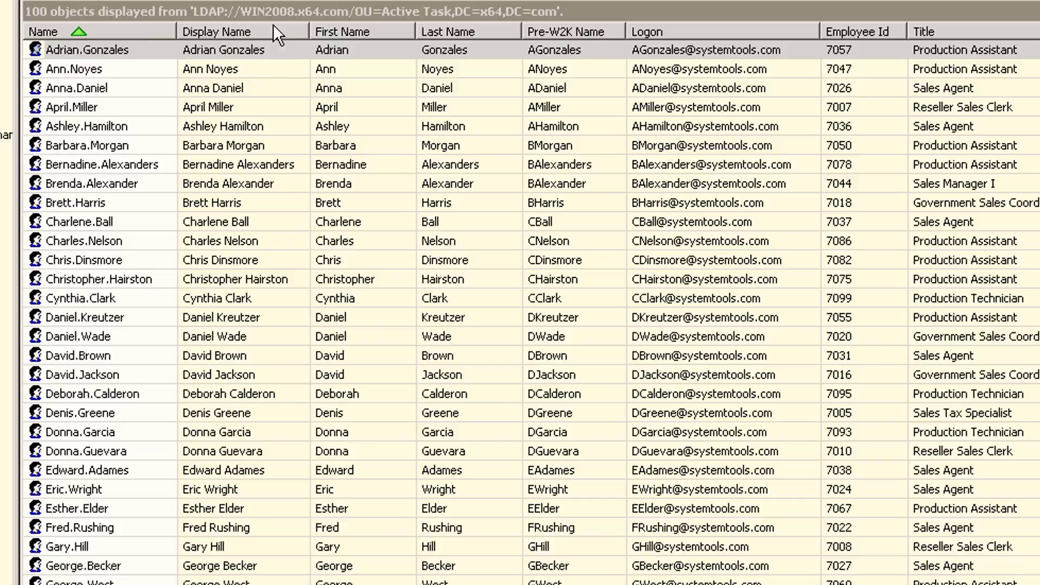
mouse_move(269, 50)
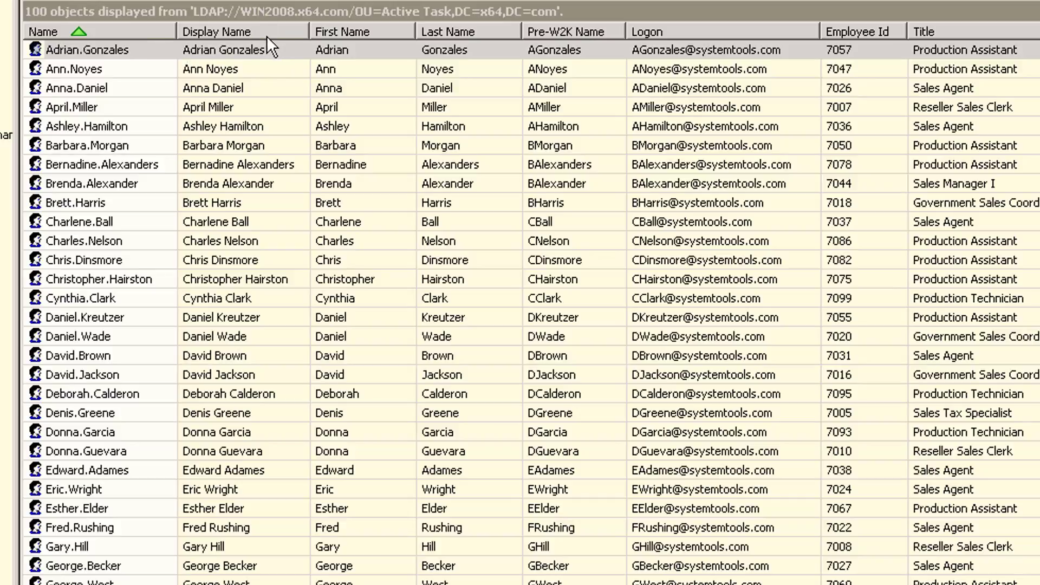
mouse_move(491, 42)
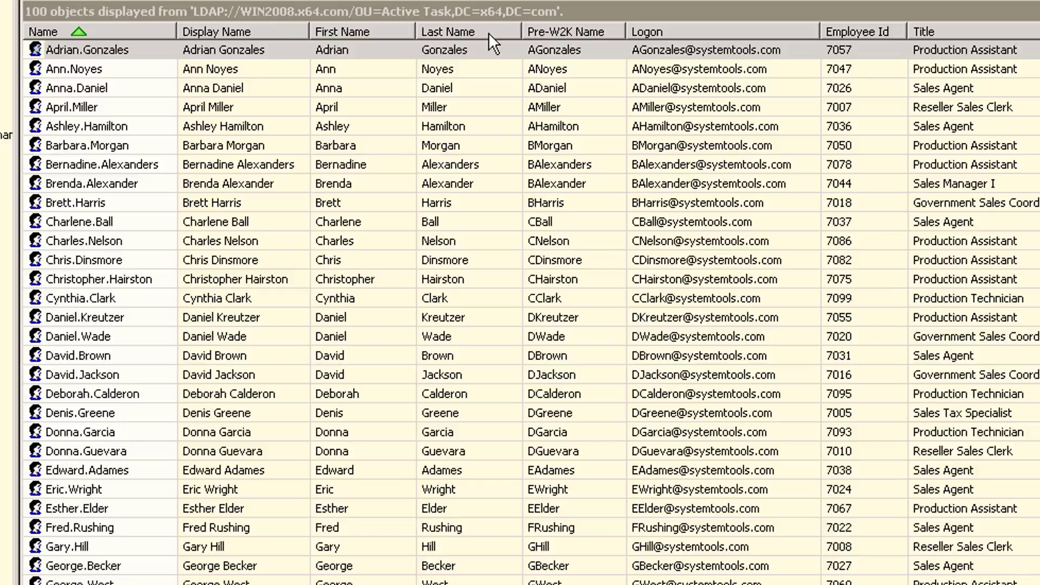
mouse_move(597, 40)
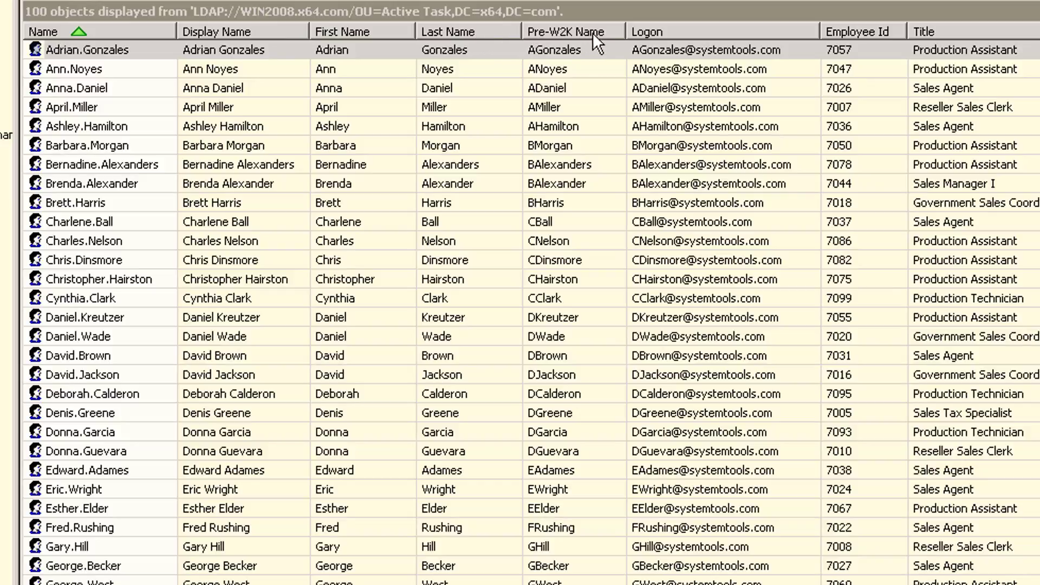
mouse_move(613, 38)
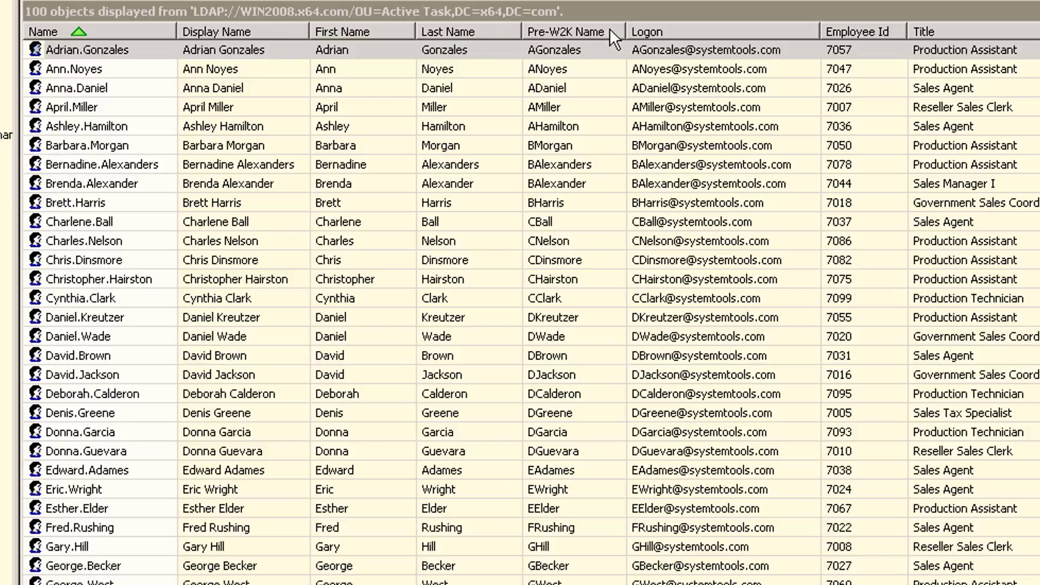
mouse_move(608, 43)
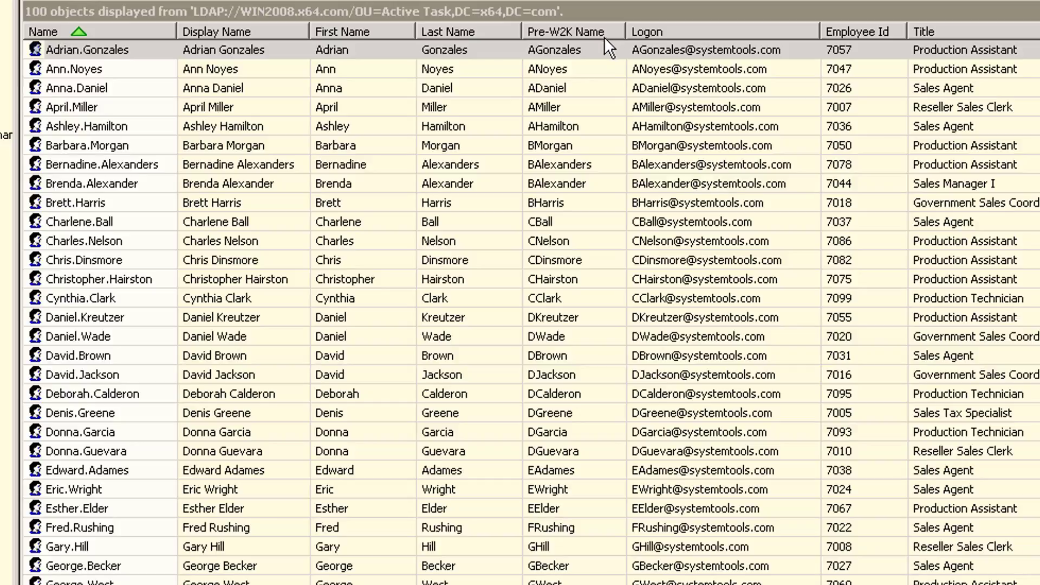
mouse_move(781, 38)
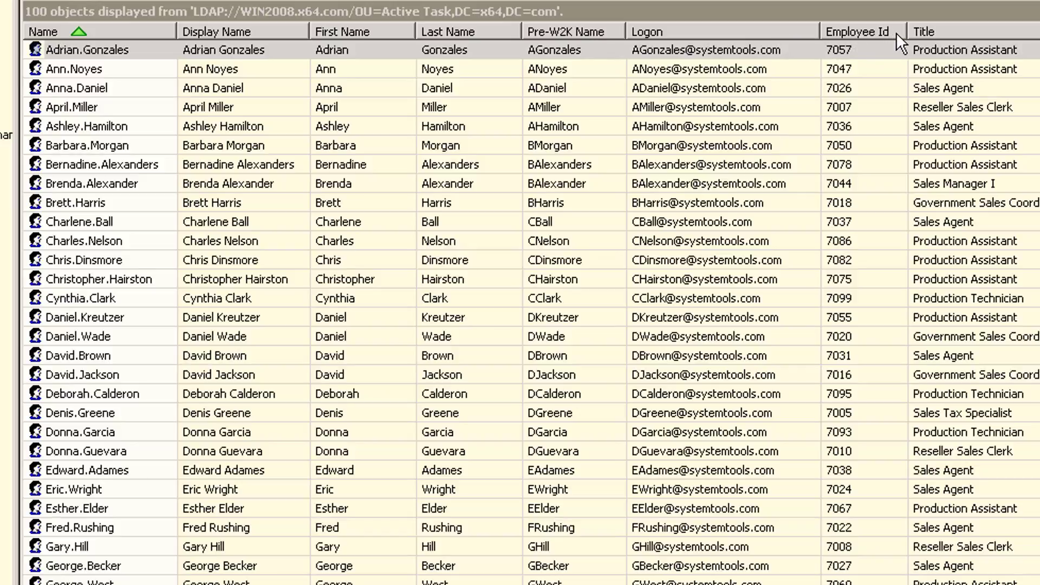
mouse_move(966, 41)
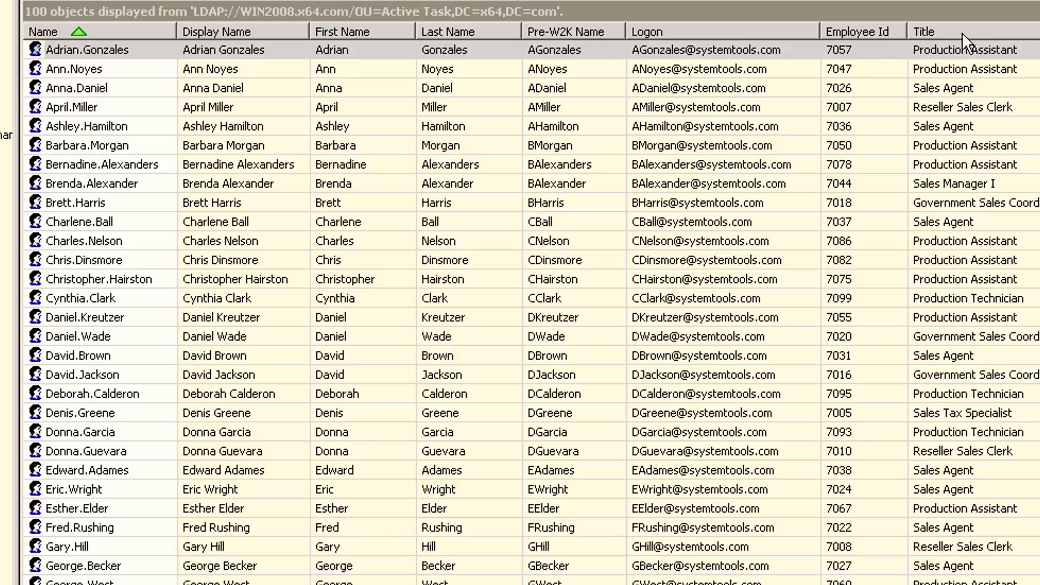
mouse_move(713, 56)
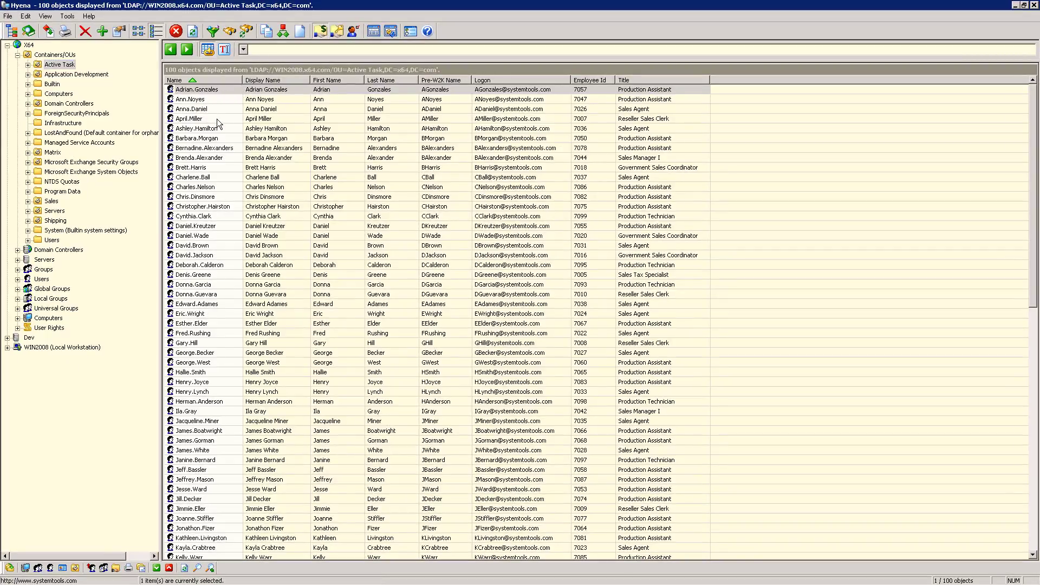
right_click(189, 118)
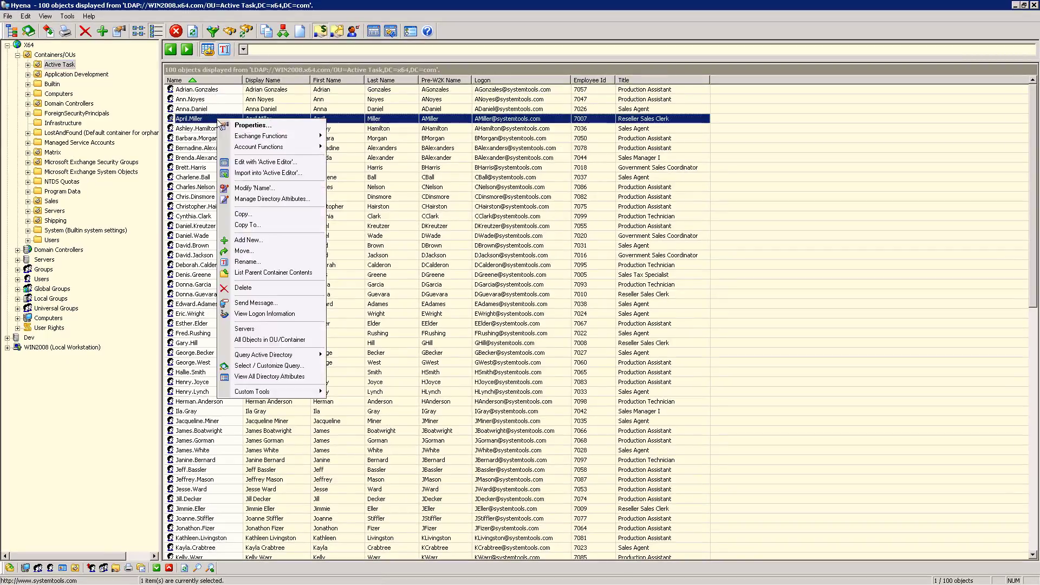
mouse_move(269, 376)
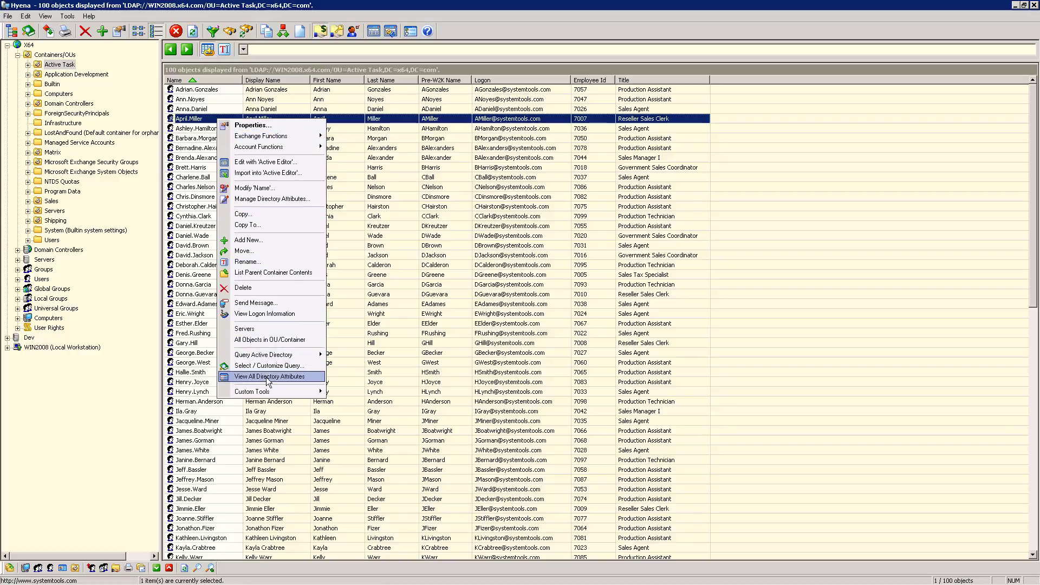
left_click(269, 376)
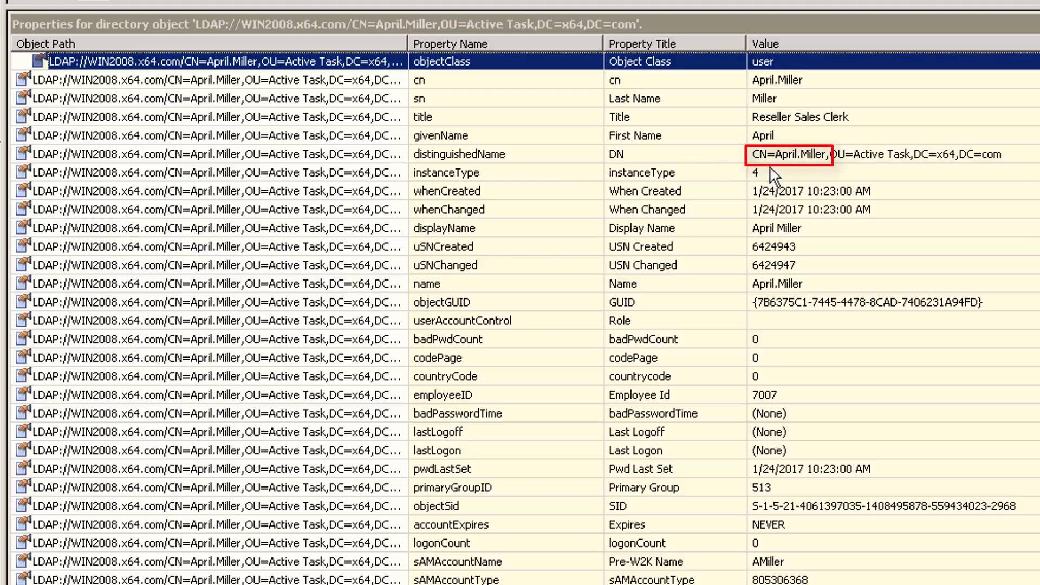
mouse_move(768, 177)
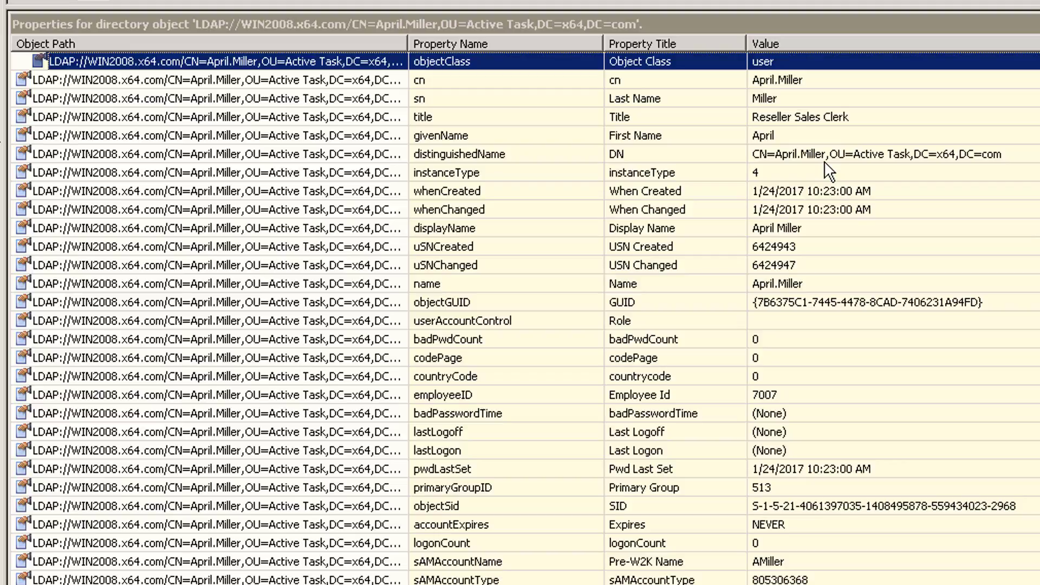
mouse_move(823, 174)
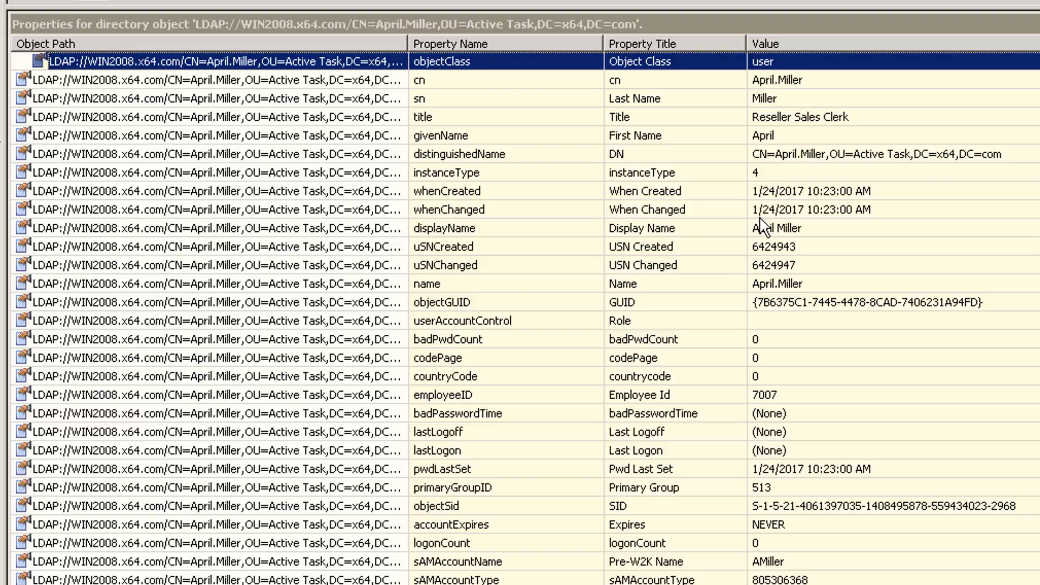
mouse_move(764, 177)
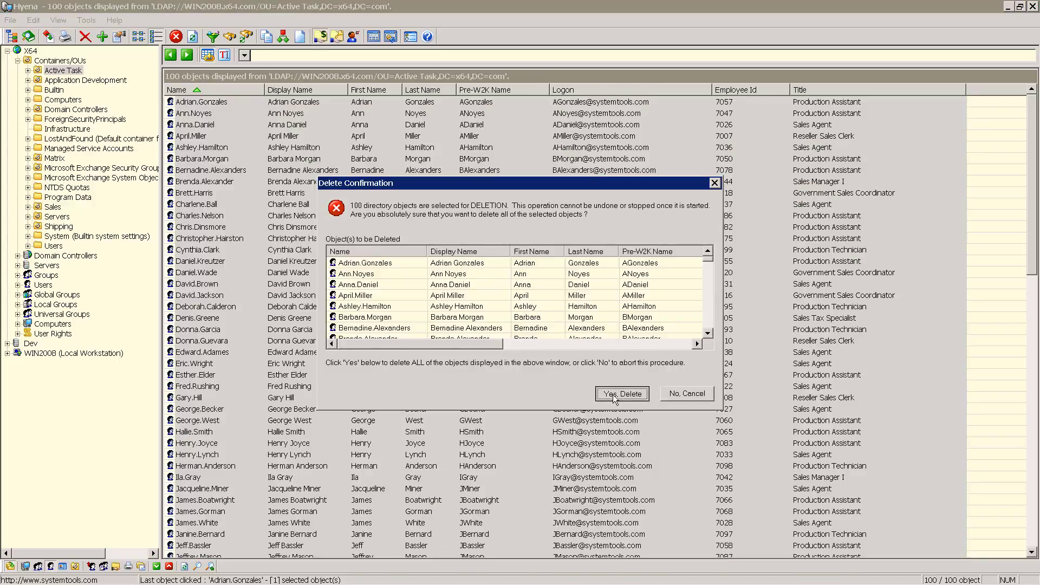
Confirm the deletion of all 100 user accounts
left_click(621, 392)
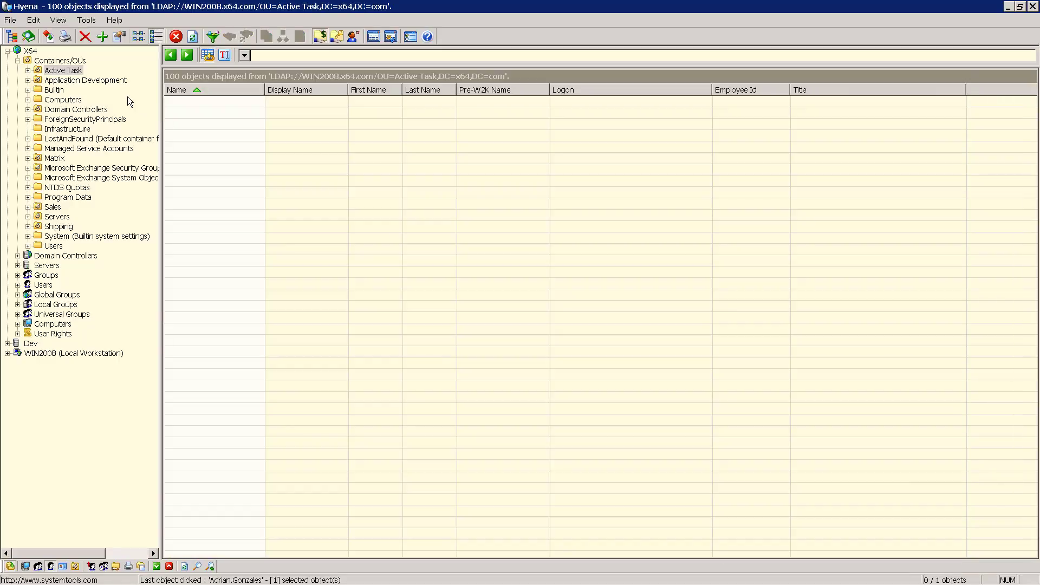
mouse_move(391, 36)
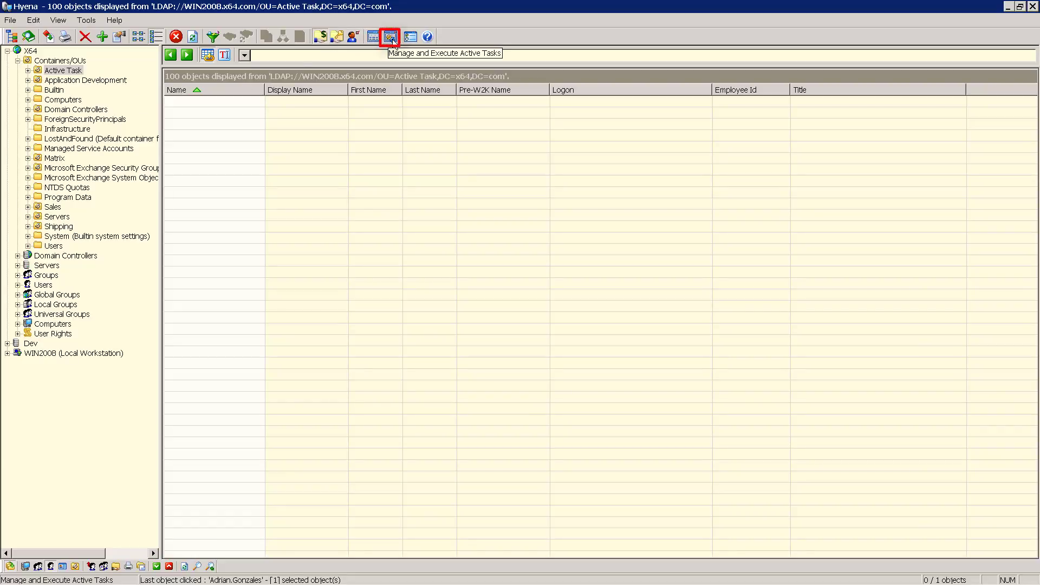
Add active task 'Create Users Video' using the Create Active Directory Objects action
left_click(390, 37)
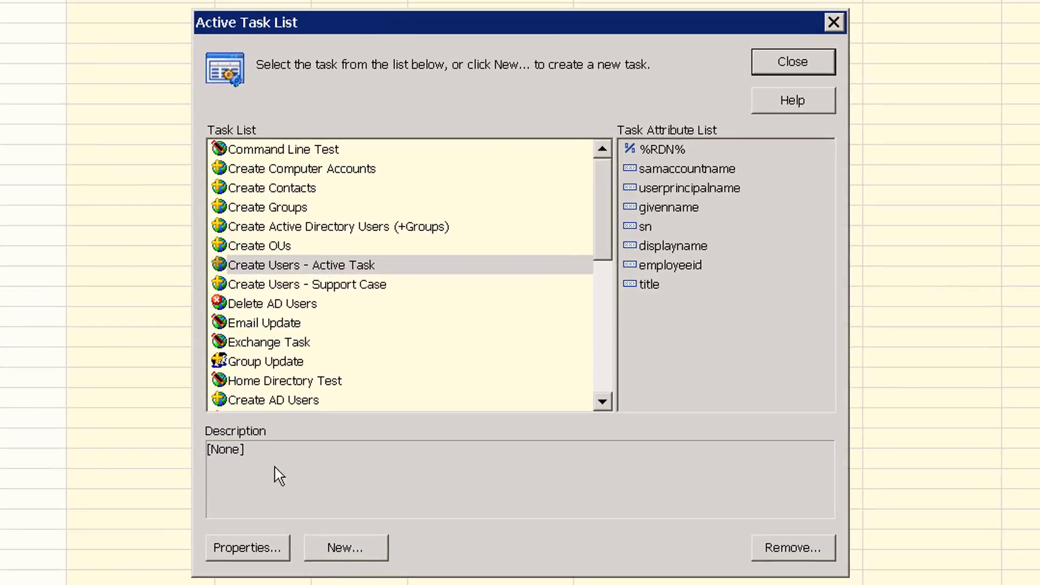
left_click(345, 547)
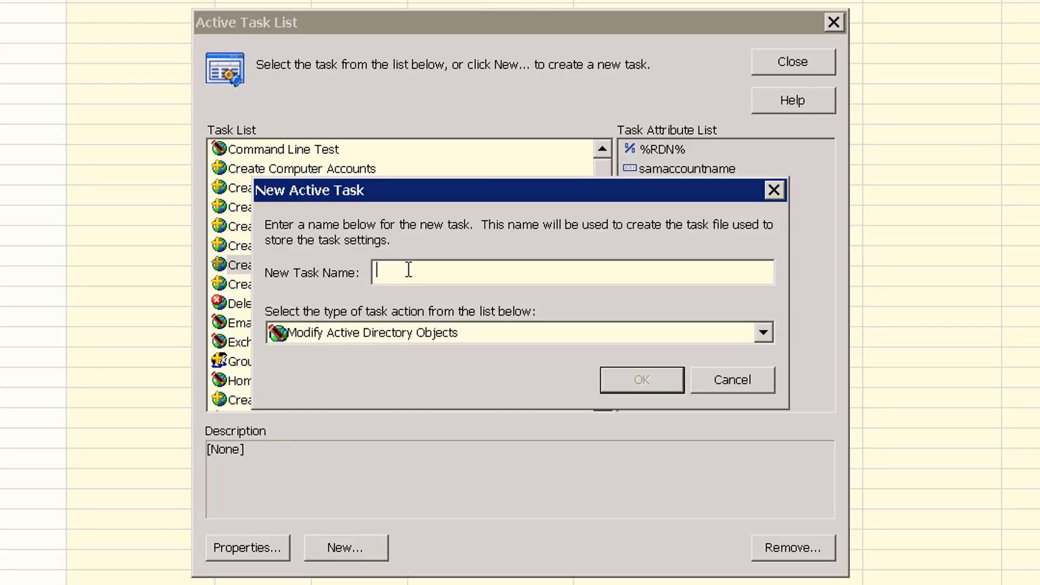
type("Create Users Vi")
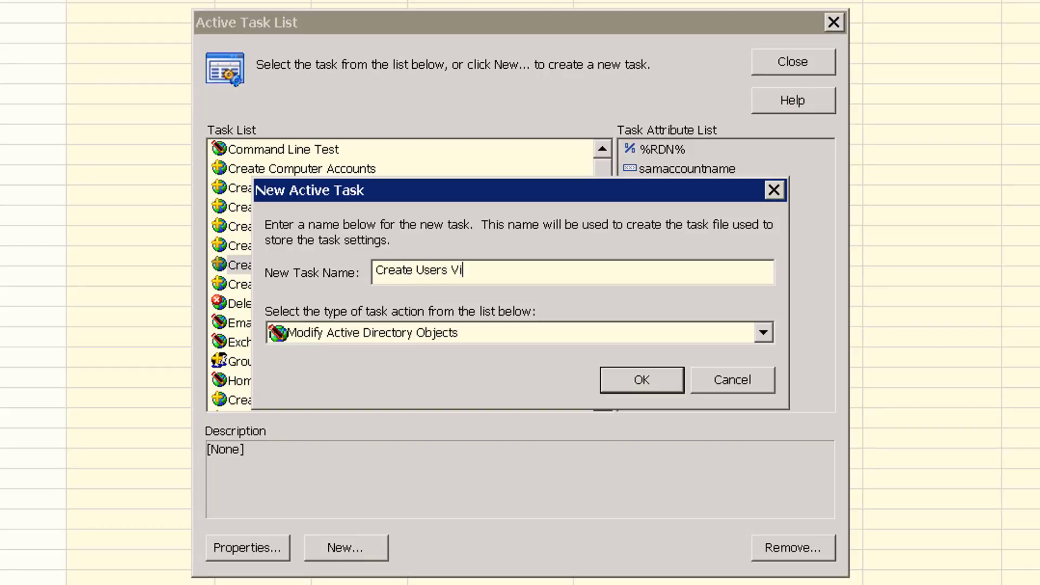
type("deo")
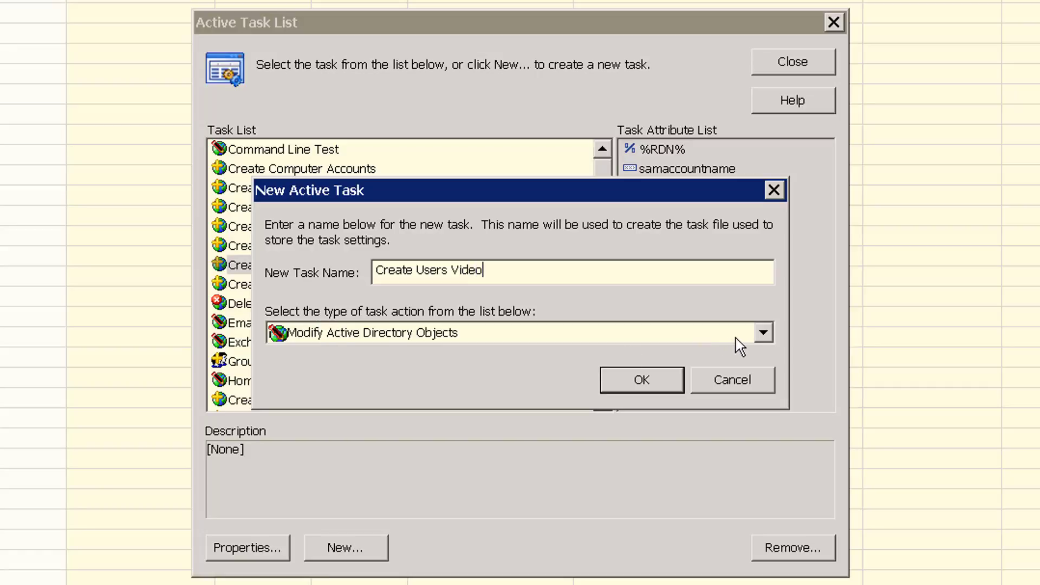
left_click(761, 332)
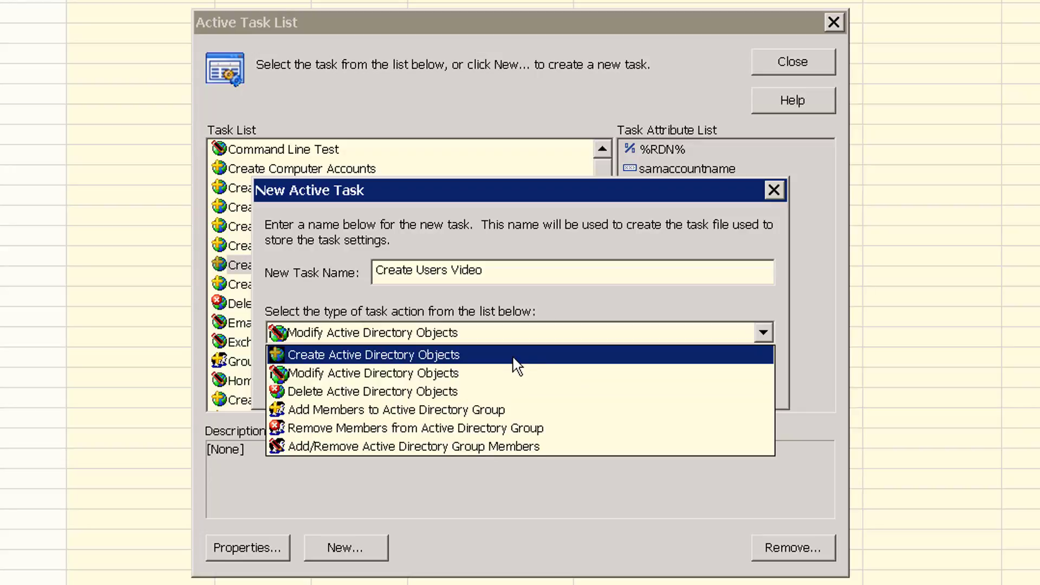
left_click(372, 354)
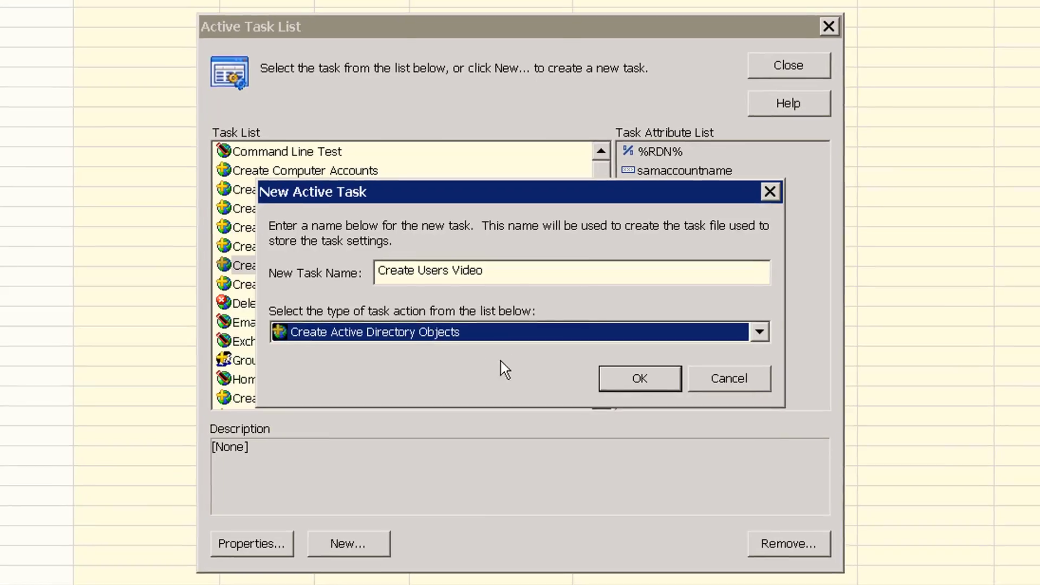
left_click(638, 378)
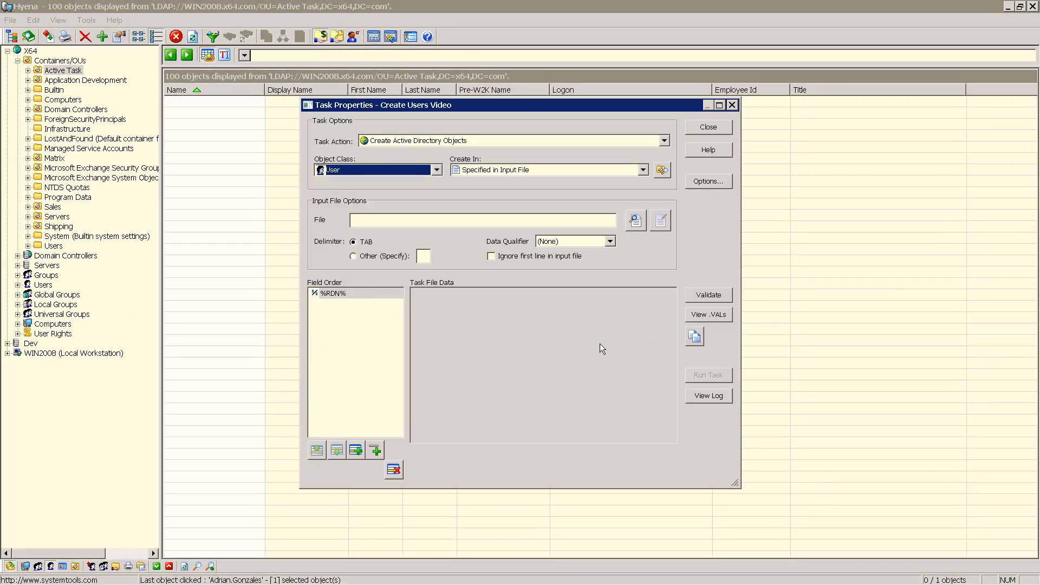
mouse_move(527, 336)
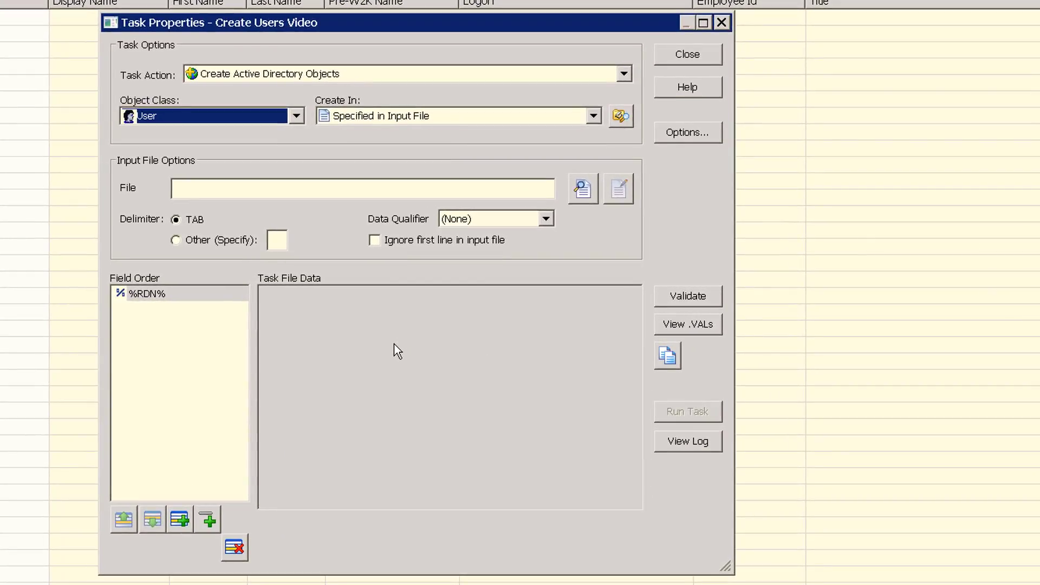
mouse_move(407, 351)
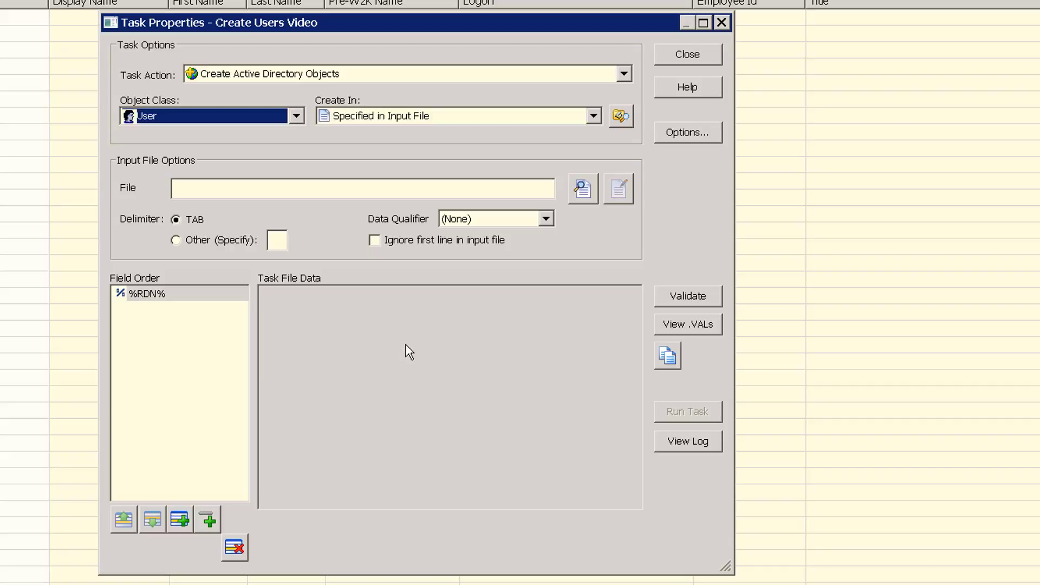
mouse_move(537, 383)
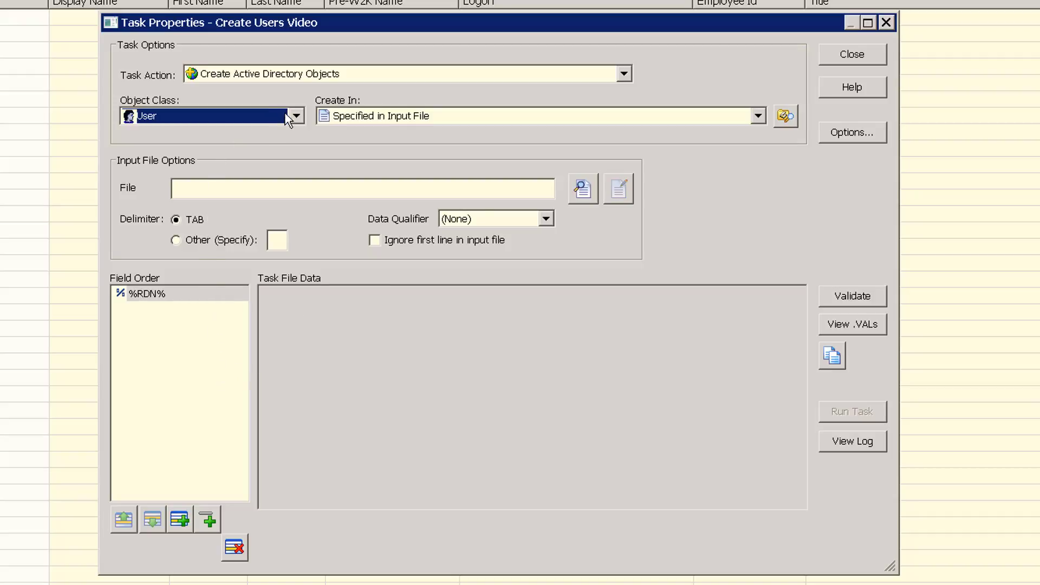
mouse_move(292, 125)
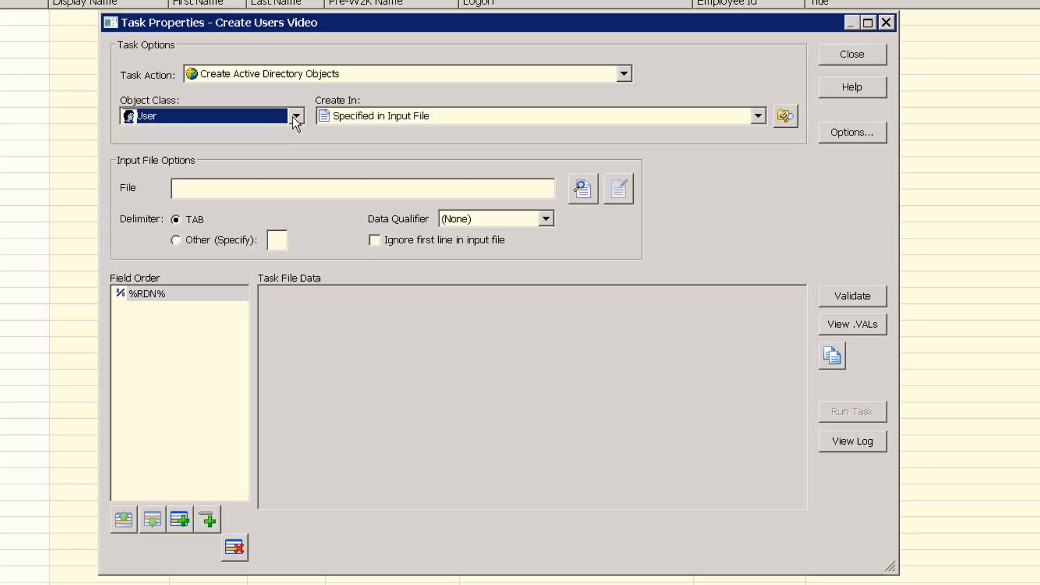
left_click(295, 116)
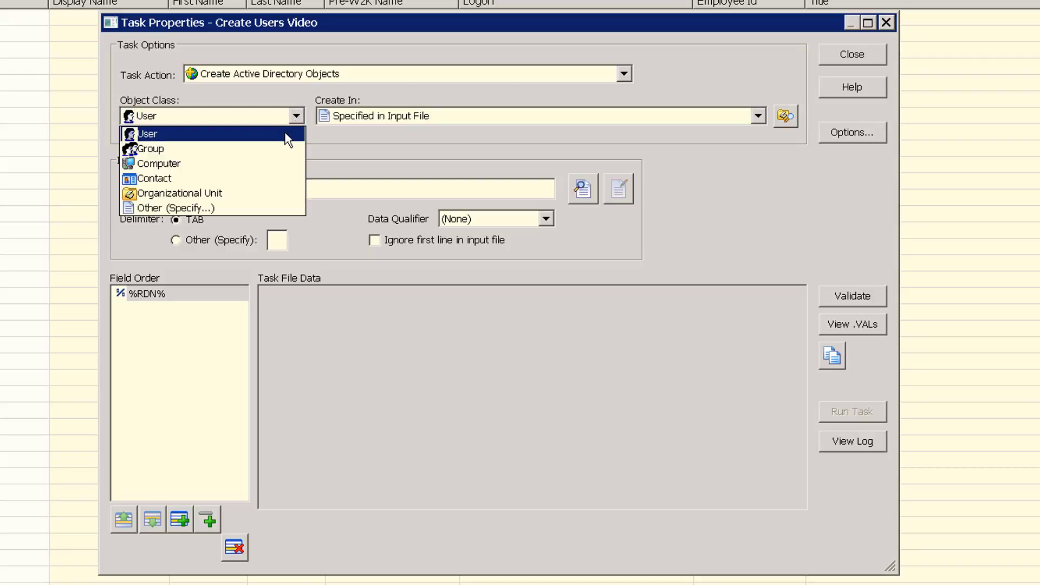
left_click(148, 134)
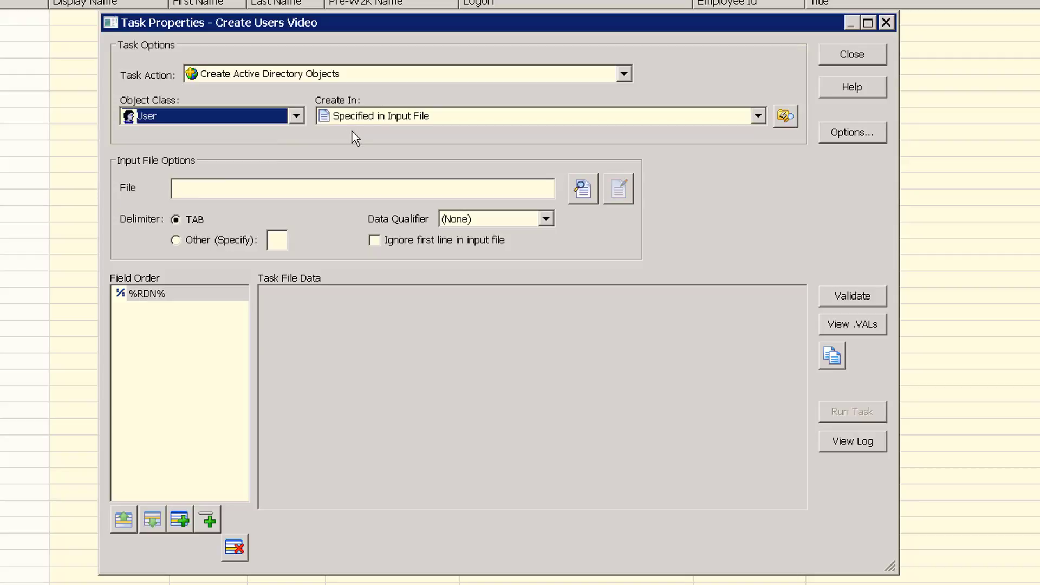
mouse_move(535, 144)
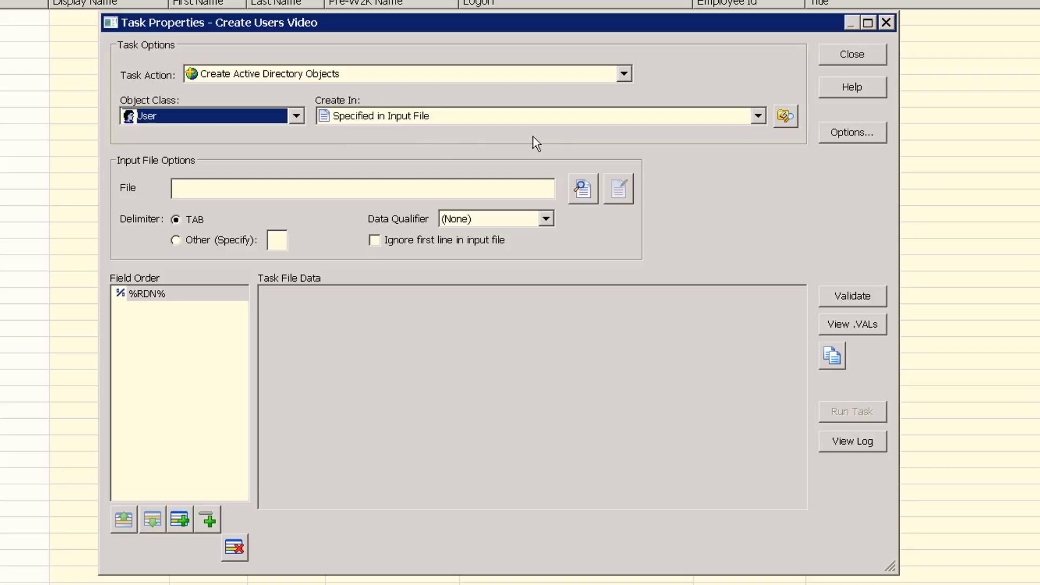
mouse_move(609, 141)
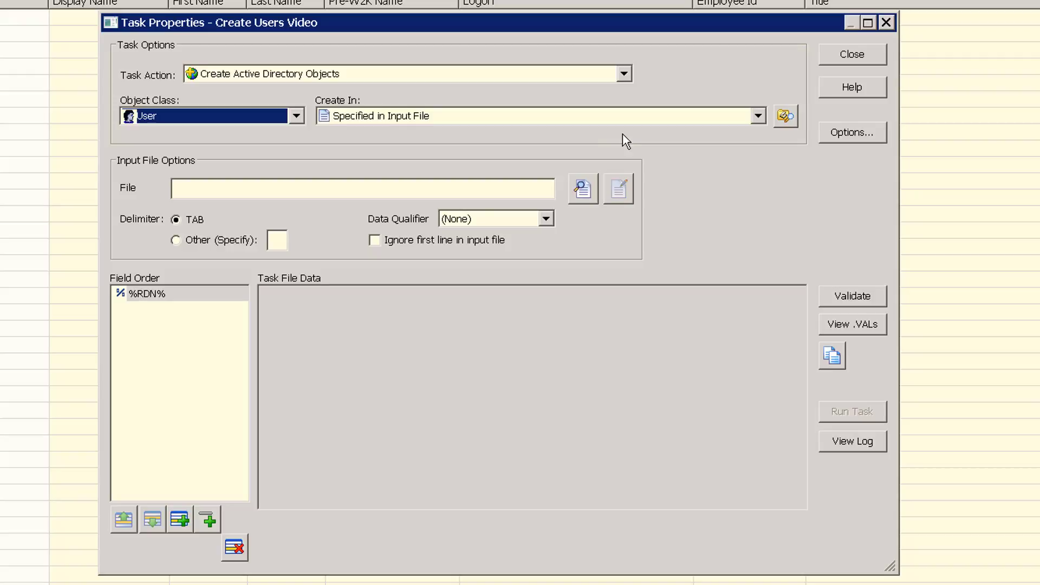
mouse_move(640, 135)
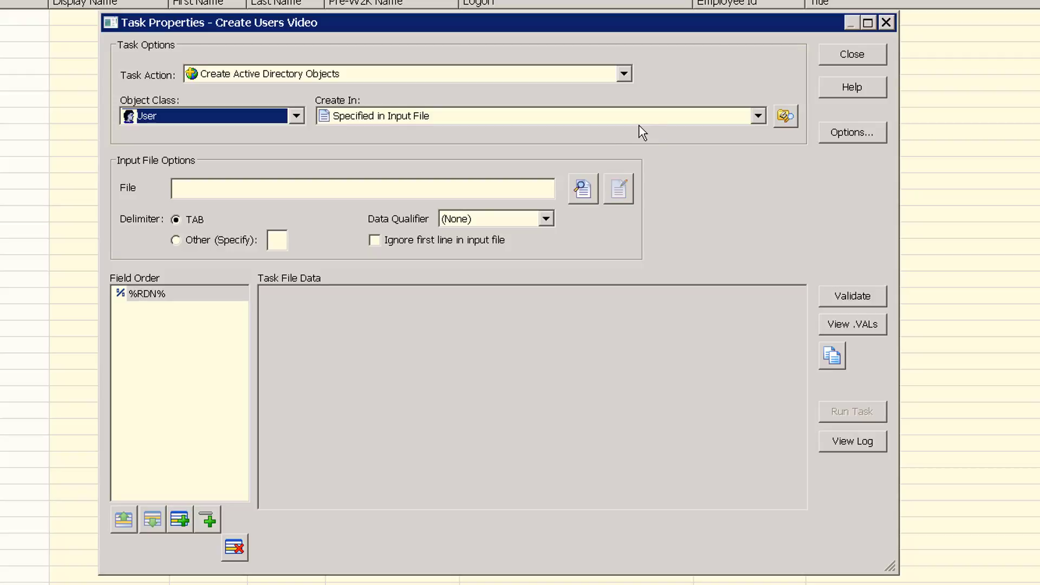
mouse_move(707, 125)
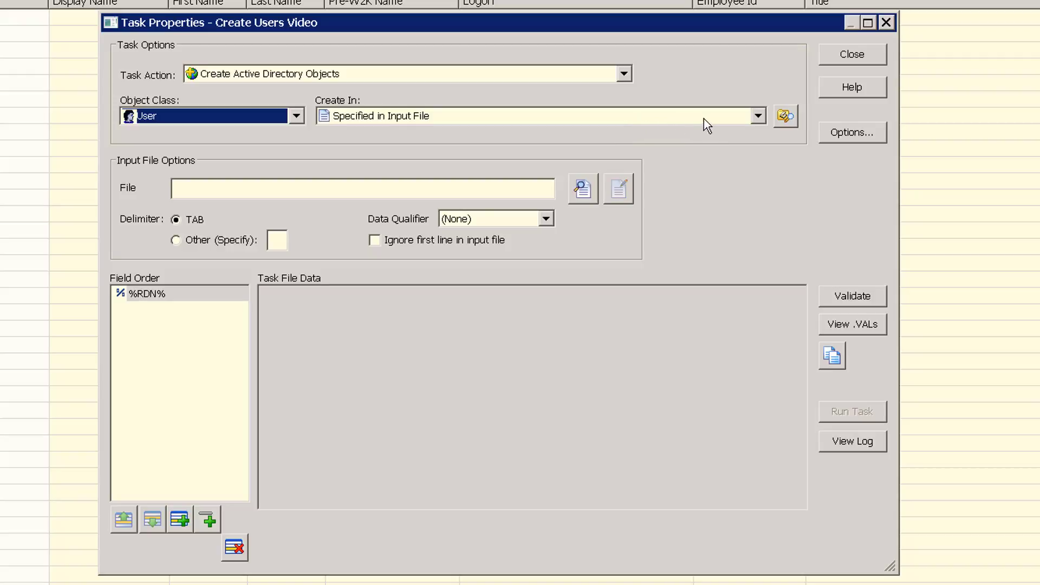
Set Create In to the Active Task OU under the X64 domain
left_click(785, 115)
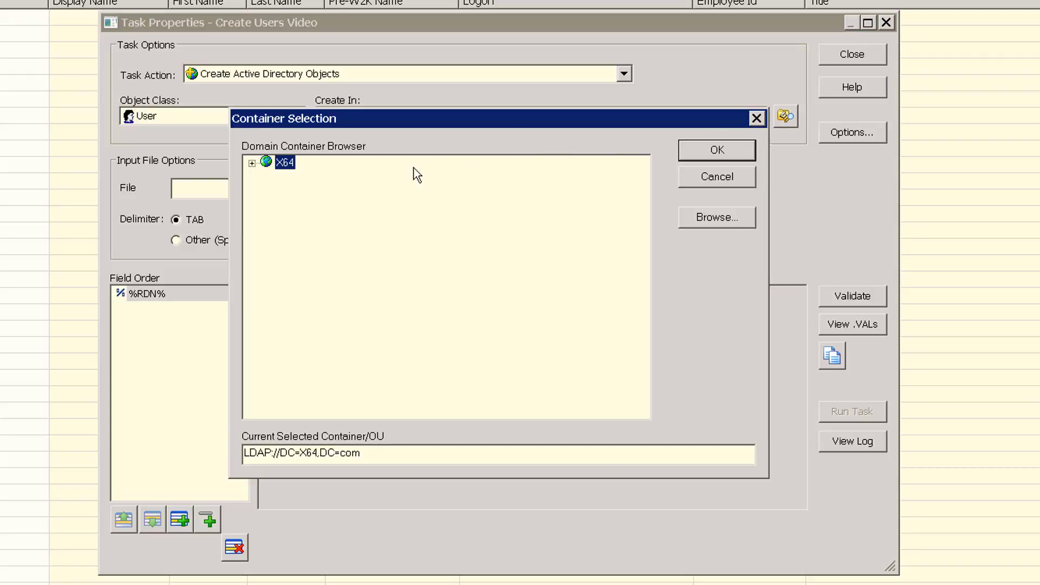
left_click(252, 163)
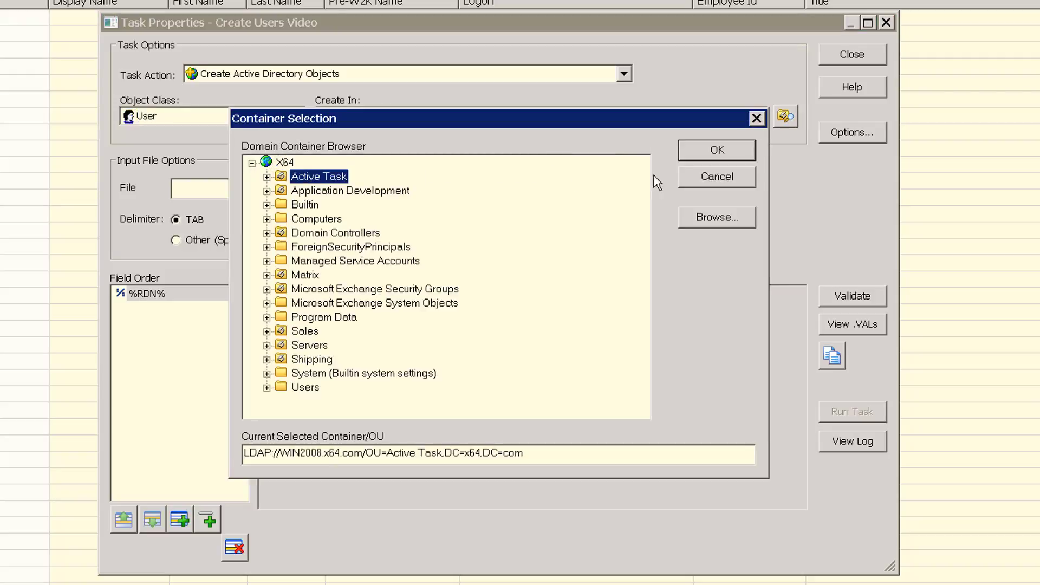
left_click(715, 149)
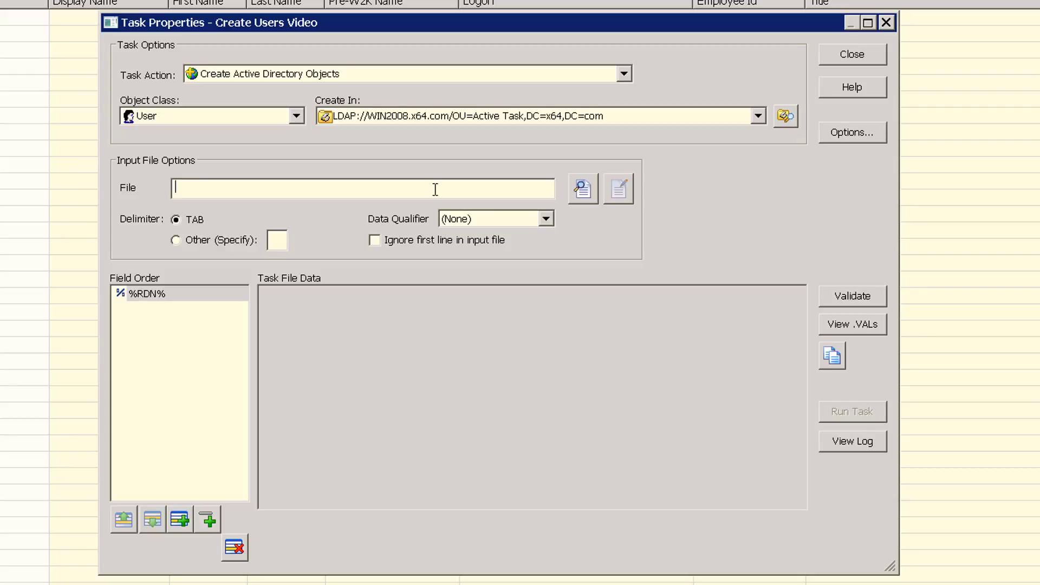
Enter c:\active_task\import.txt as the input file
type("c:\\active_task")
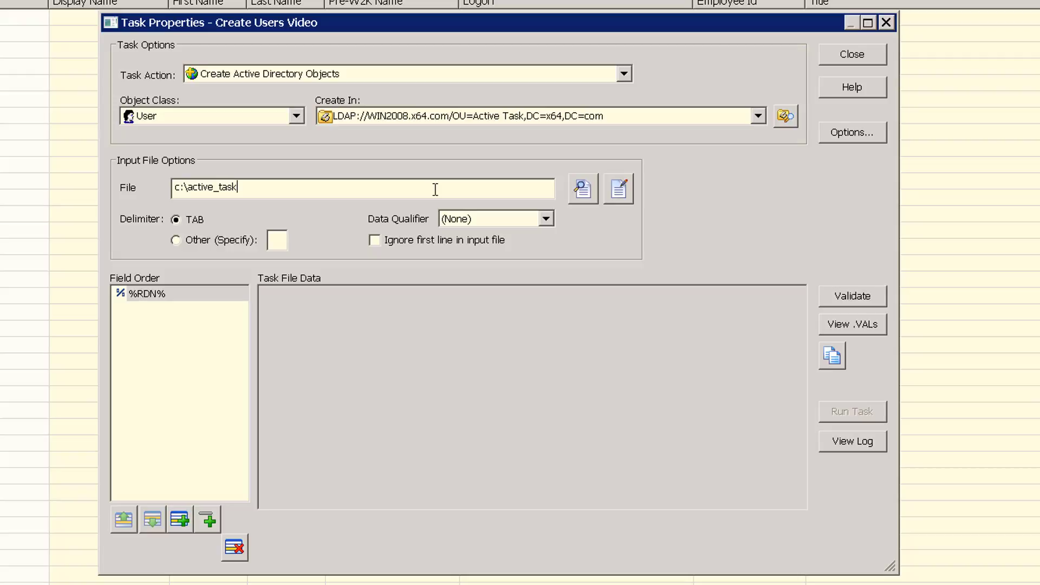
type("\\import.txt")
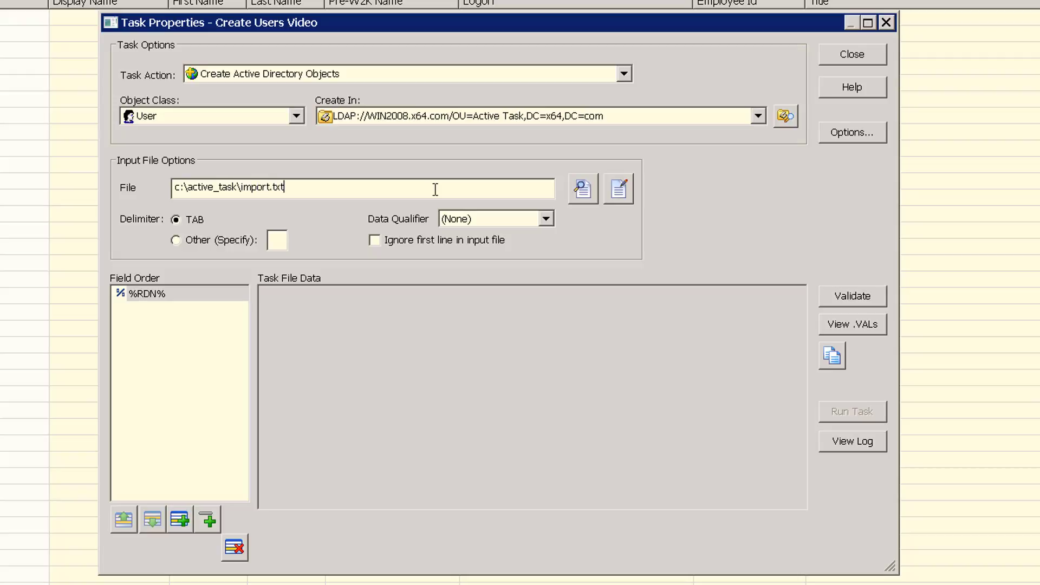
mouse_move(562, 207)
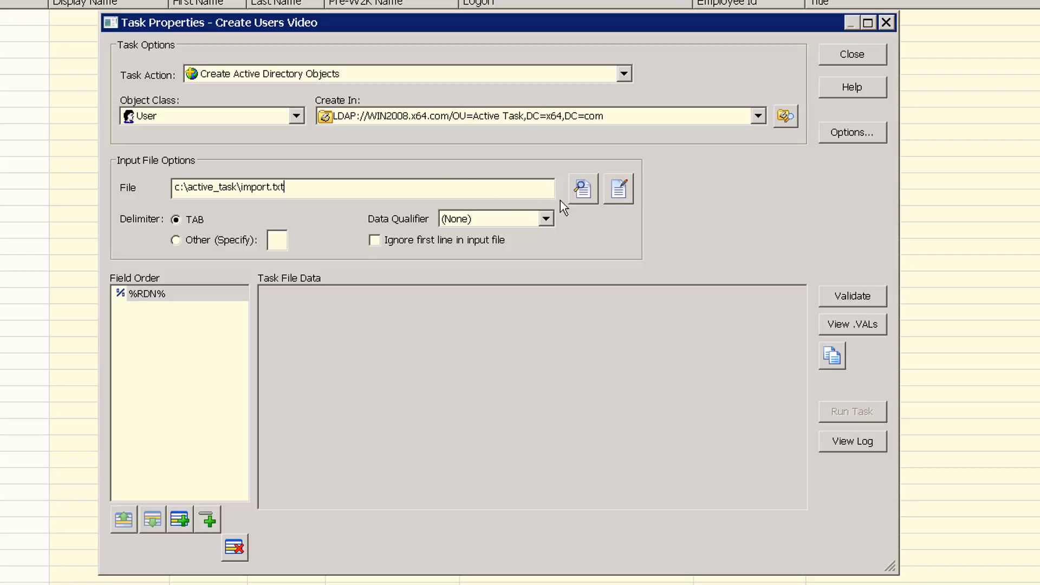
mouse_move(618, 188)
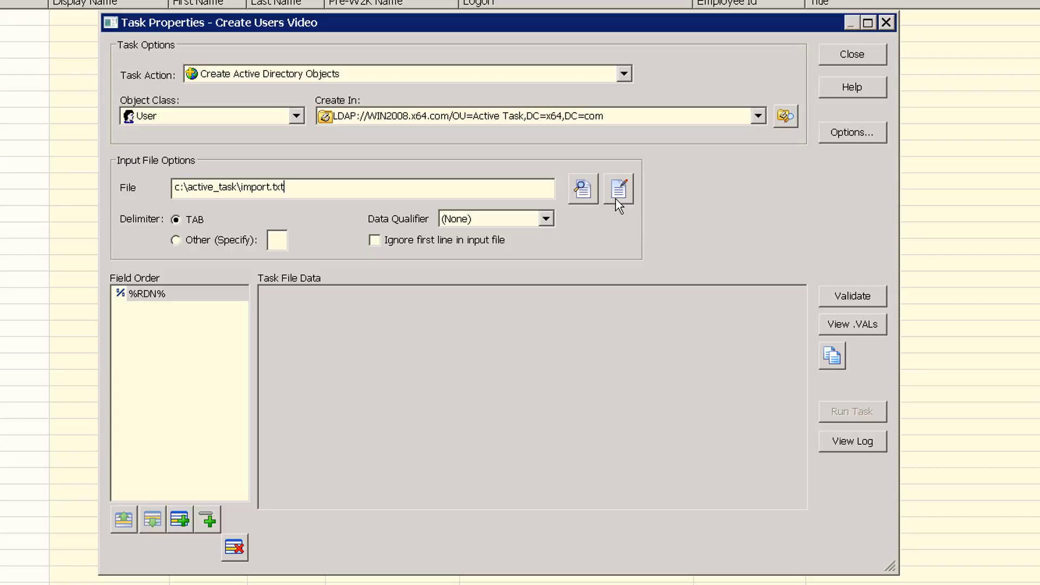
mouse_move(552, 225)
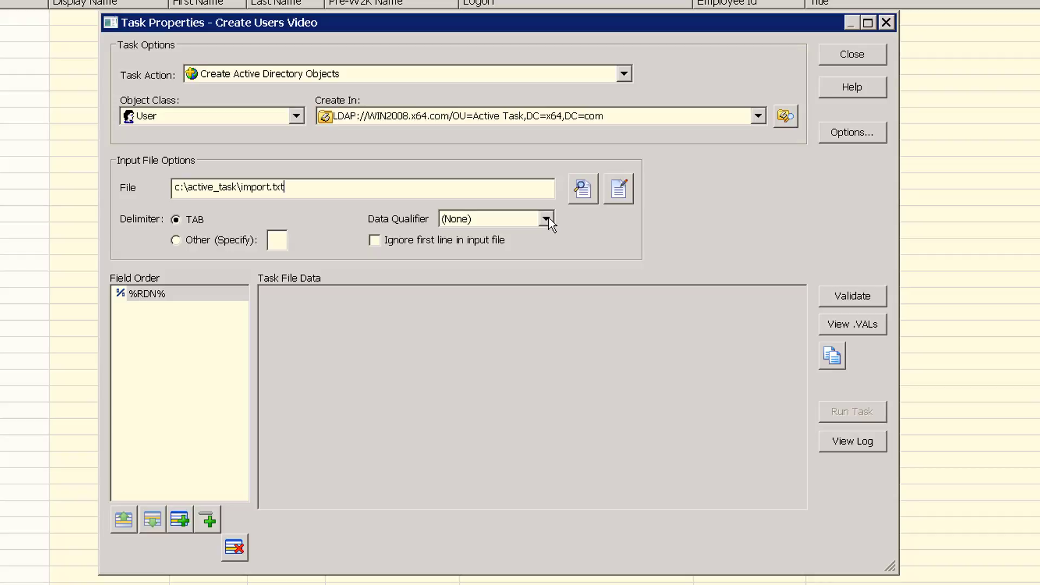
mouse_move(540, 247)
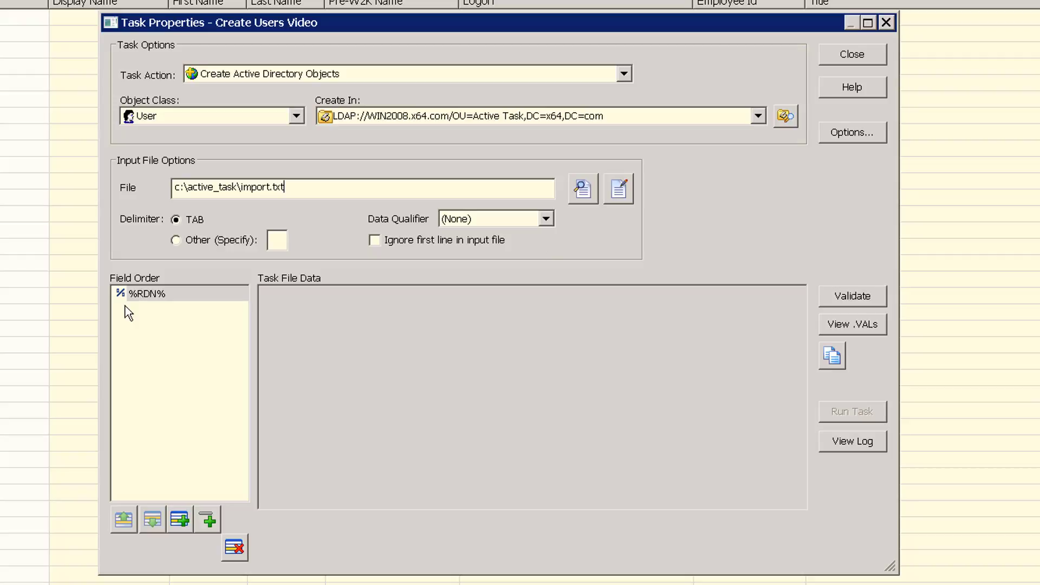
mouse_move(134, 313)
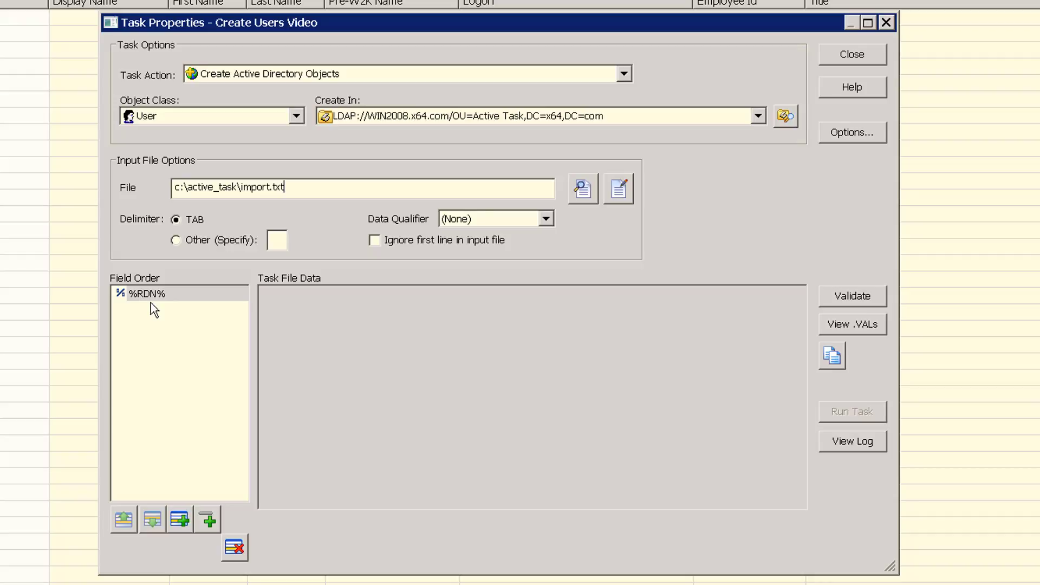
mouse_move(151, 307)
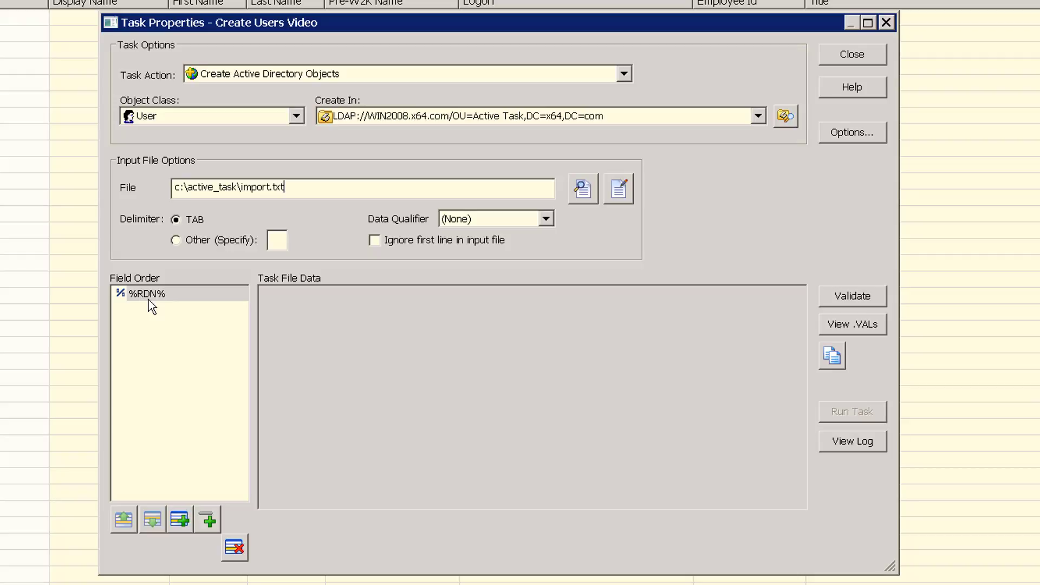
mouse_move(157, 307)
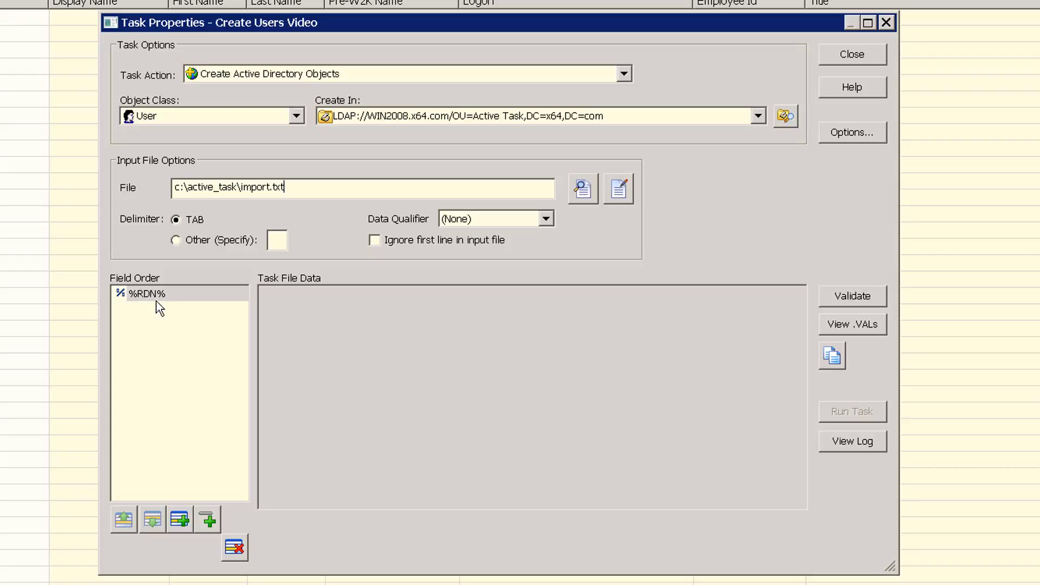
mouse_move(159, 312)
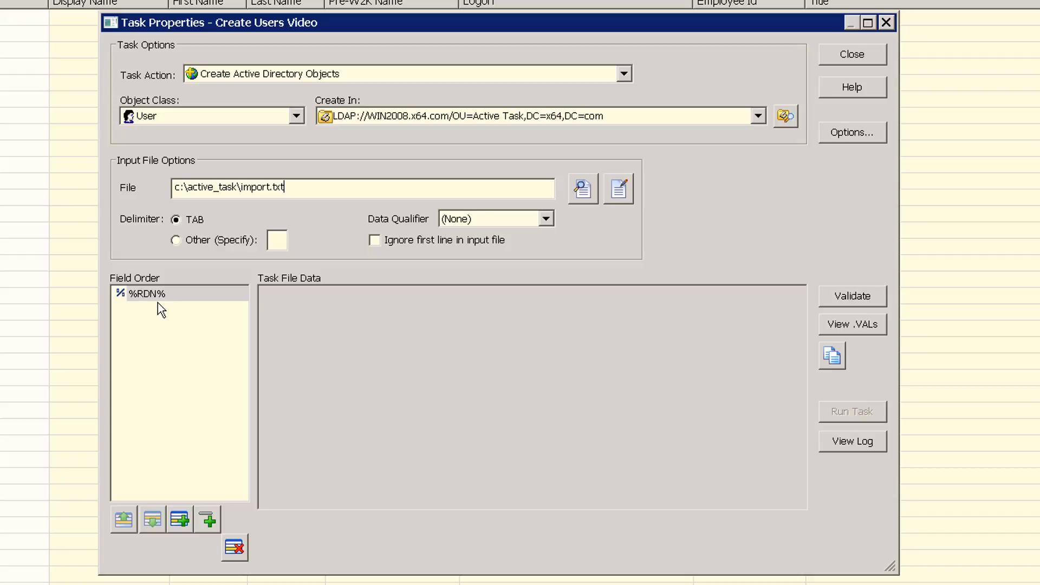
mouse_move(163, 314)
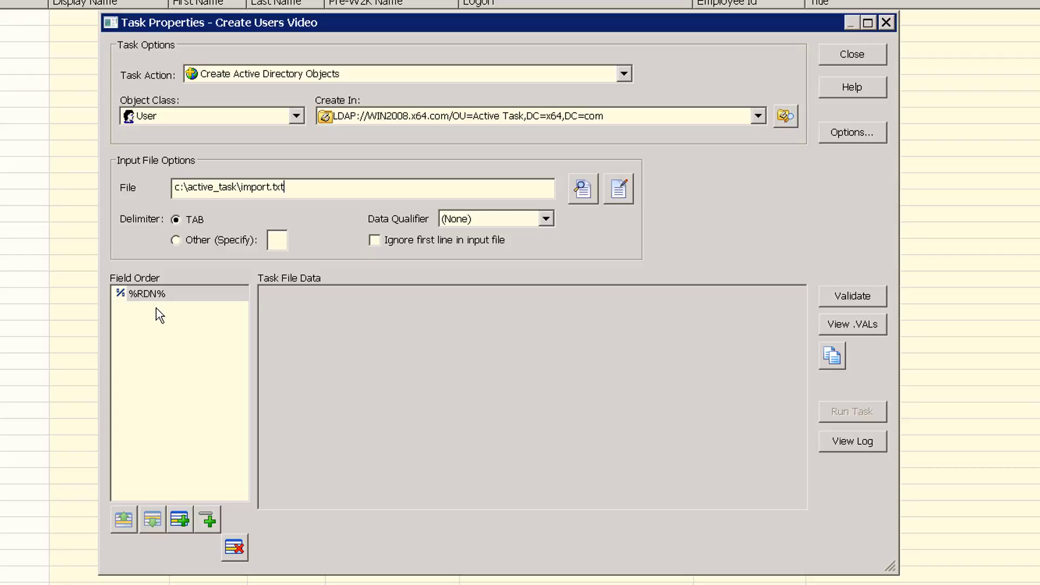
mouse_move(187, 537)
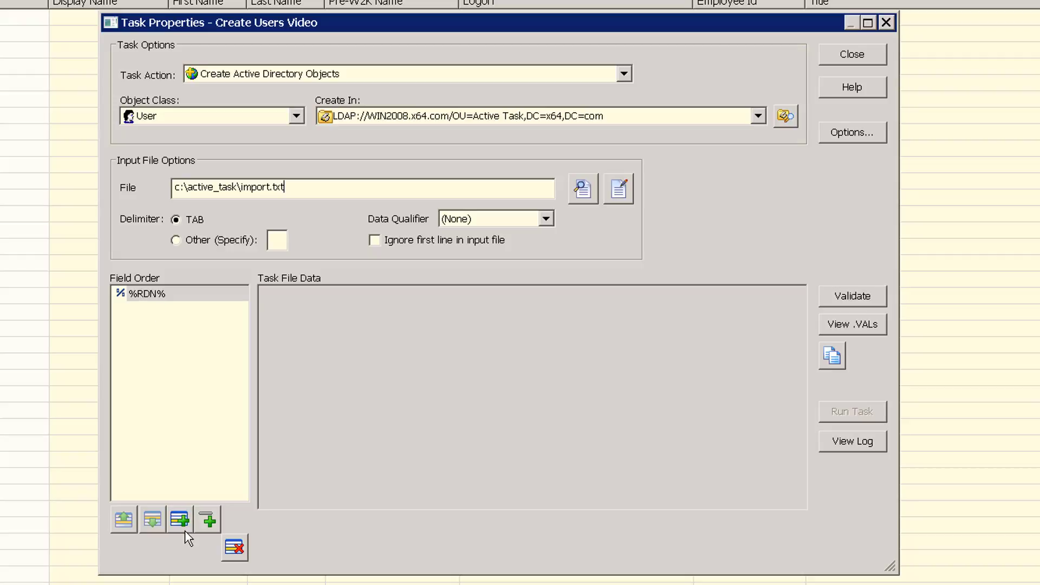
Use the Add Field button in Task Properties
left_click(178, 520)
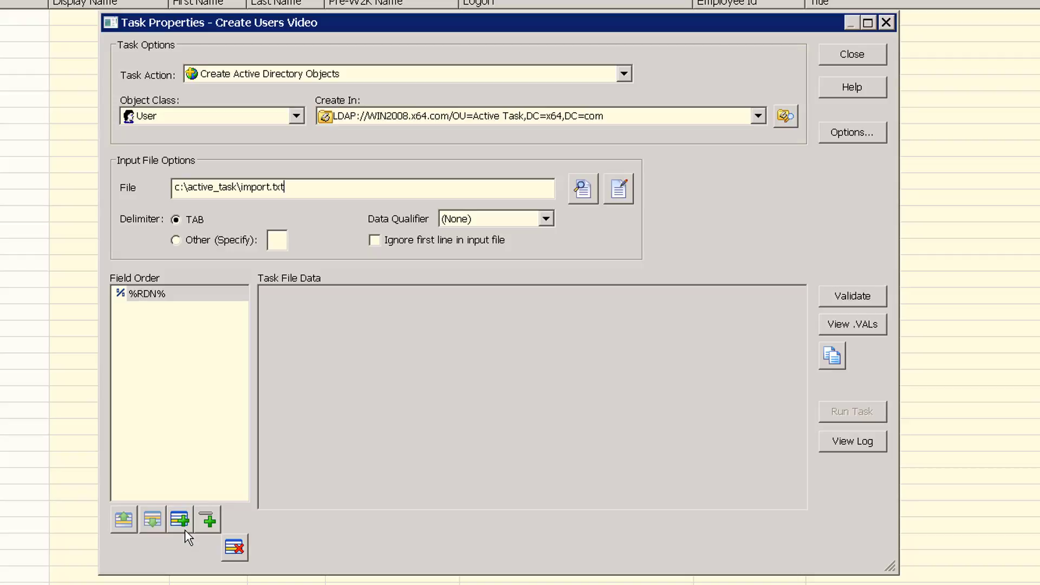
Add Display Name, employeeid, First Name, Last Name, Logon, Pre-W2K Logon and Title fields
left_click(179, 520)
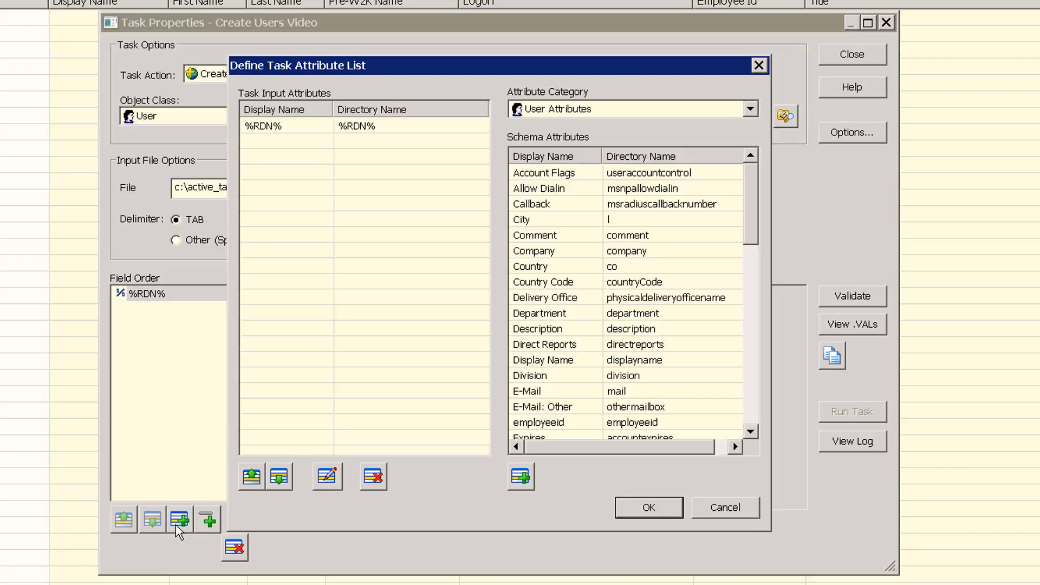
mouse_move(609, 116)
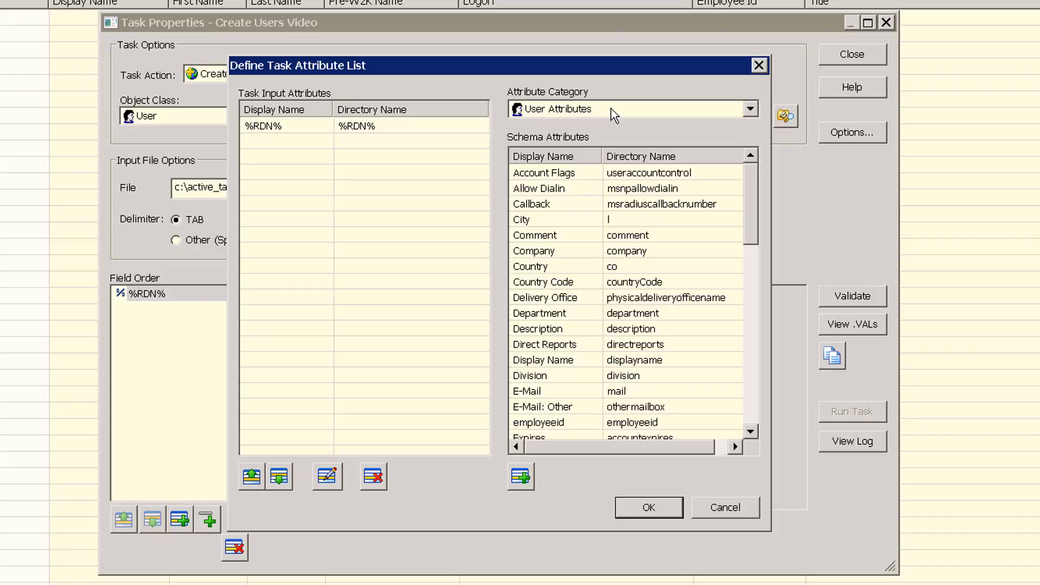
mouse_move(629, 137)
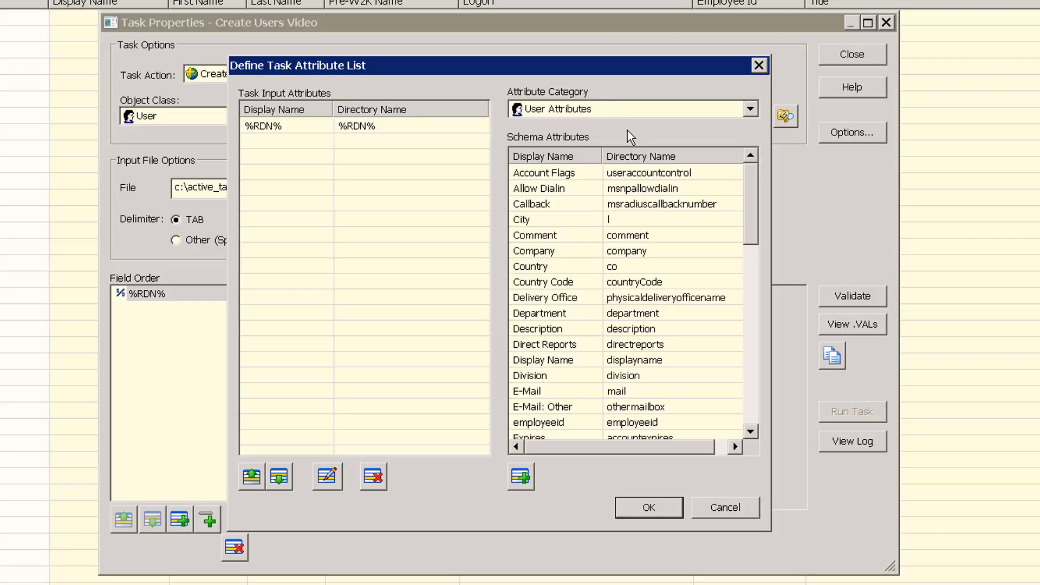
mouse_move(730, 223)
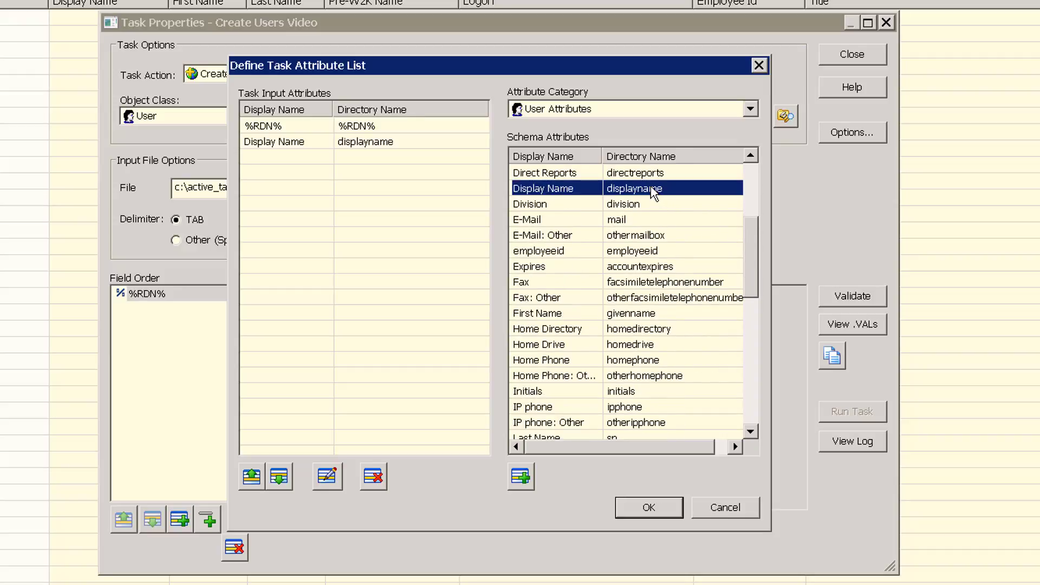
double_click(538, 251)
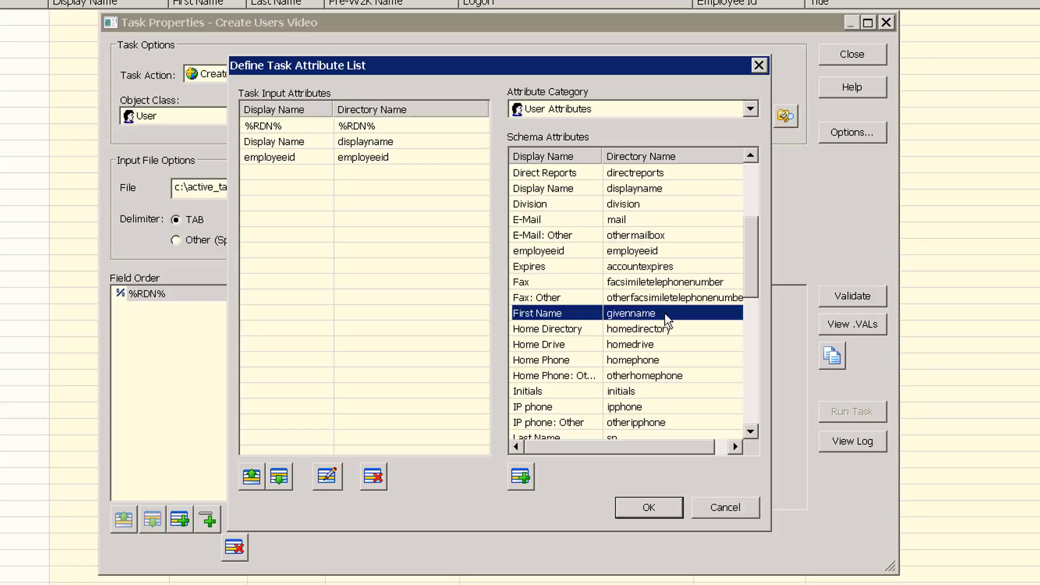
left_click(520, 476)
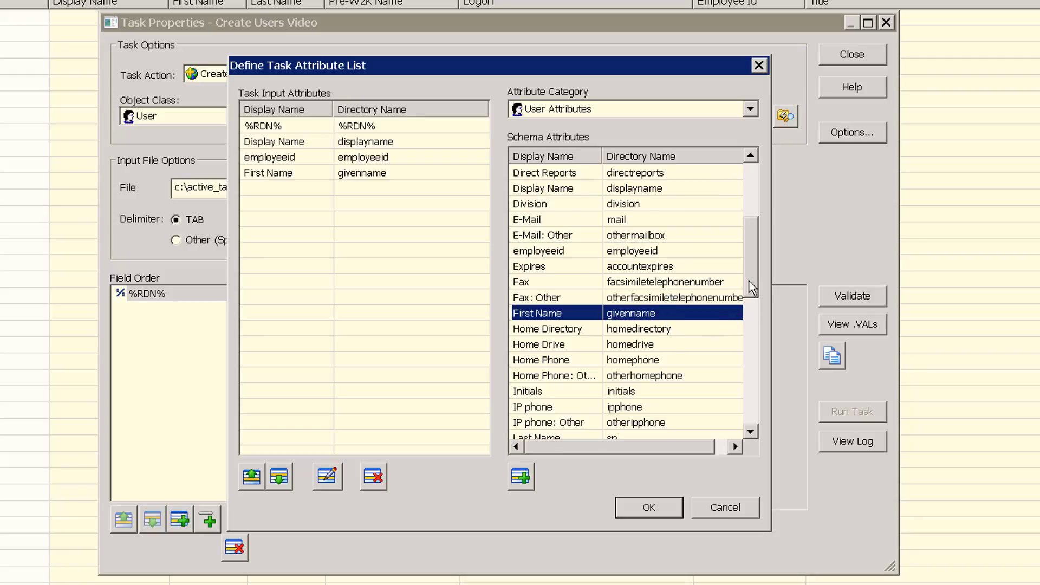
scroll("down", 3)
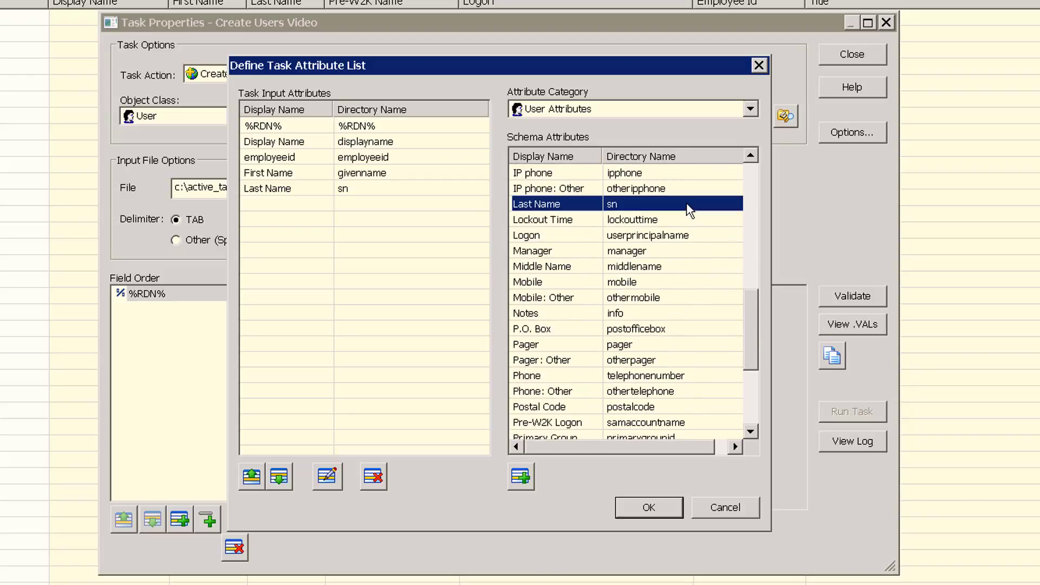
left_click(526, 235)
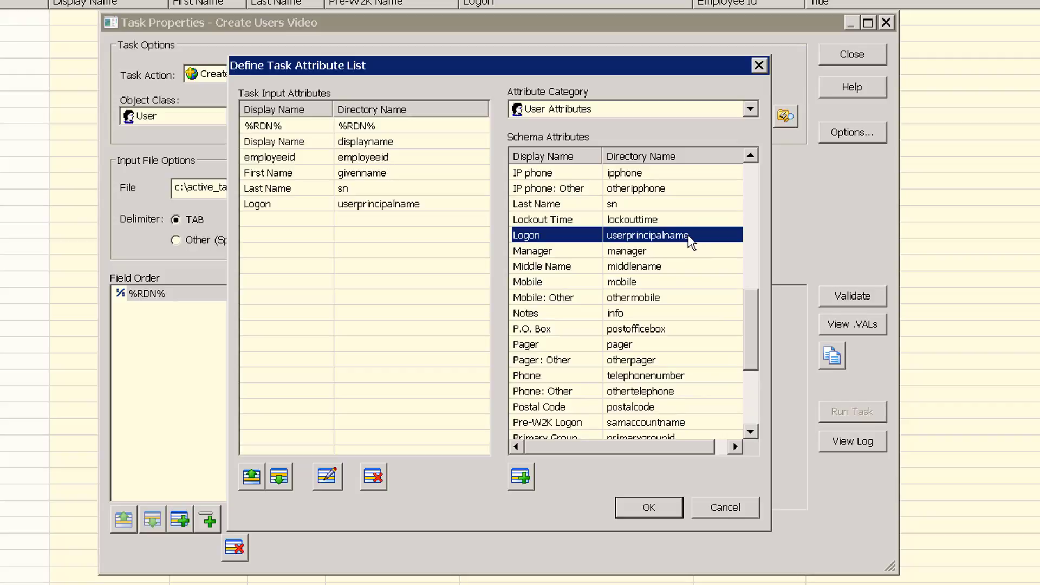
mouse_move(697, 428)
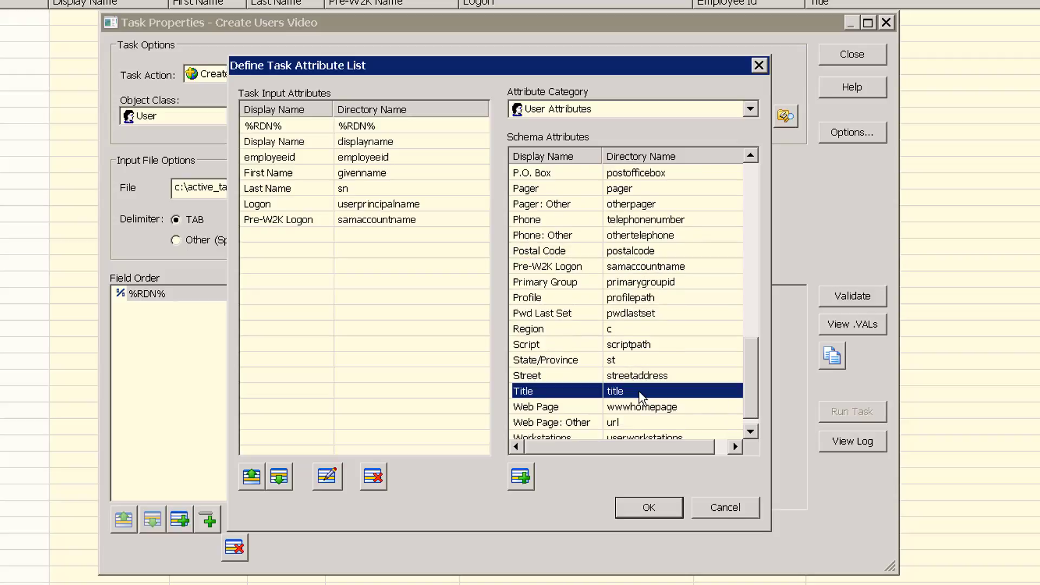
left_click(521, 476)
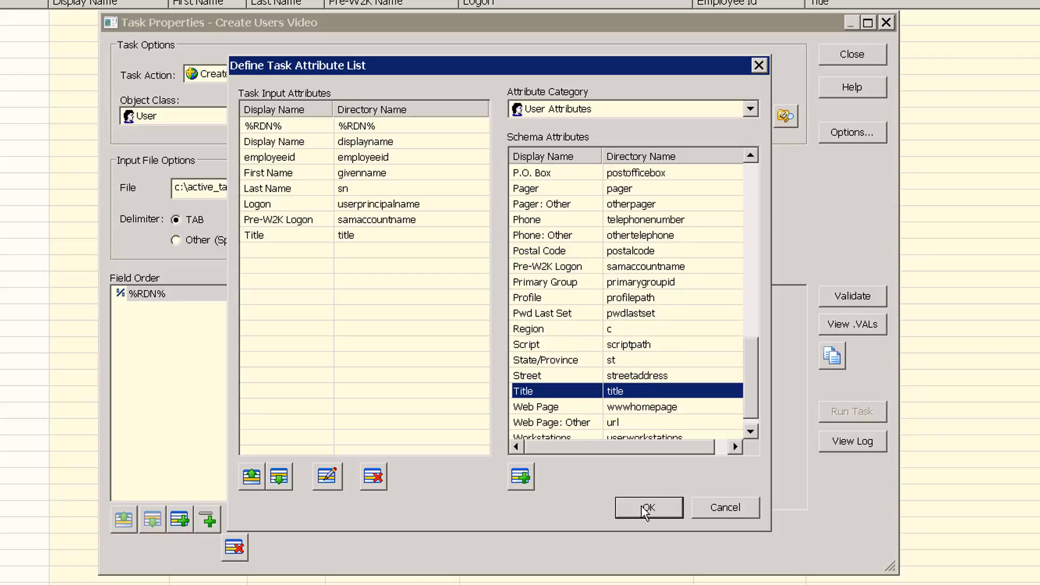
left_click(647, 507)
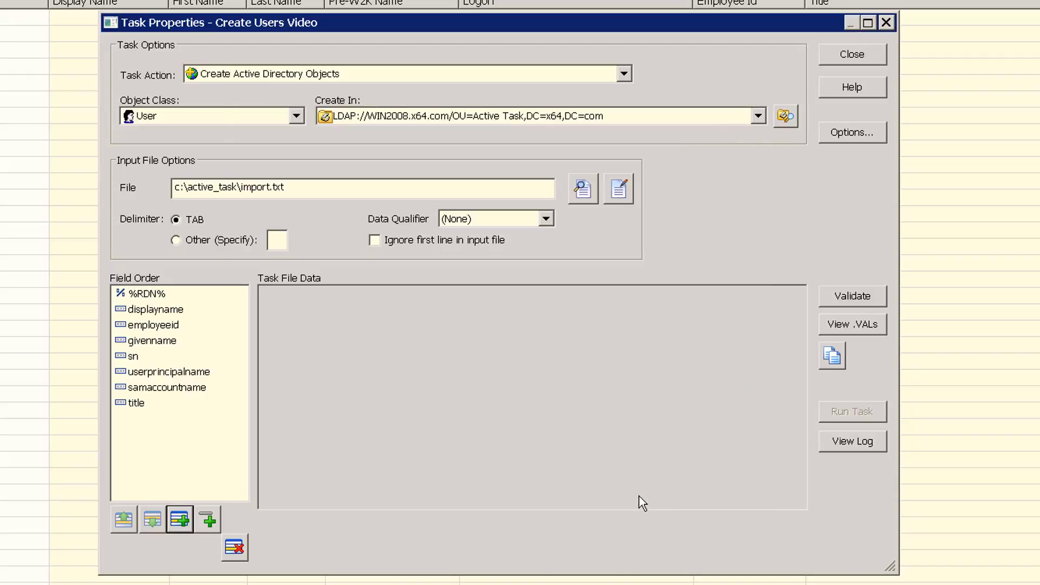
mouse_move(194, 336)
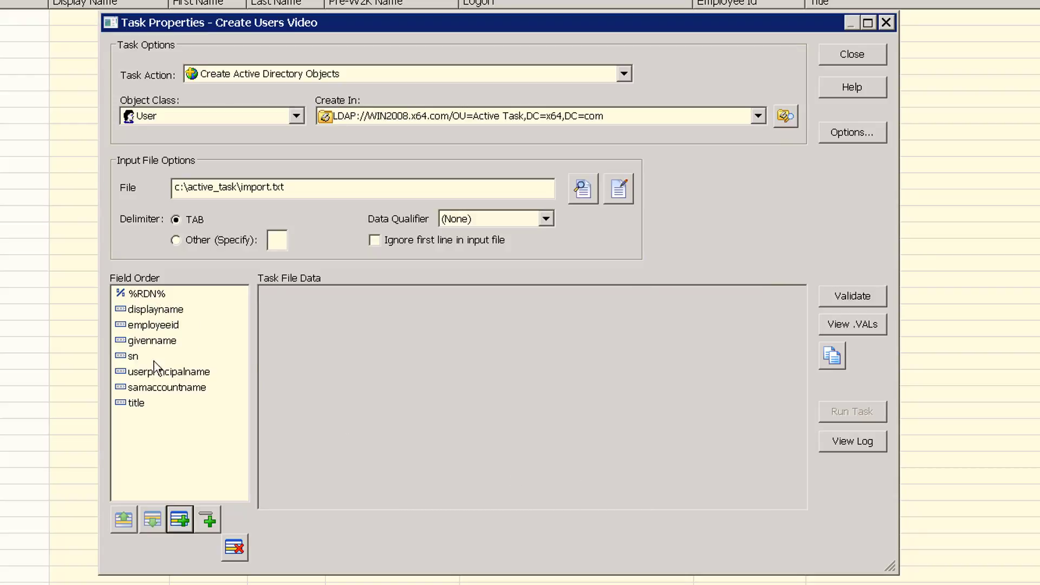
Move samaccountname, givenname and sn up above displayname in the field order
left_click(167, 387)
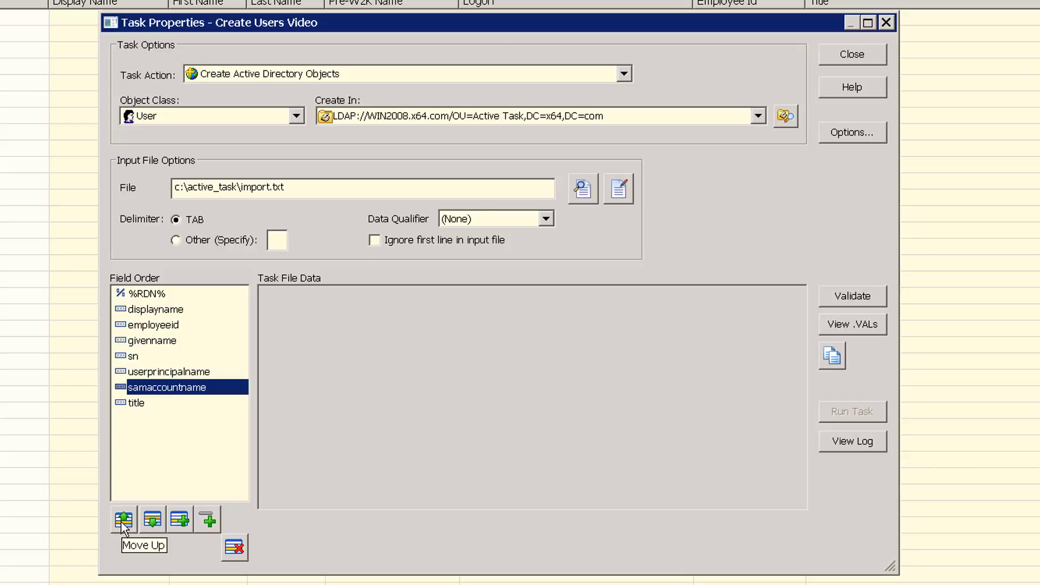
left_click(123, 519)
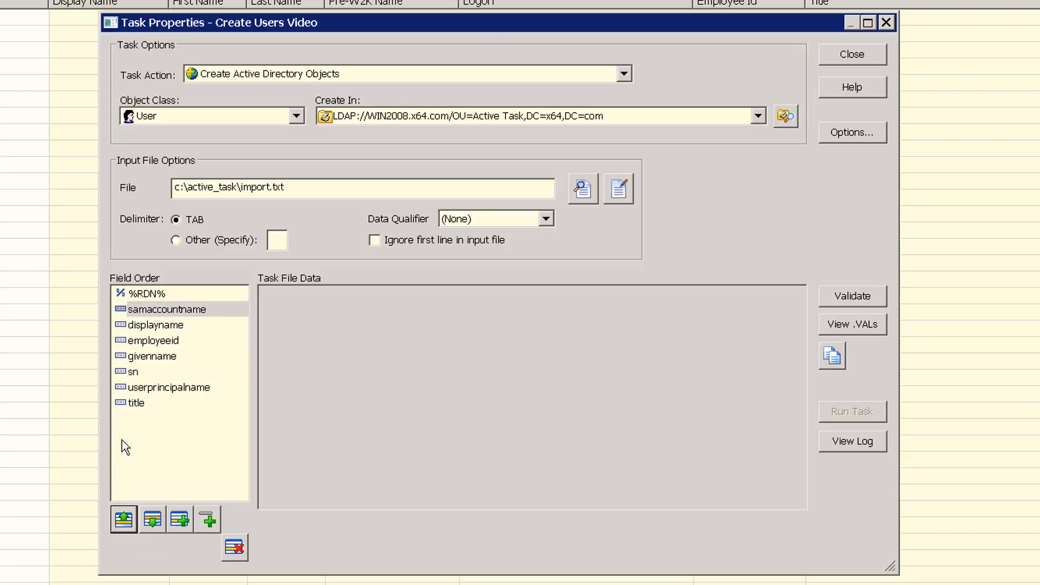
mouse_move(136, 395)
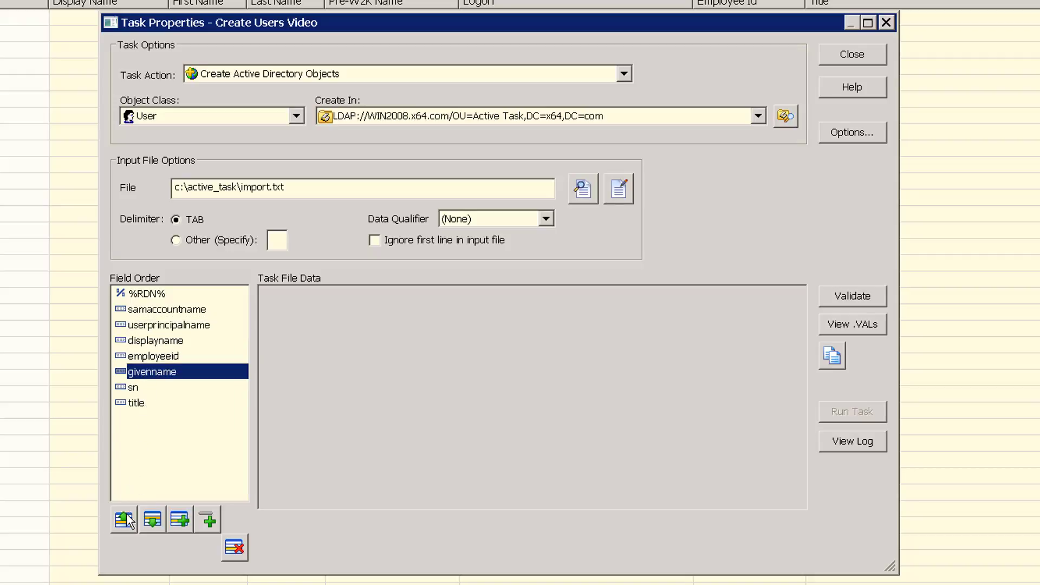
left_click(123, 519)
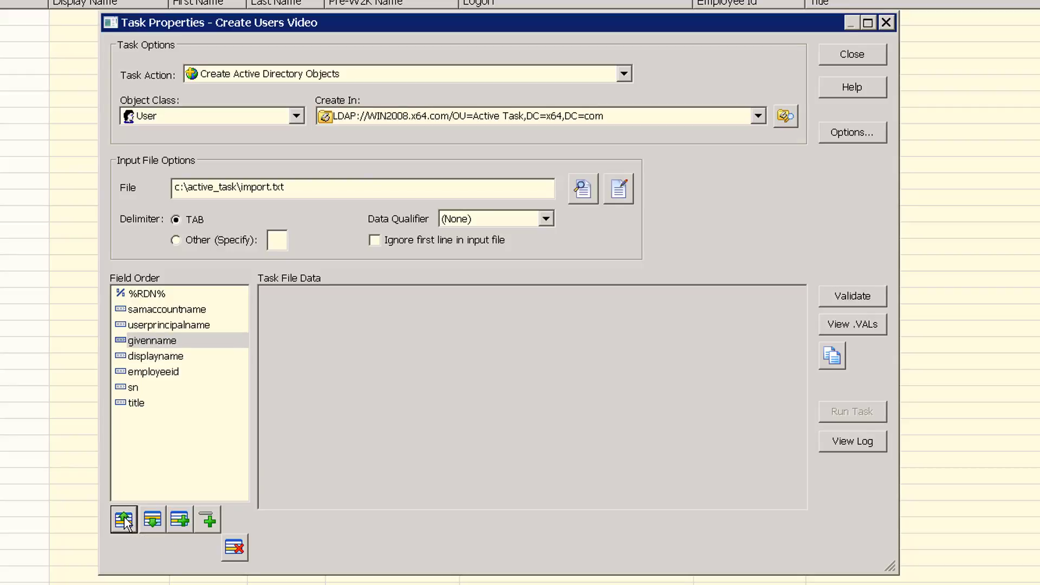
left_click(134, 387)
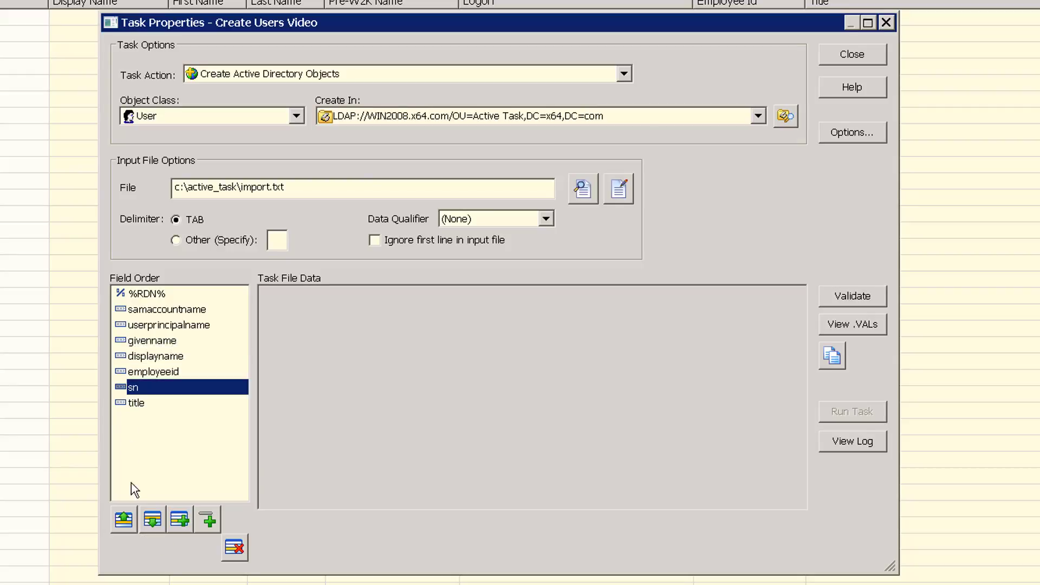
left_click(123, 519)
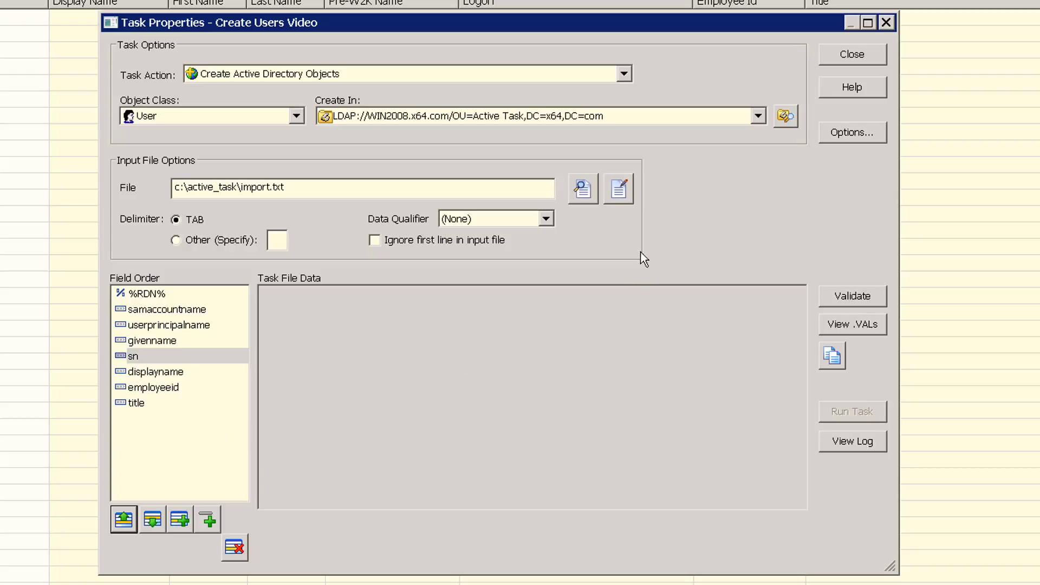
mouse_move(638, 249)
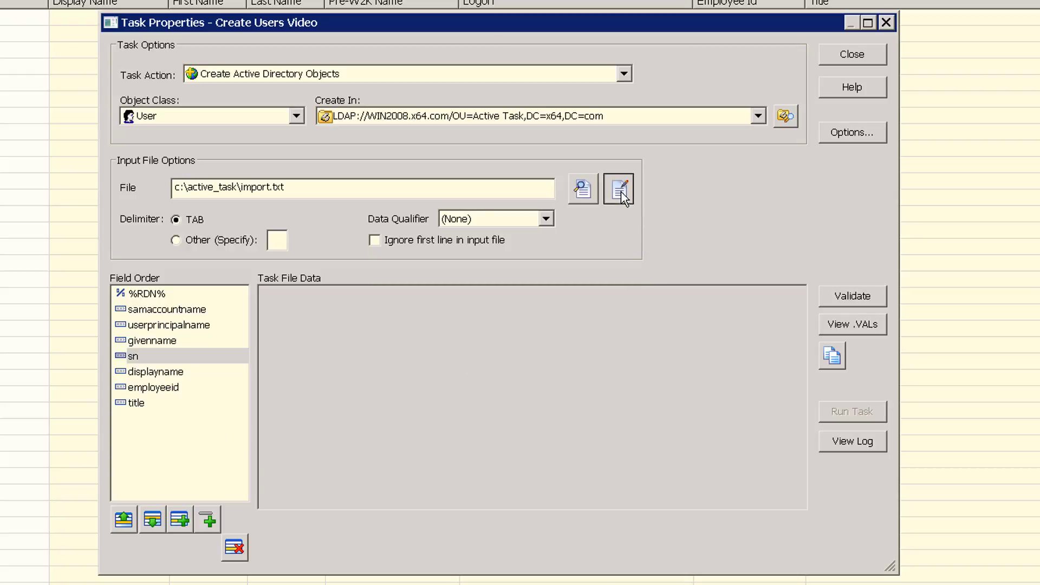
Open import.txt in Notepad and highlight the UPN domain, 'Robin' and 'Sales Tax Specialist'
left_click(618, 189)
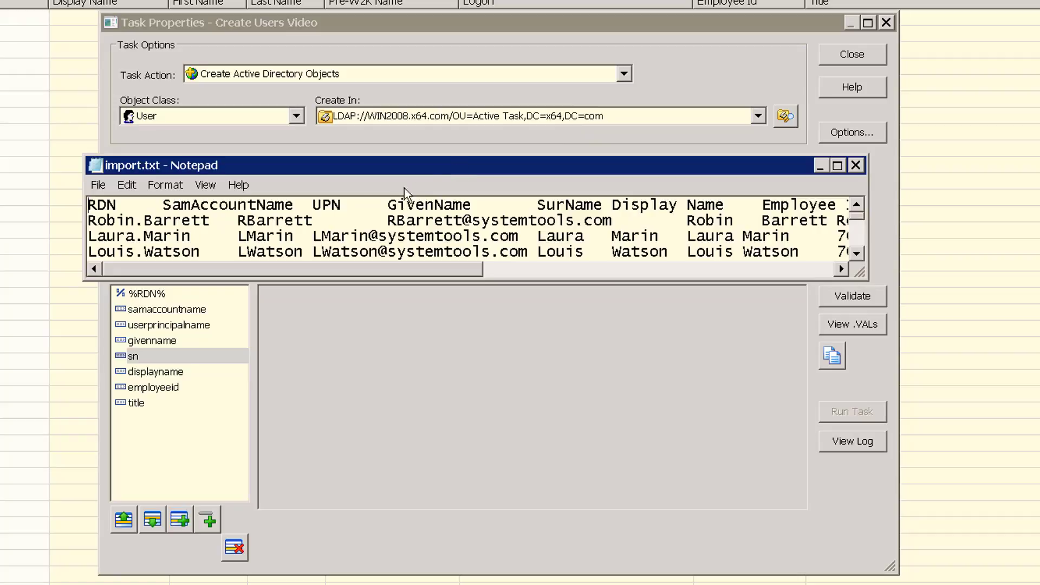
mouse_move(339, 317)
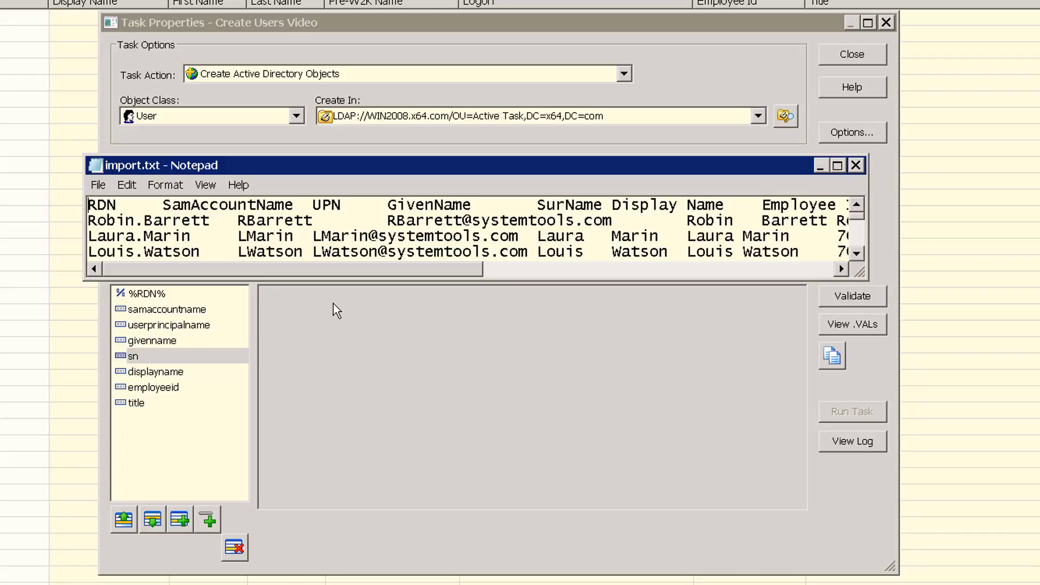
mouse_move(331, 305)
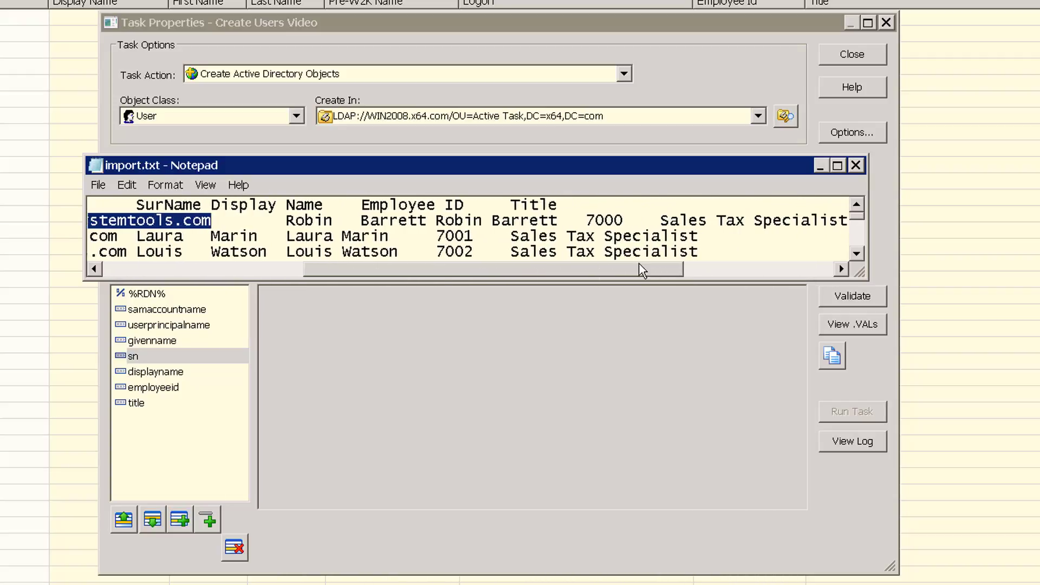
double_click(308, 219)
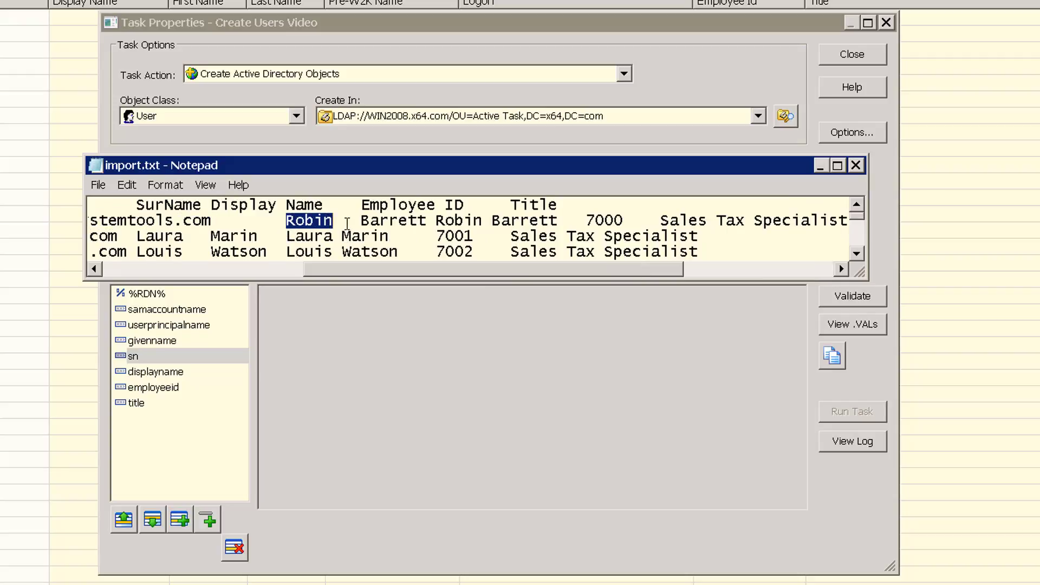
double_click(390, 220)
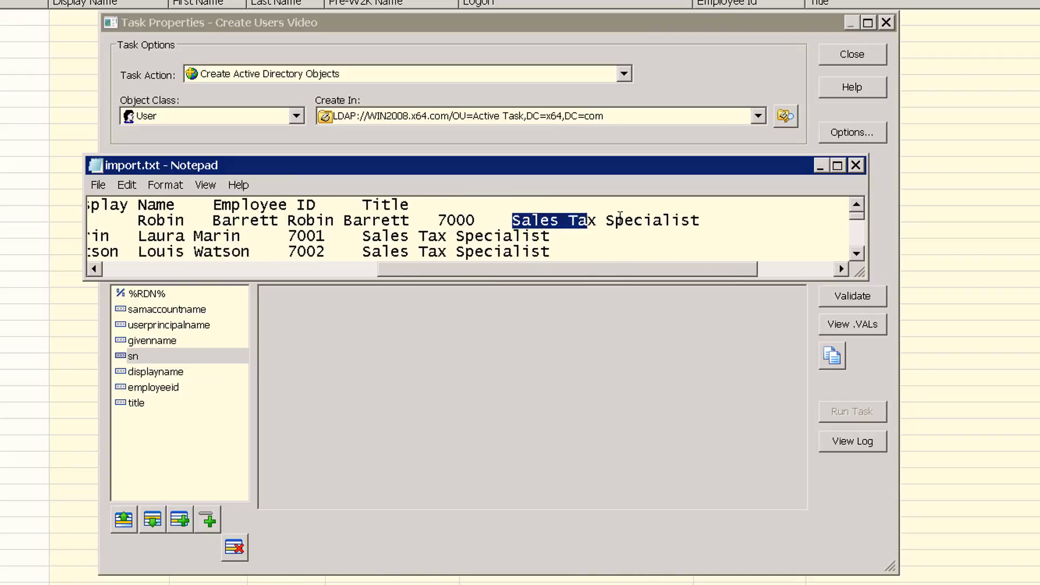
left_click_drag(584, 219, 699, 219)
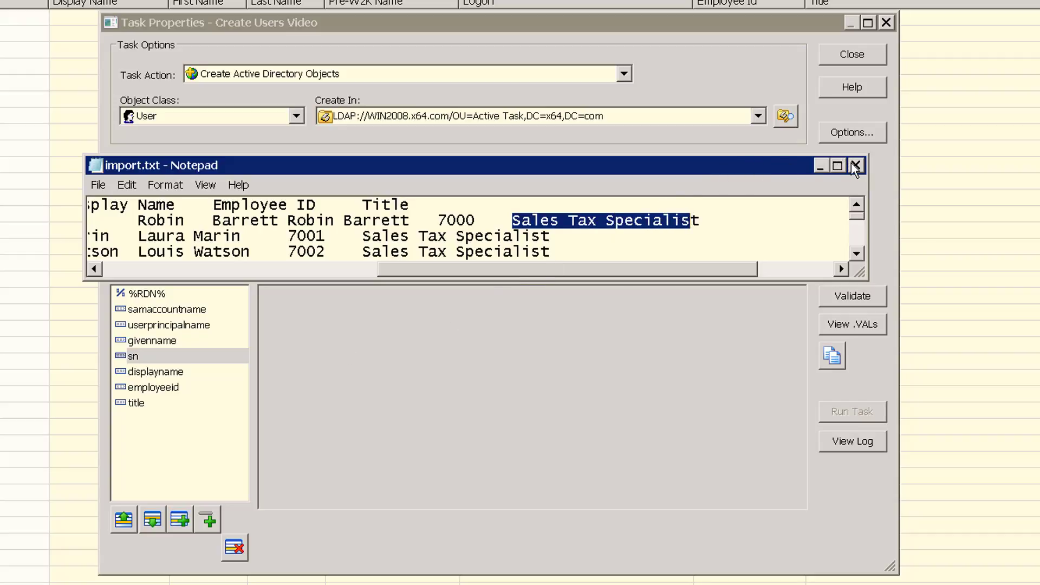
Close Notepad and bring back the Create Users Video task properties window
left_click(857, 165)
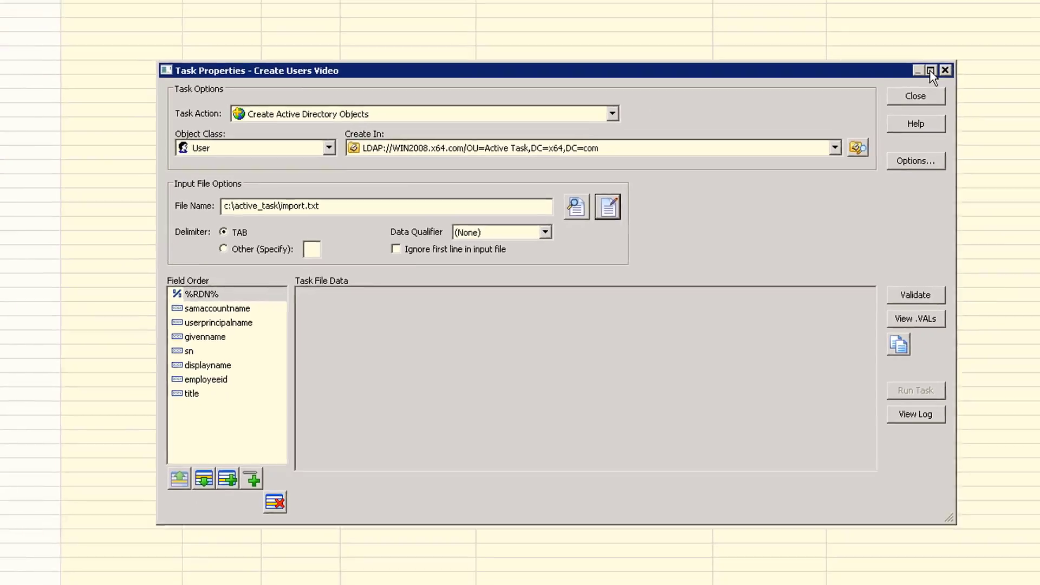
left_click(929, 71)
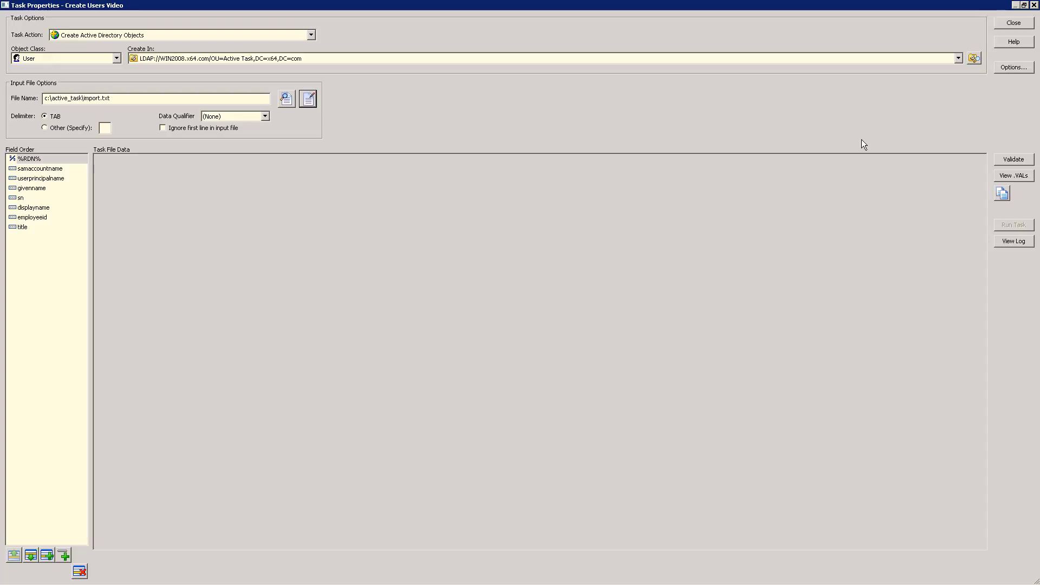
mouse_move(874, 142)
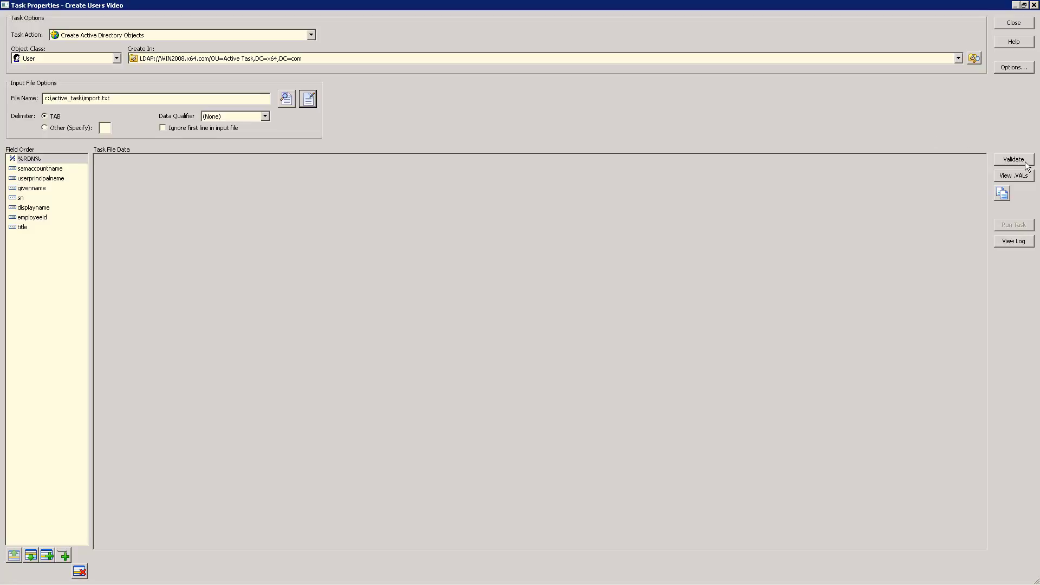
Validate, read the missing-password error on a row, and enable 'Ignore first line in input file'
left_click(1012, 159)
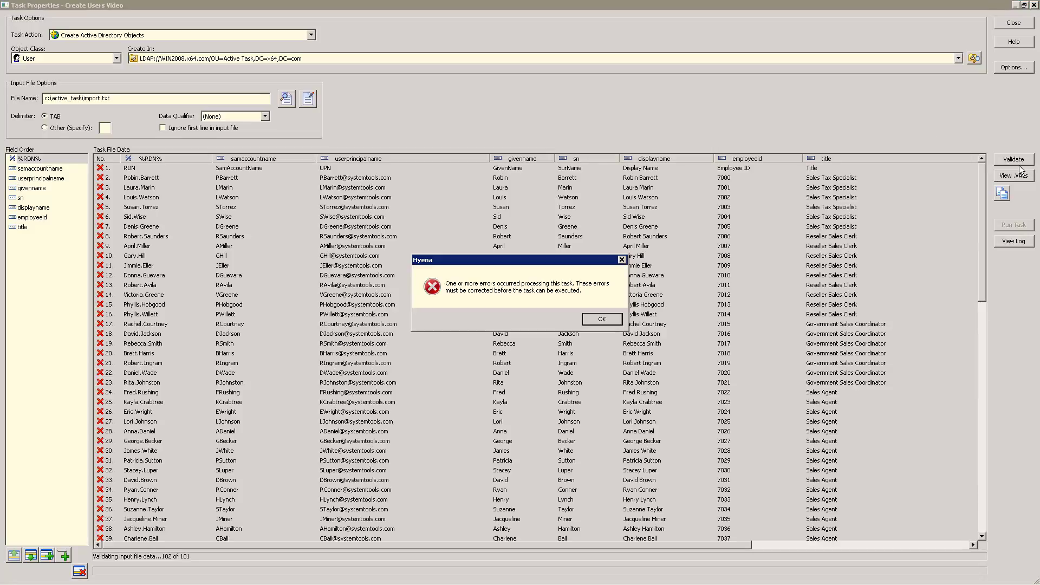
mouse_move(583, 263)
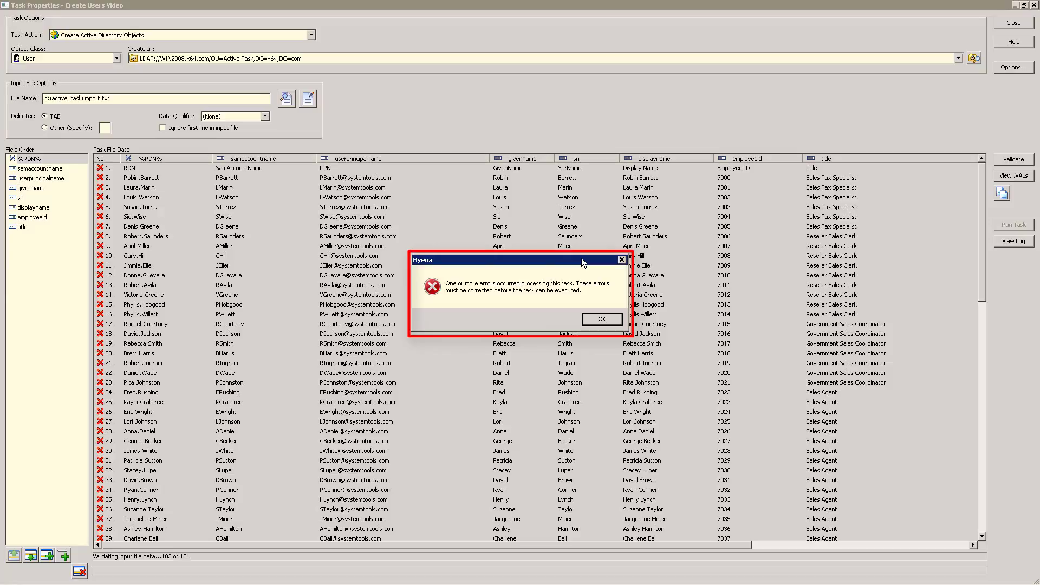
left_click(599, 319)
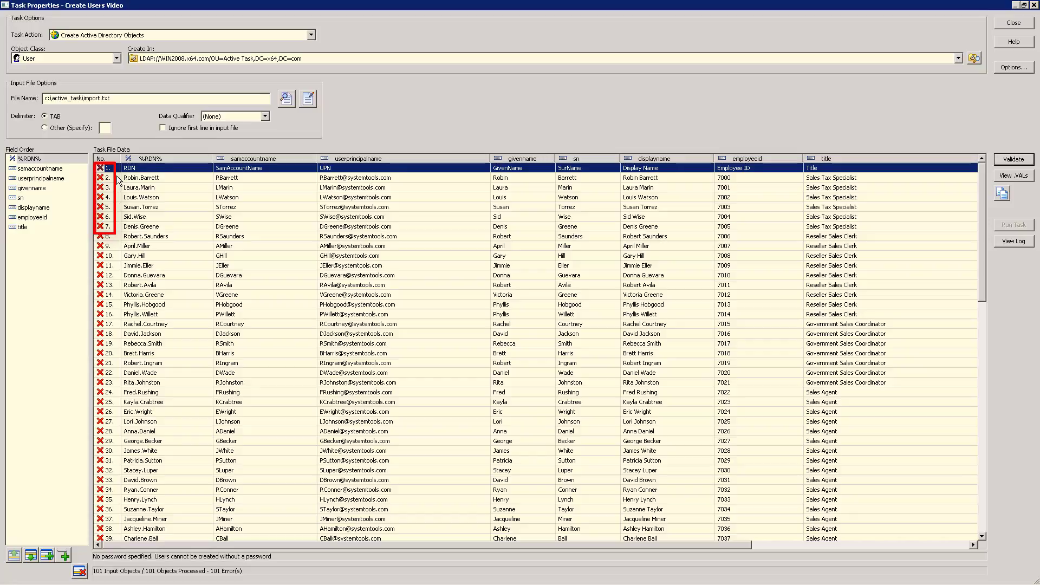
left_click(139, 177)
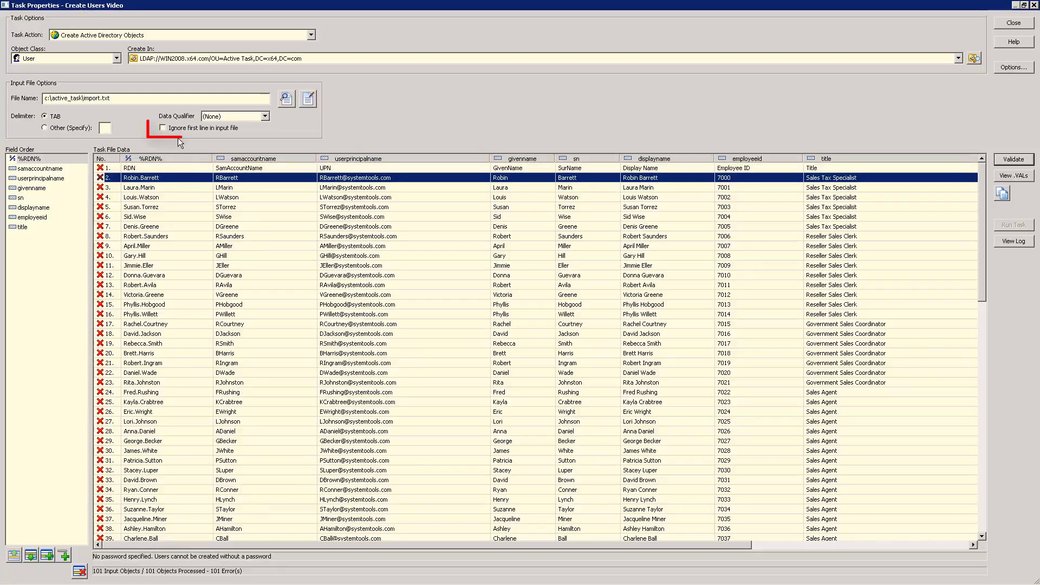
left_click(163, 128)
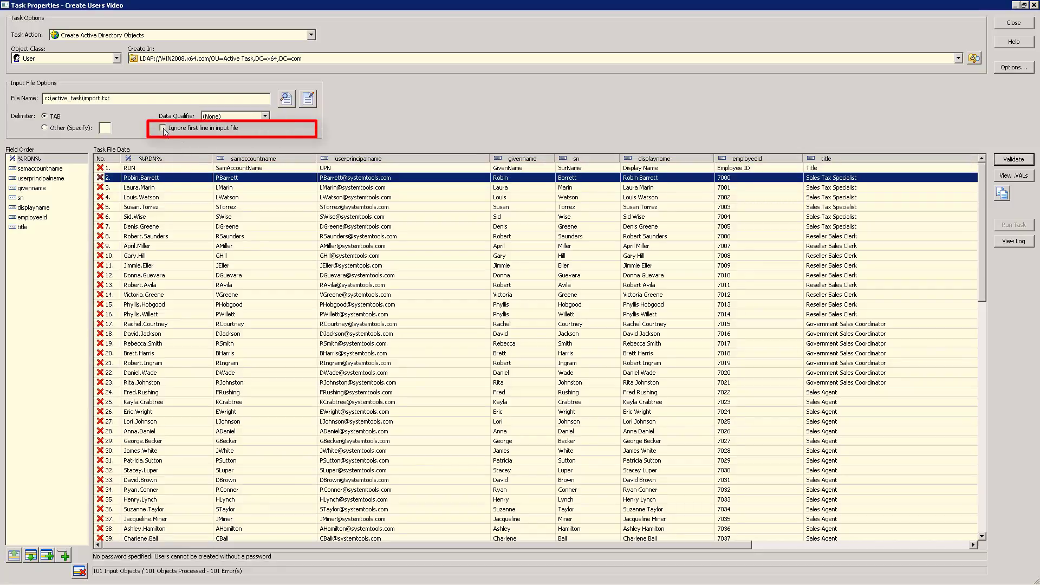
left_click(162, 128)
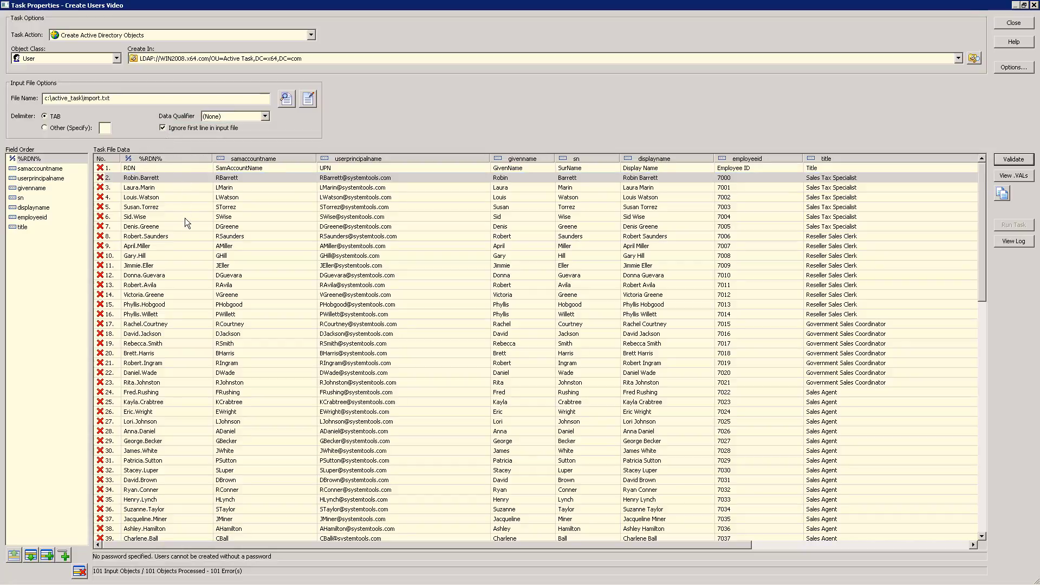
mouse_move(237, 460)
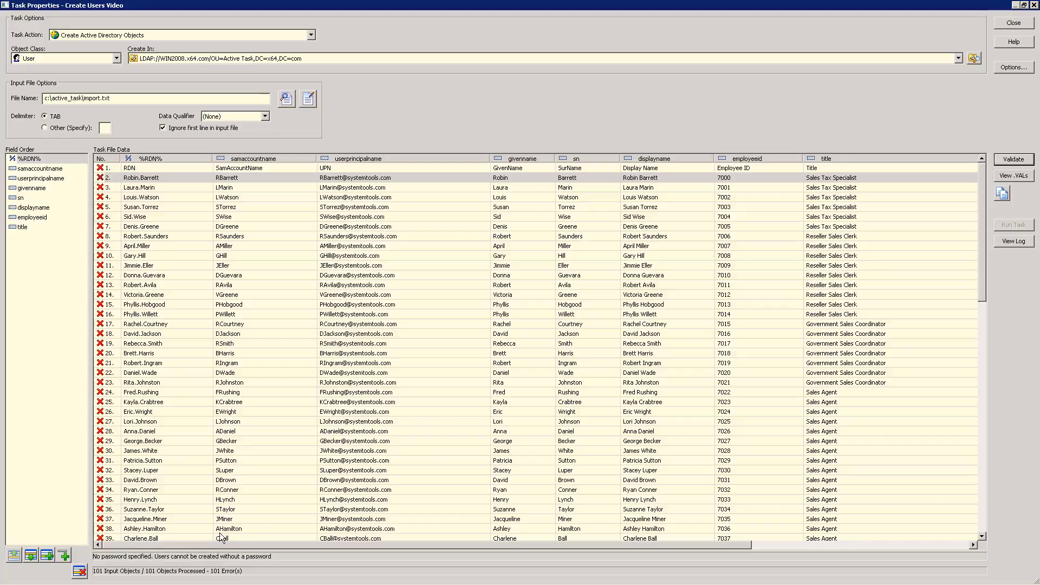
mouse_move(46, 554)
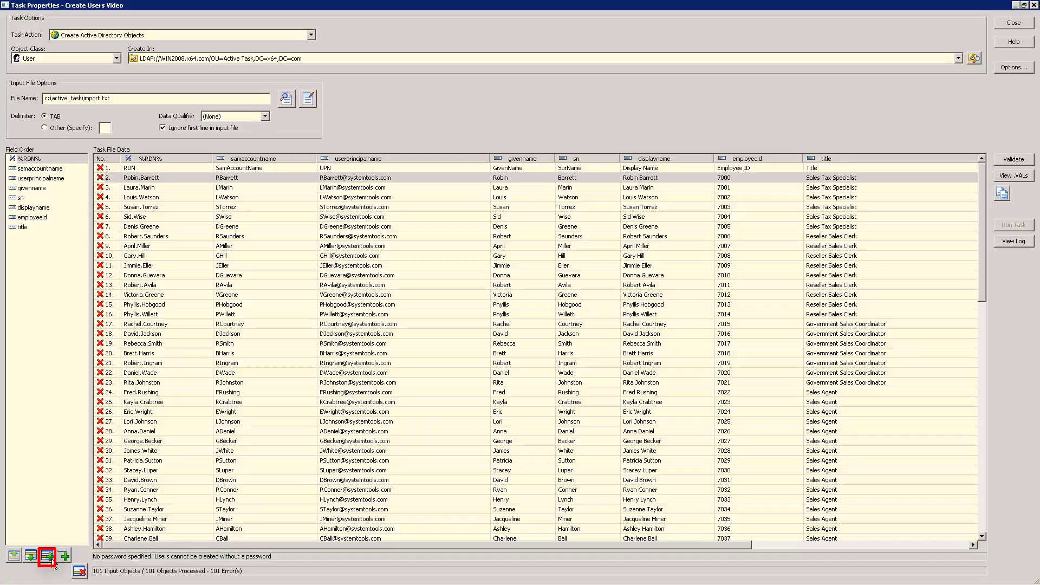
left_click(50, 556)
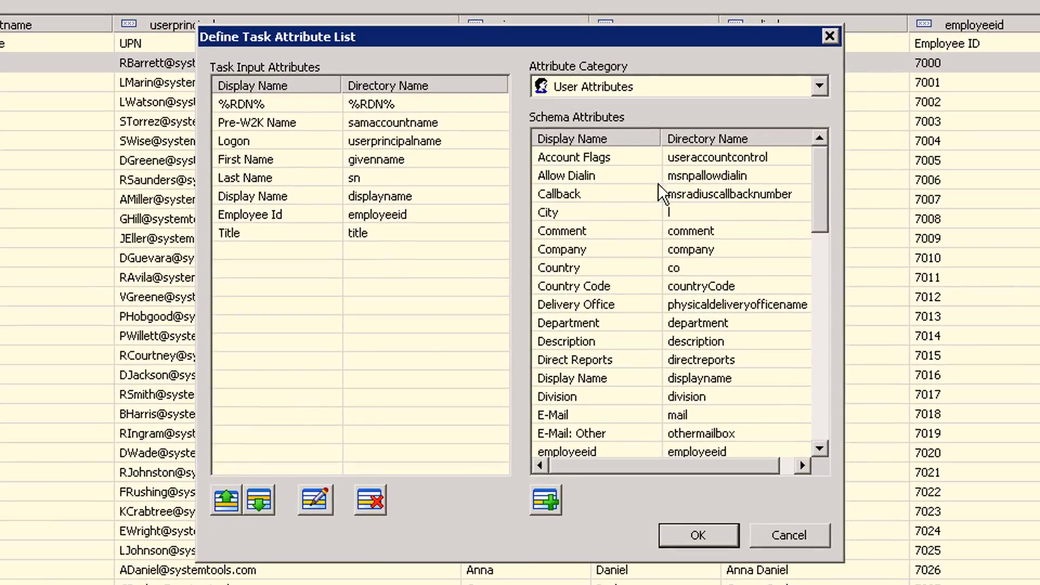
left_click(819, 86)
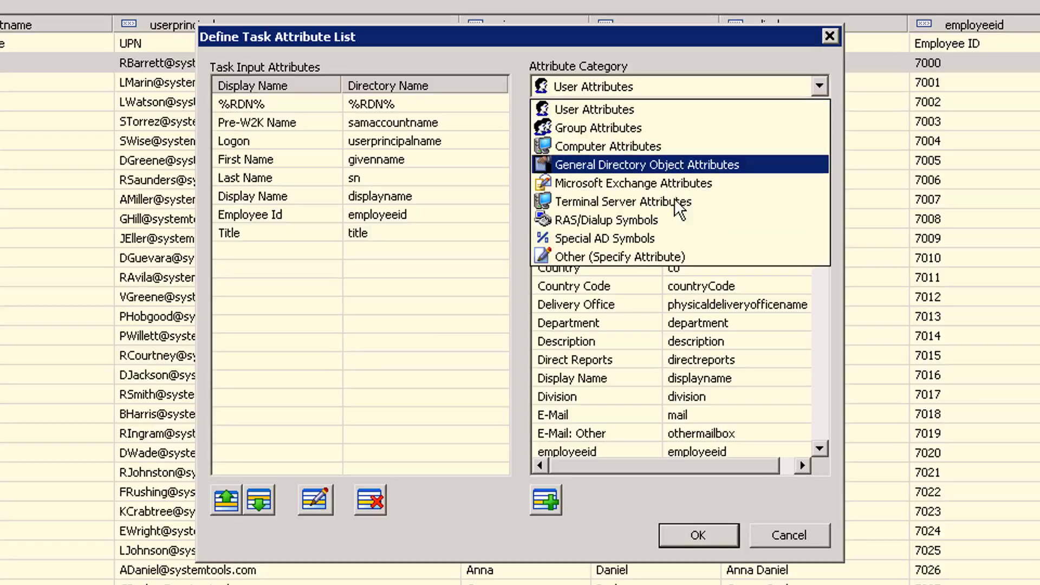
left_click(604, 239)
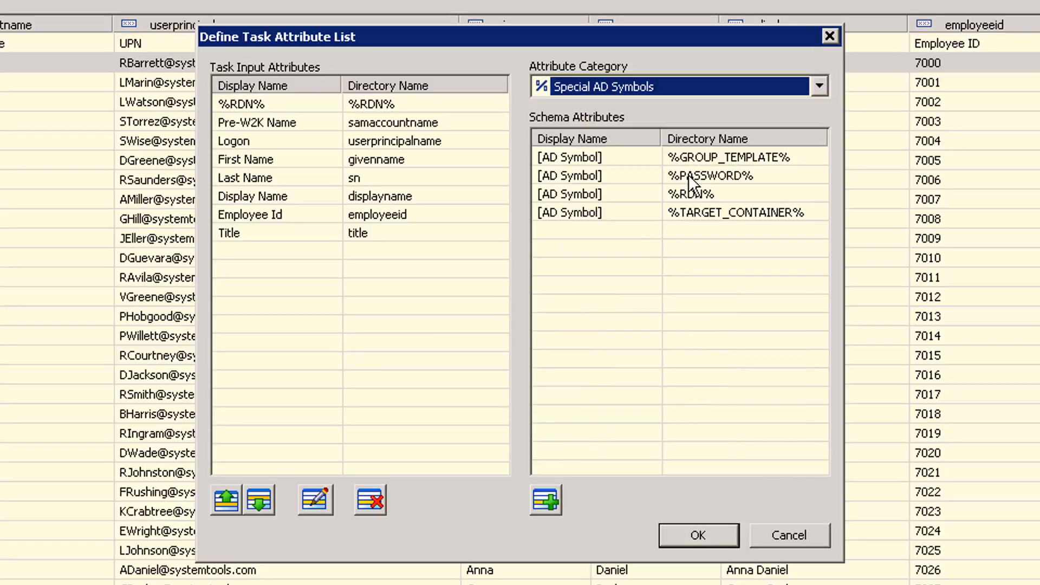
left_click(710, 175)
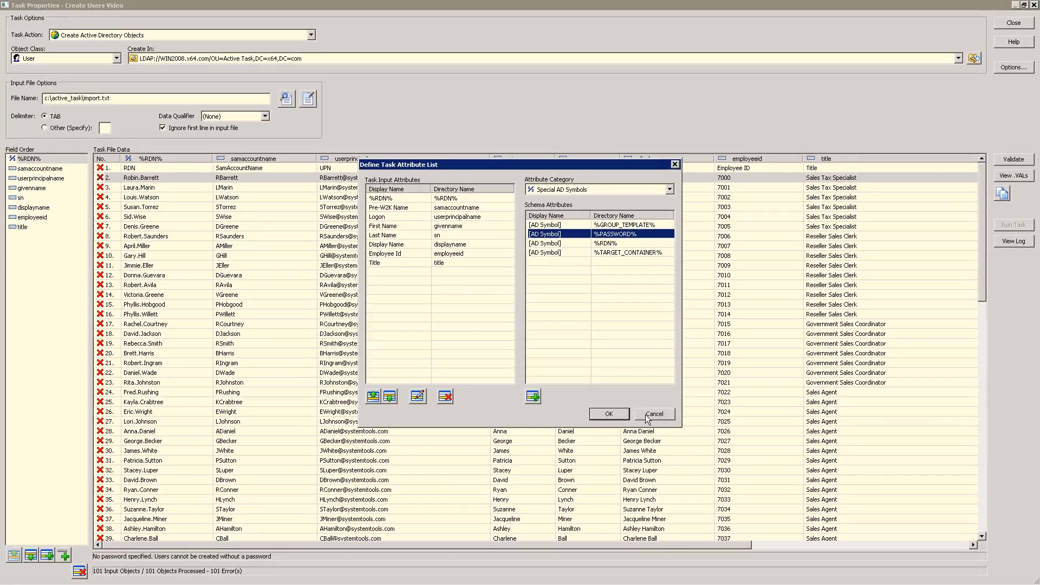
left_click(654, 414)
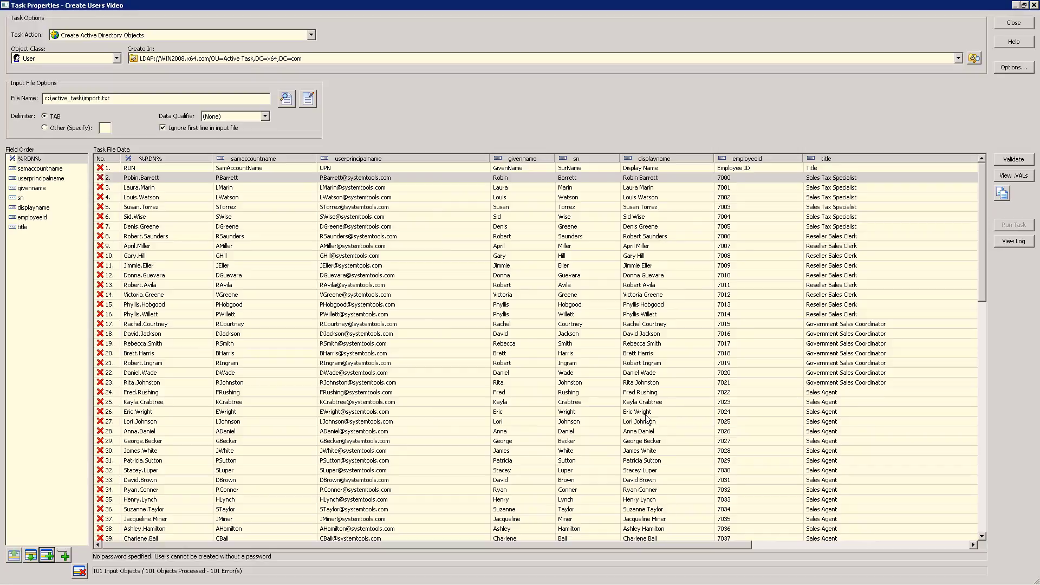
mouse_move(618, 407)
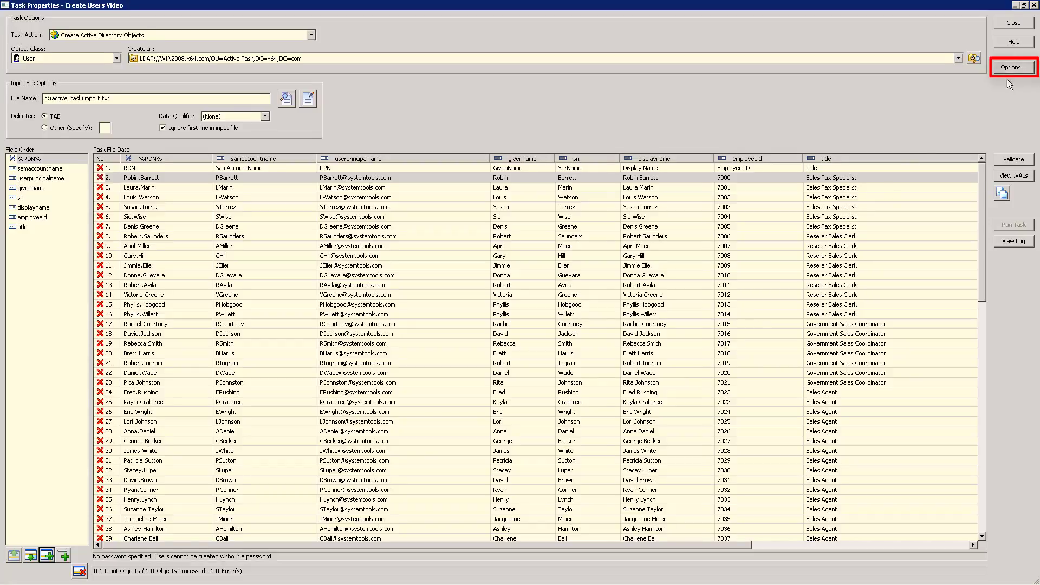
left_click(1011, 68)
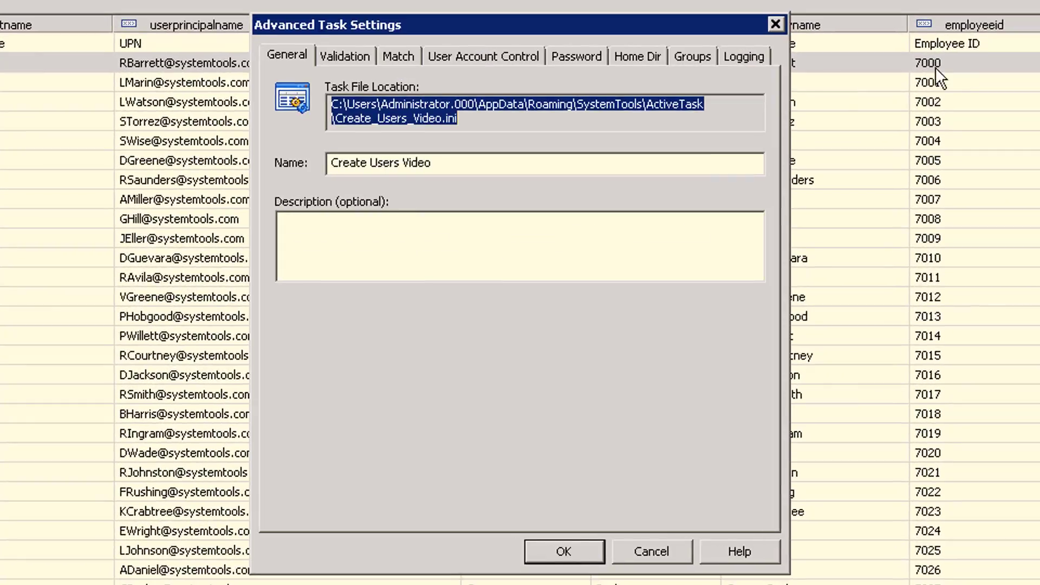
left_click(576, 56)
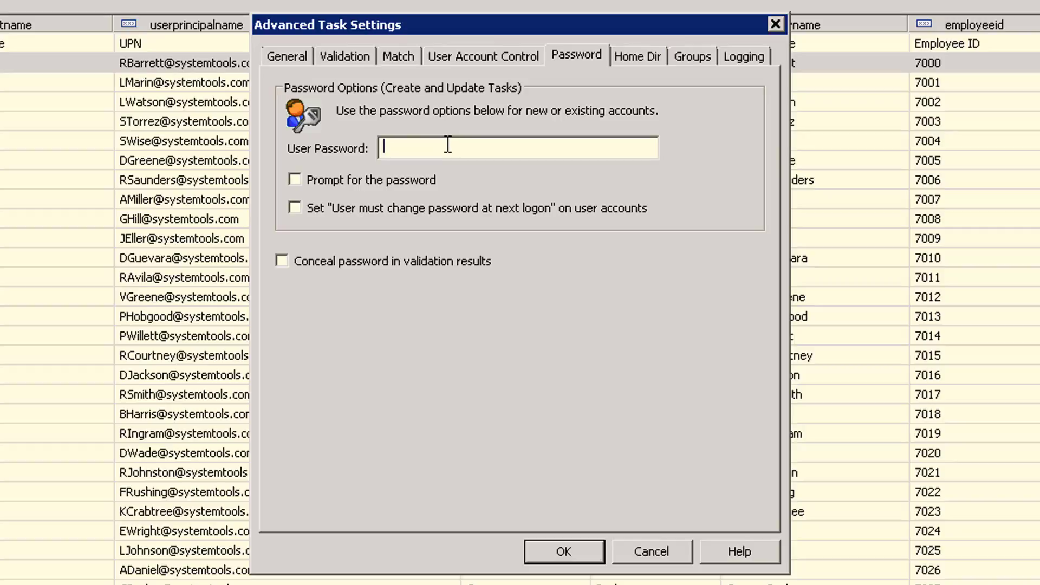
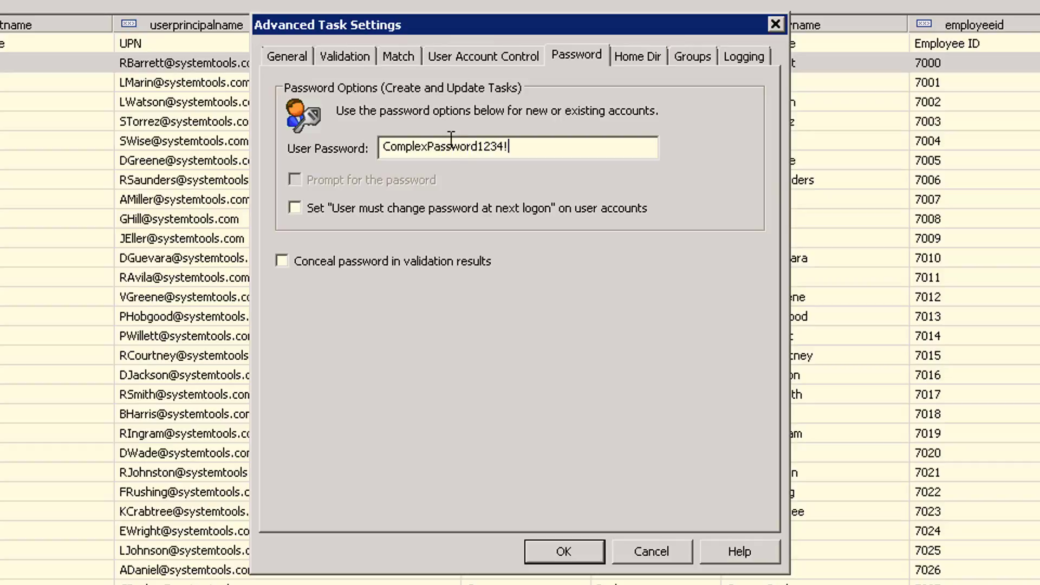
left_click(563, 552)
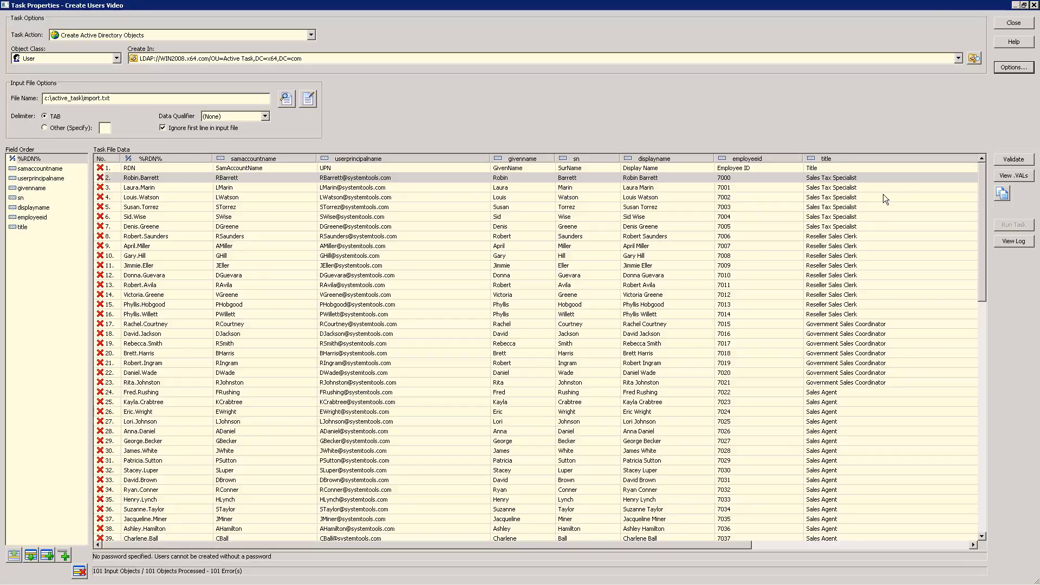
Revalidate the task, confirming 100 objects processed with no errors
left_click(1012, 160)
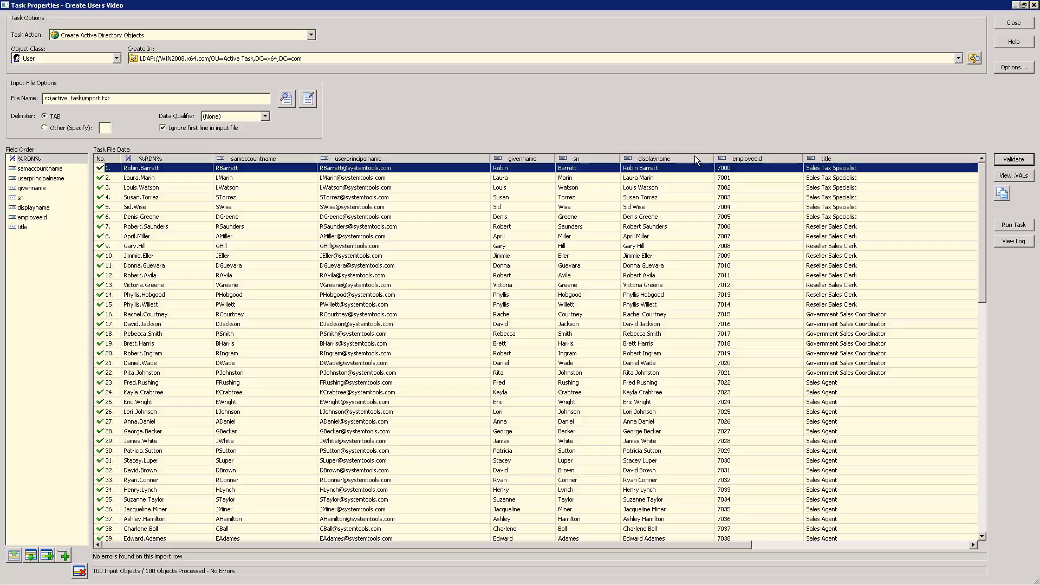
mouse_move(320, 109)
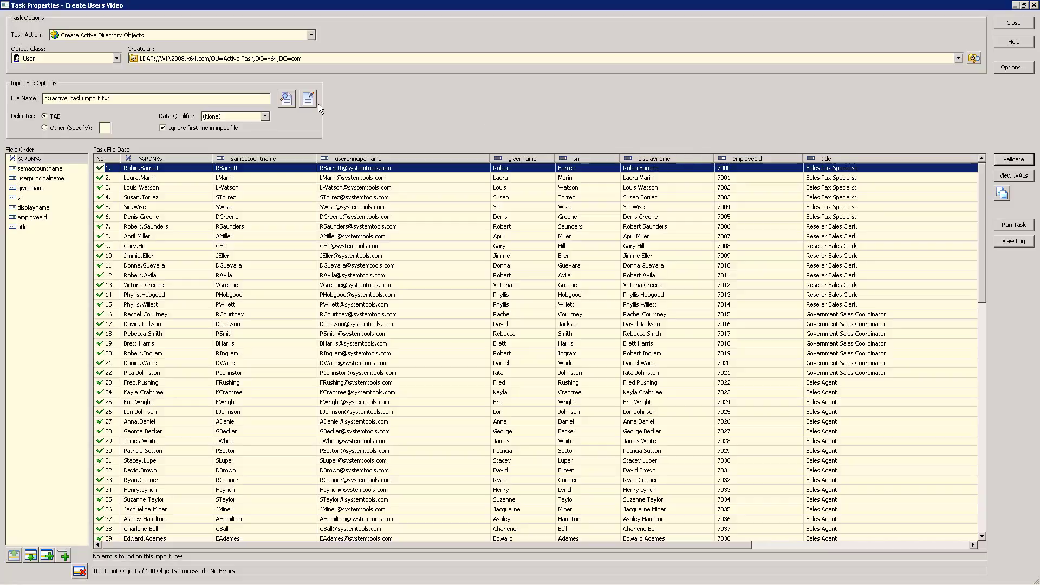
left_click(307, 98)
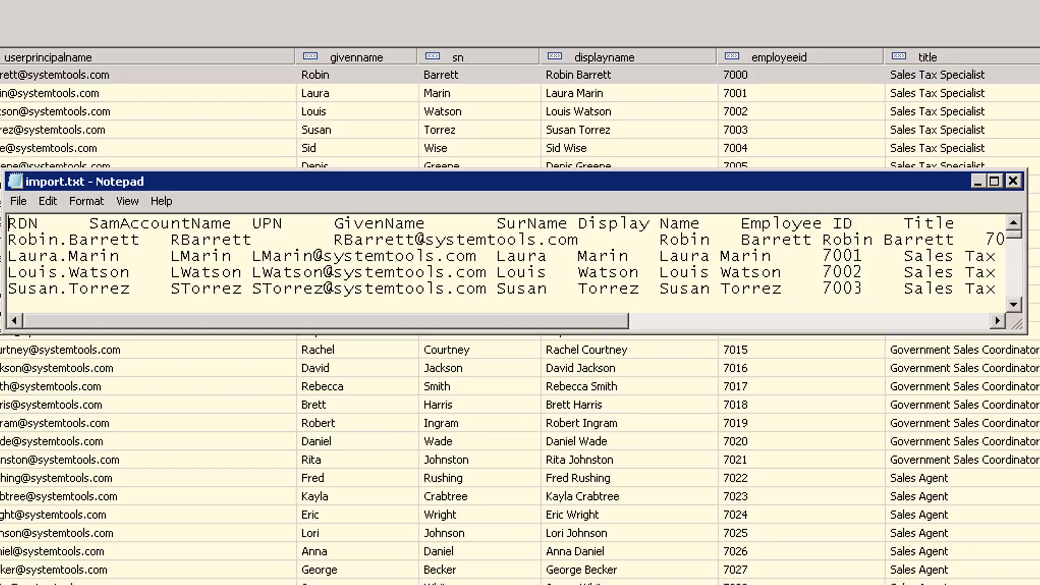
mouse_move(98, 341)
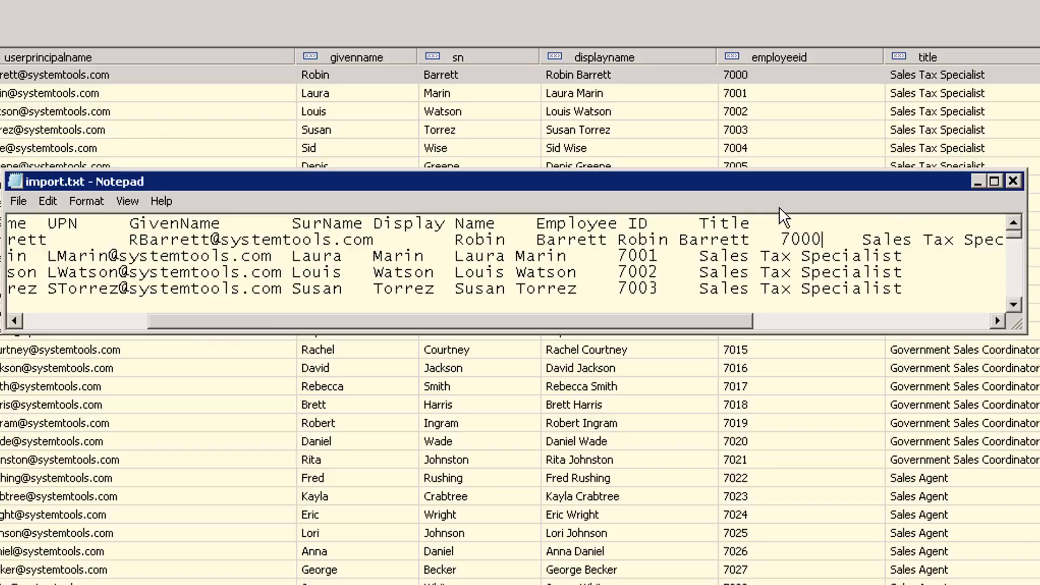
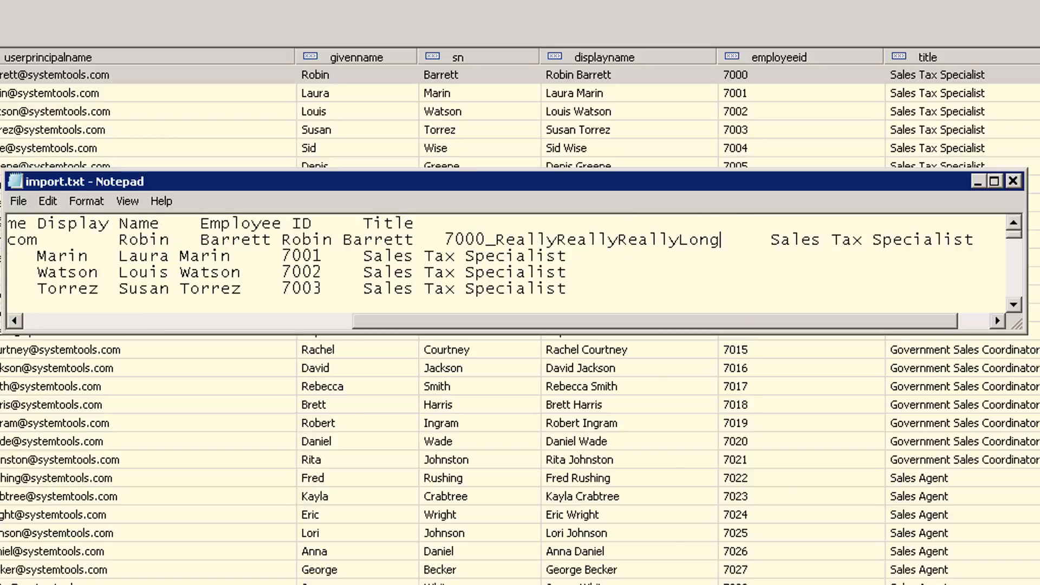
mouse_move(692, 217)
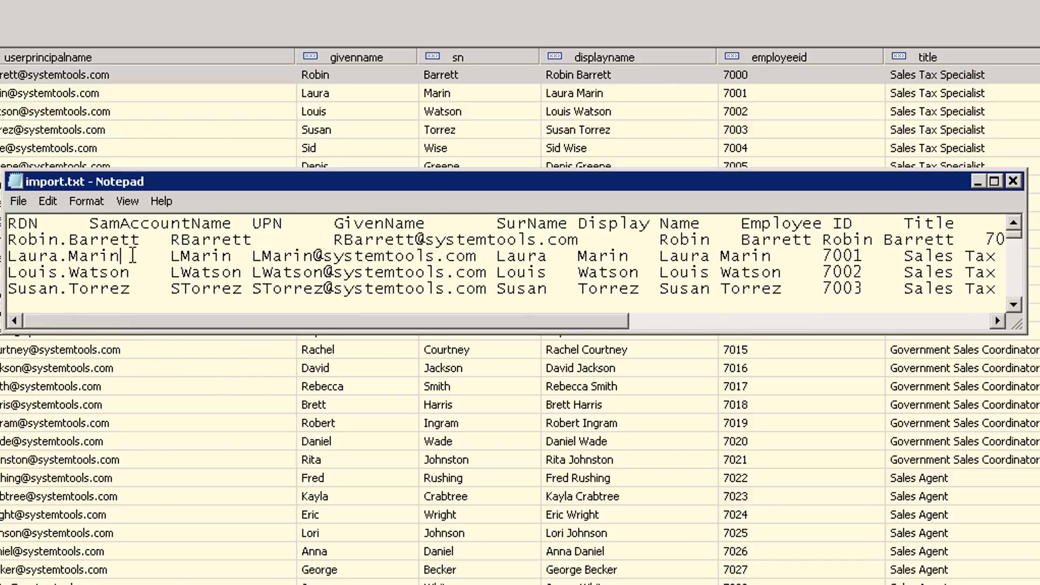
type("\"")
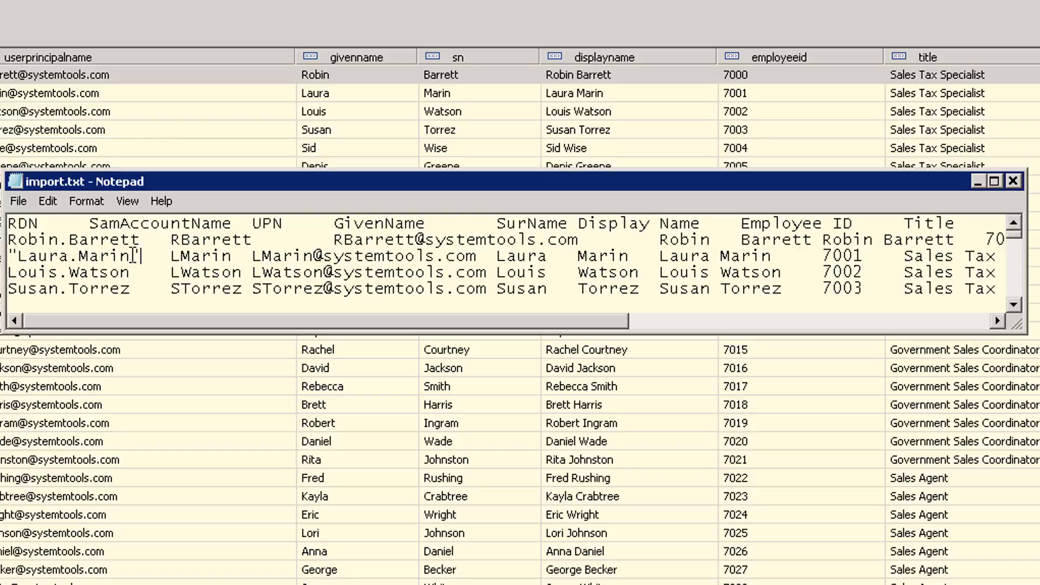
left_click(123, 273)
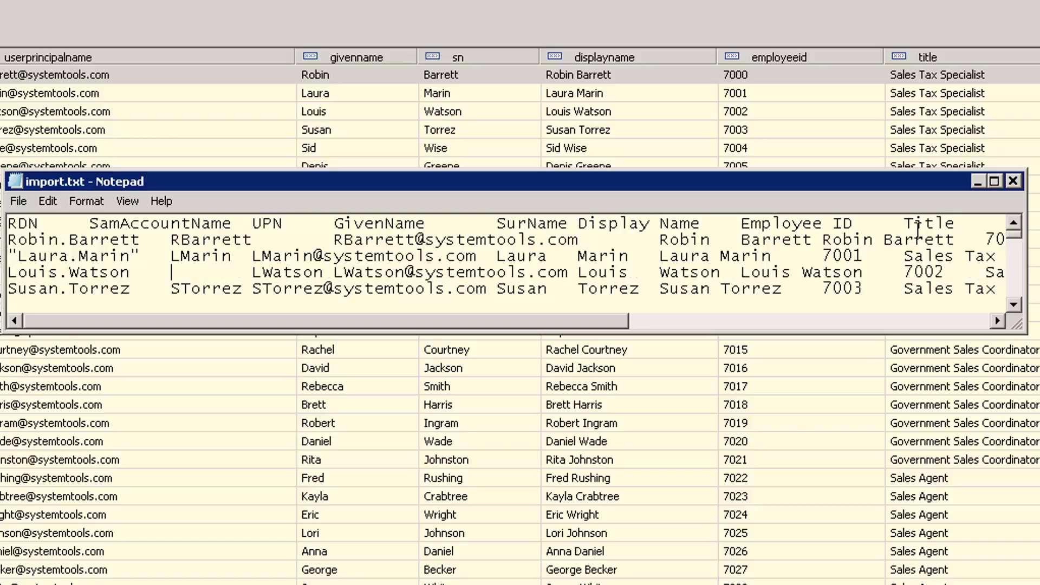
left_click(1012, 180)
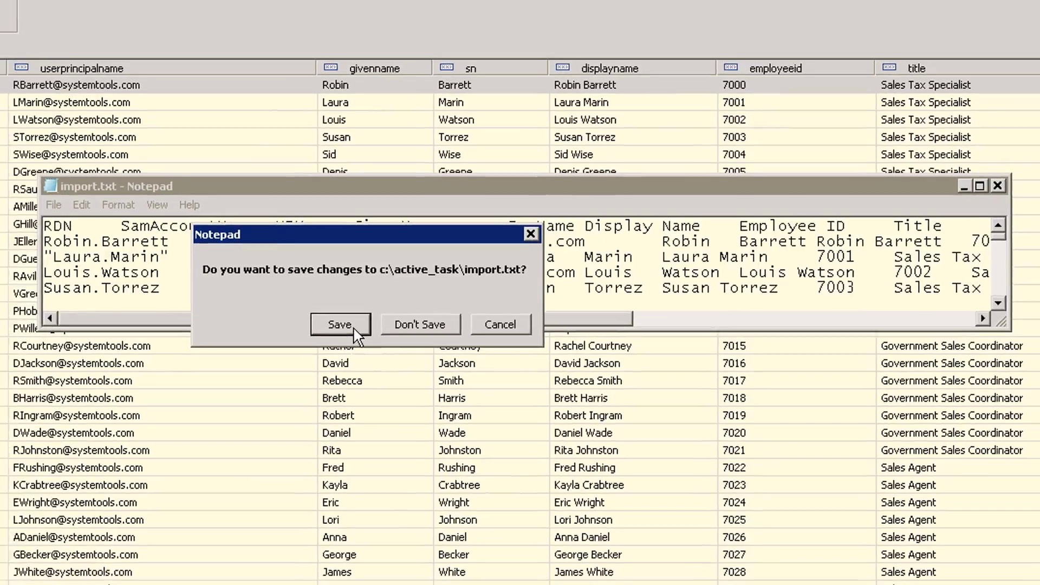
left_click(419, 324)
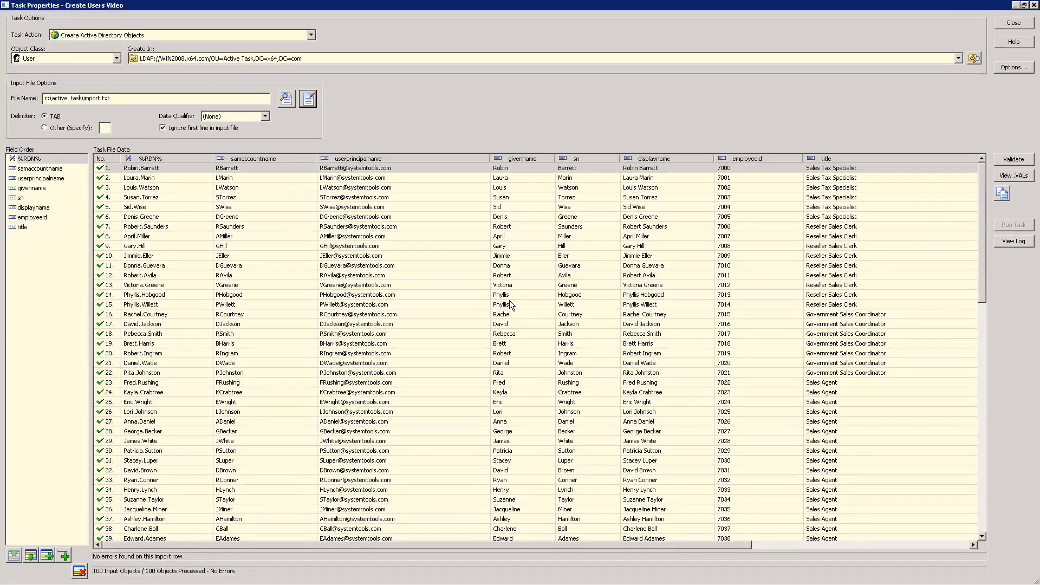
mouse_move(561, 322)
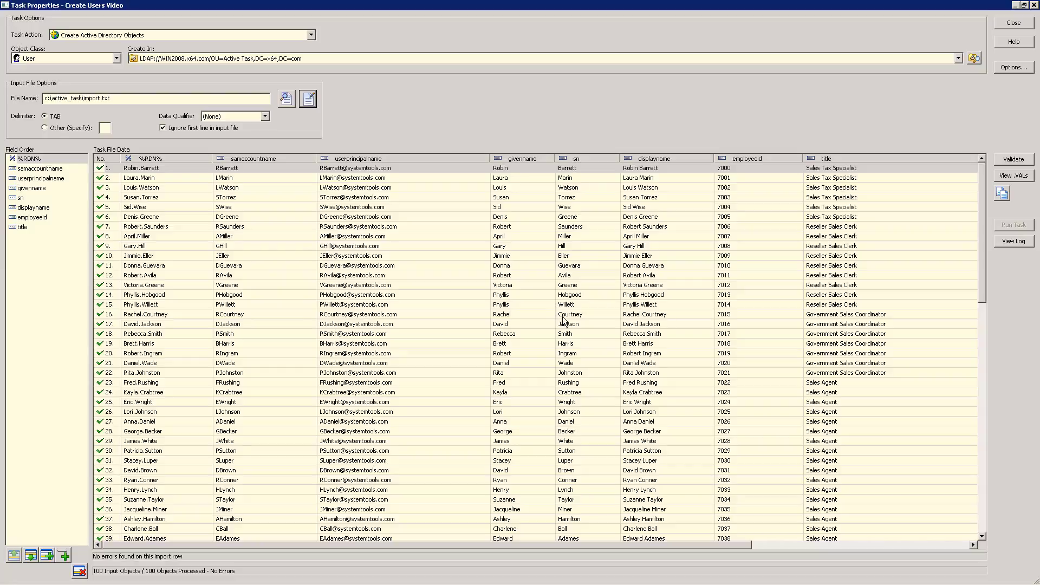
mouse_move(943, 196)
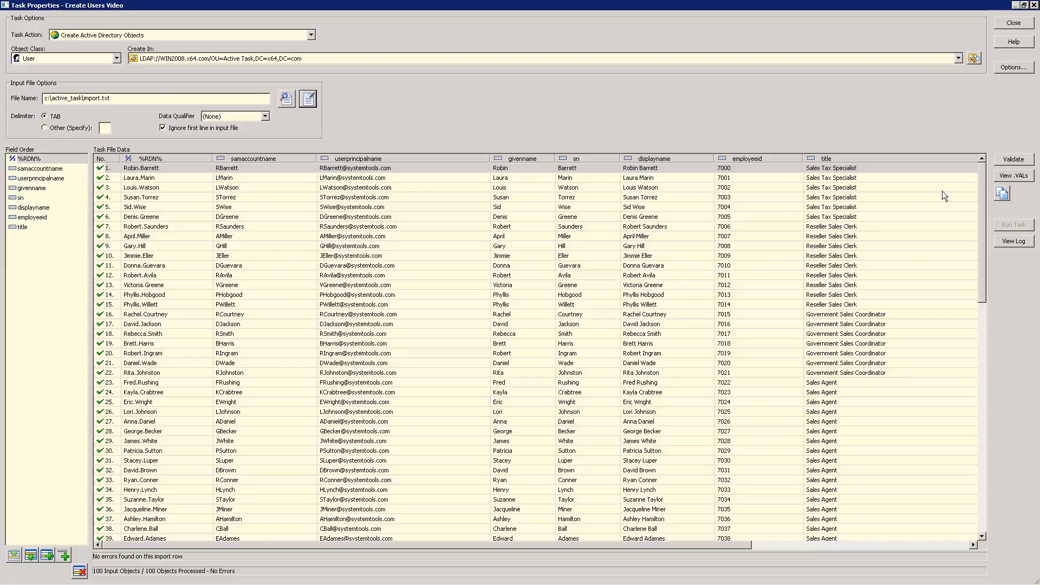
left_click(1012, 159)
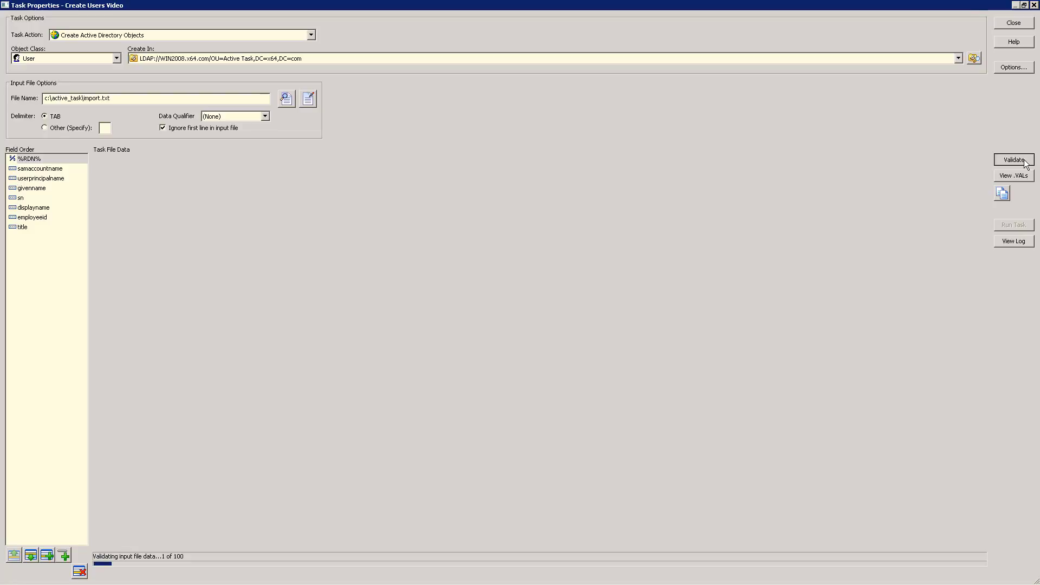
left_click(1012, 159)
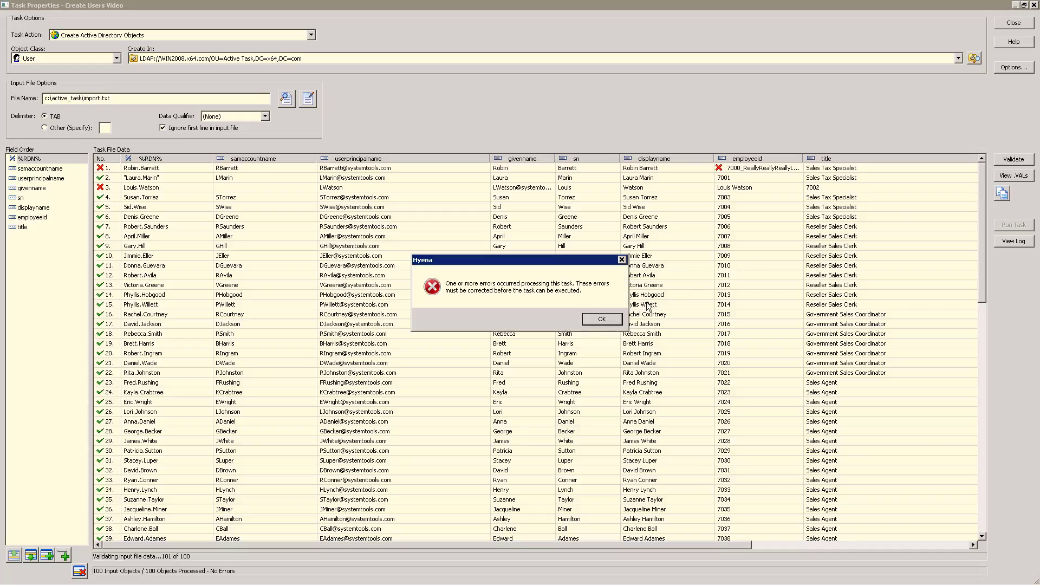
left_click(600, 319)
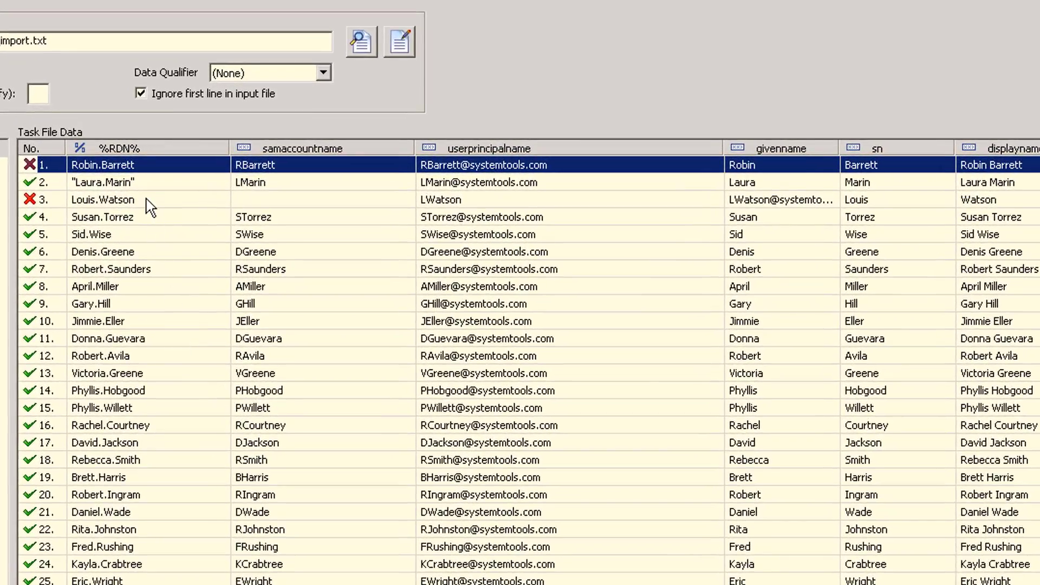
left_click(103, 198)
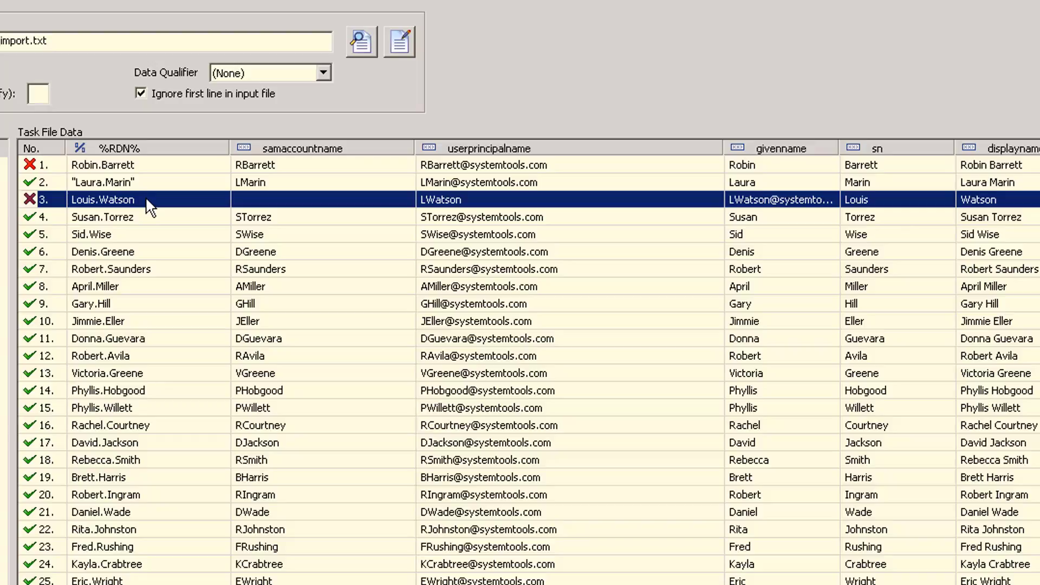
mouse_move(261, 205)
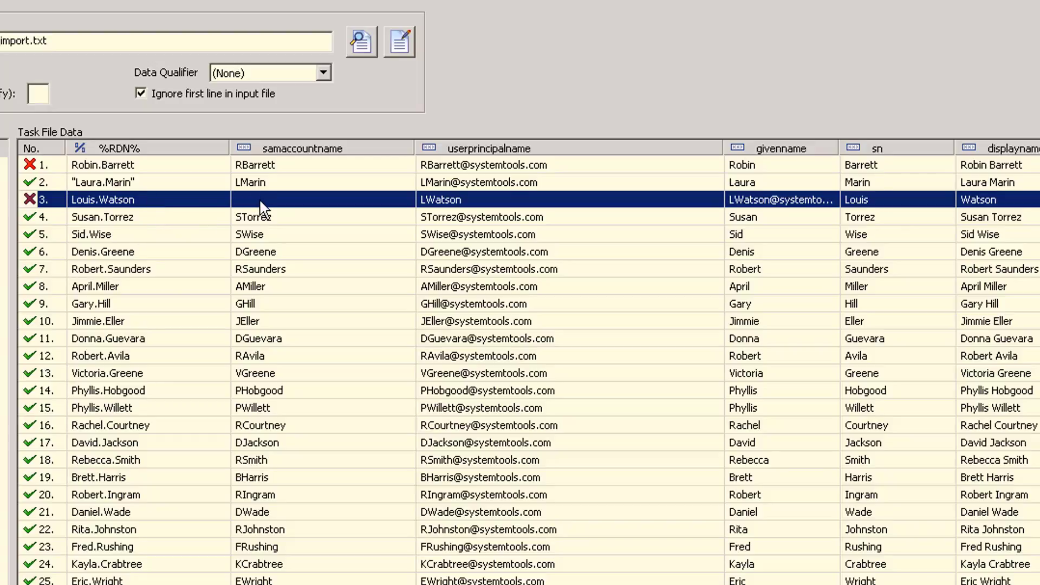
mouse_move(483, 204)
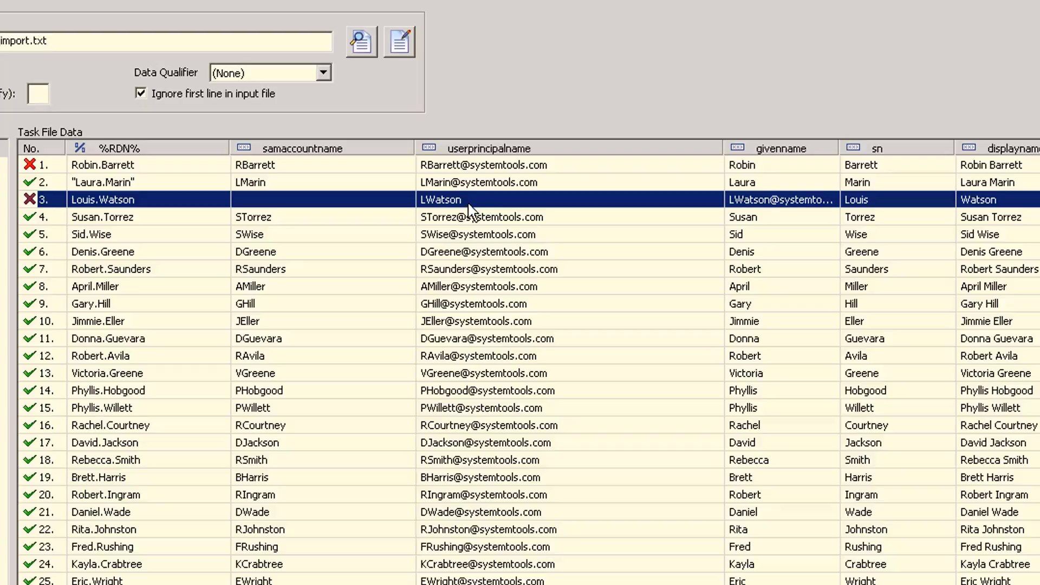
mouse_move(157, 188)
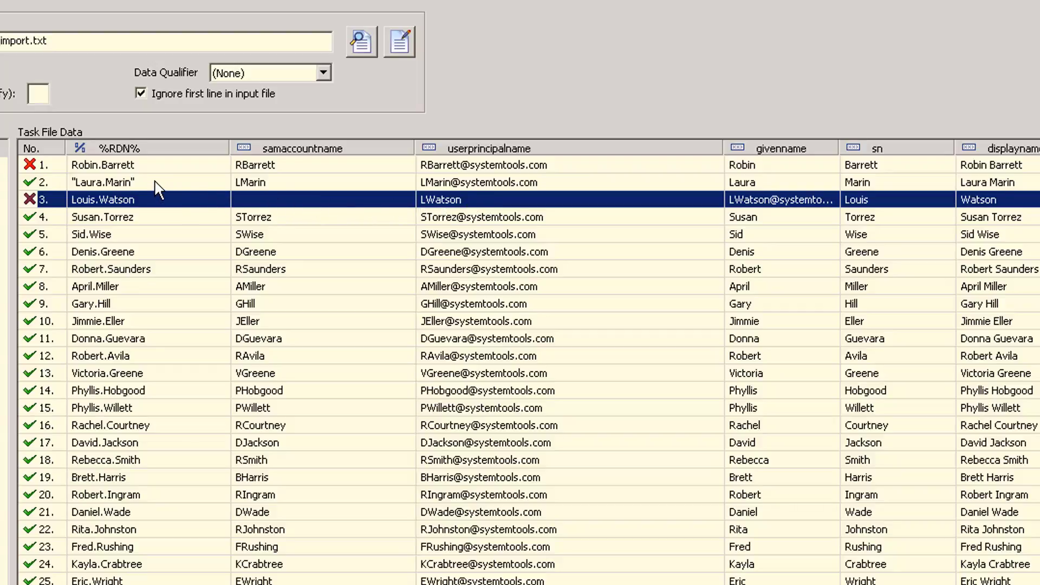
left_click(103, 182)
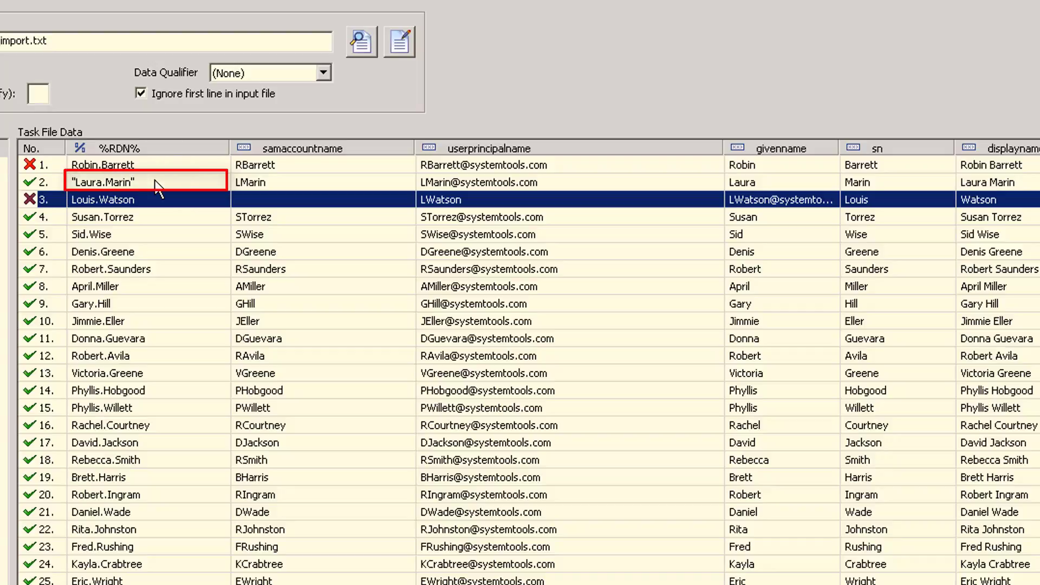
left_click(103, 182)
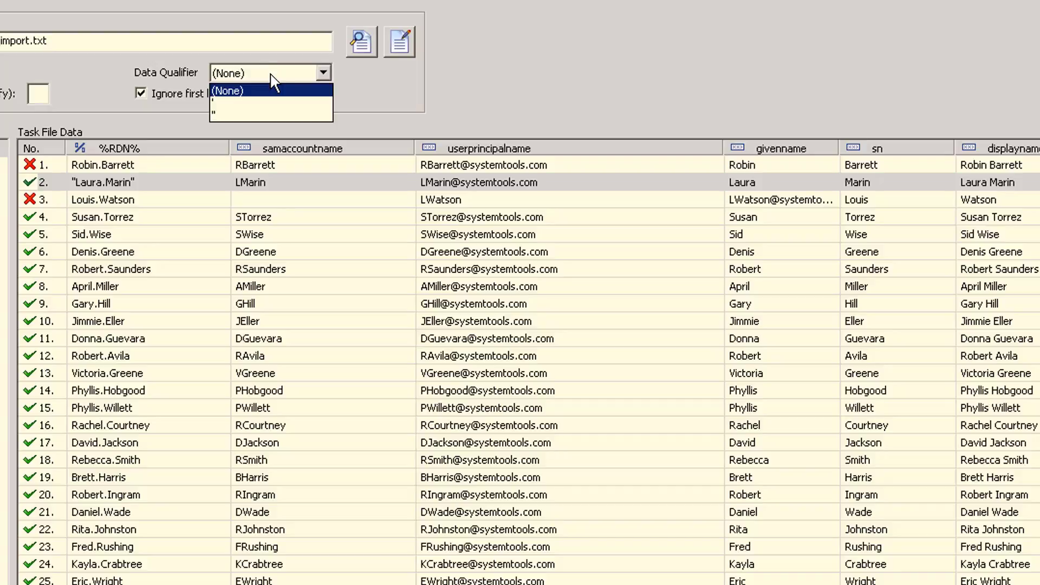
Set the Data Qualifier to double quotes, close the import file, and start validating
left_click(219, 113)
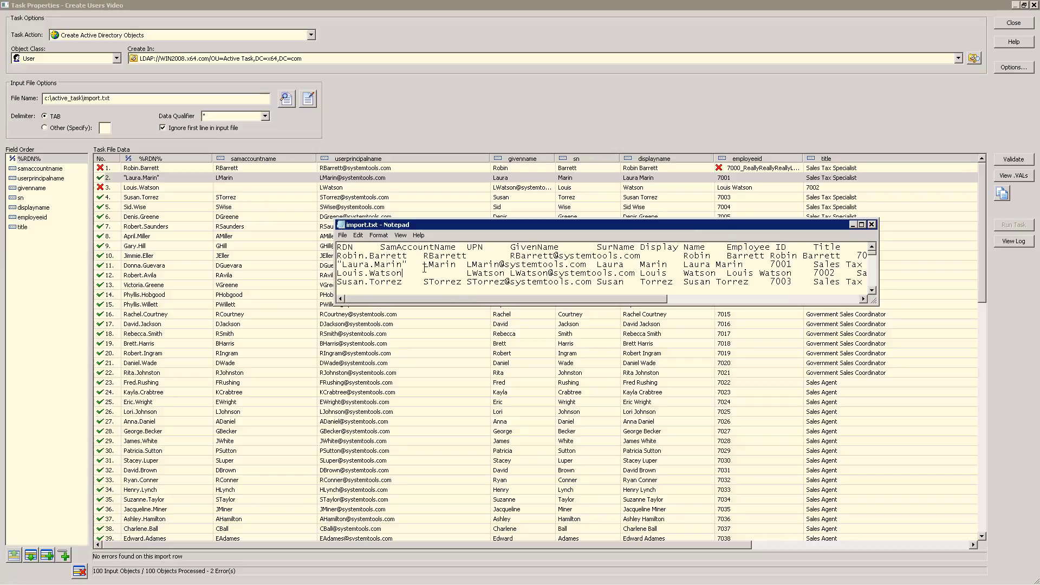
left_click(871, 224)
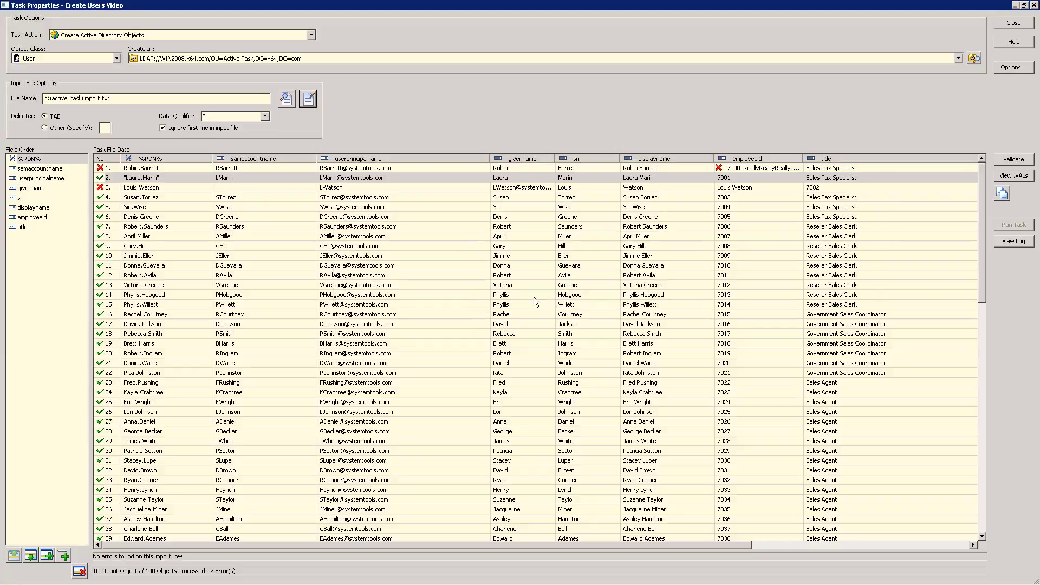
left_click(1013, 160)
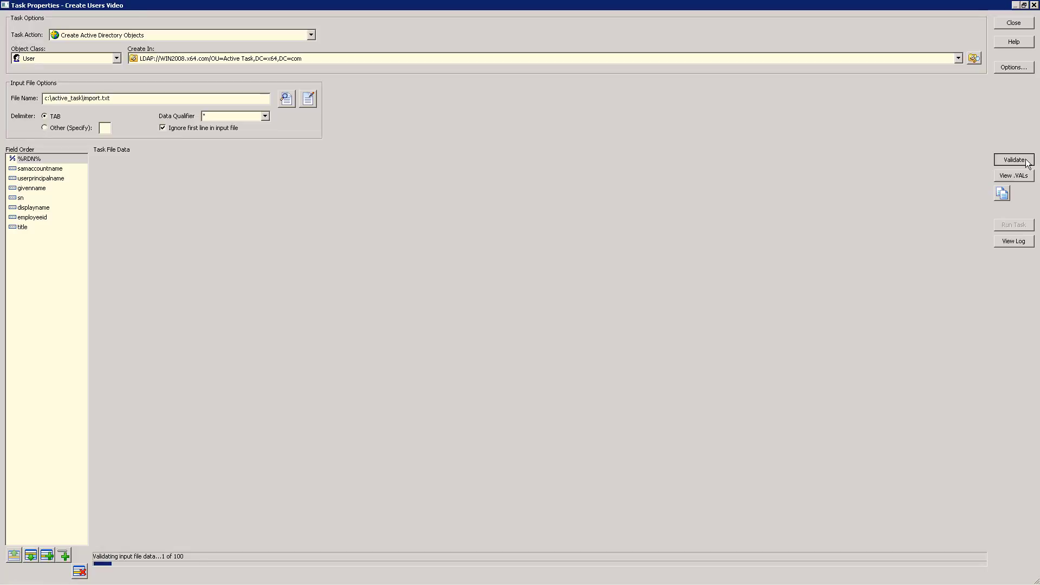
Validate until all 100 rows pass with no errors, then run the task
left_click(1012, 160)
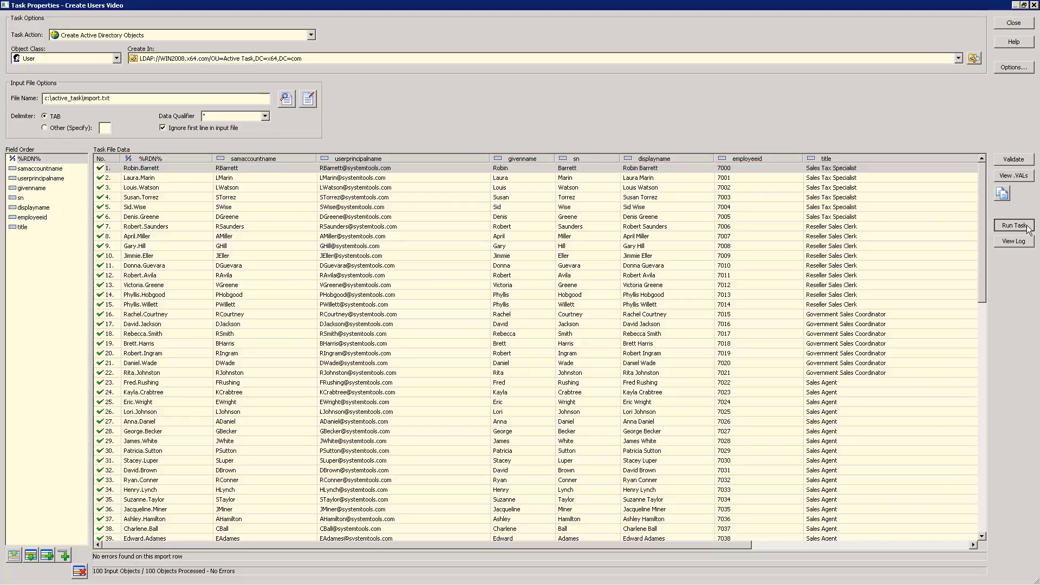
left_click(1013, 225)
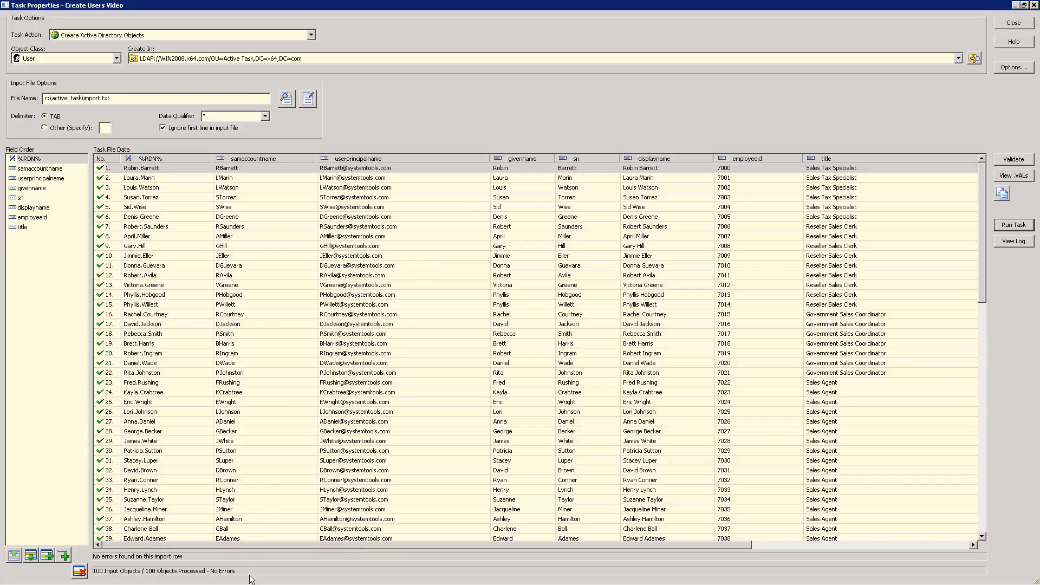
mouse_move(847, 236)
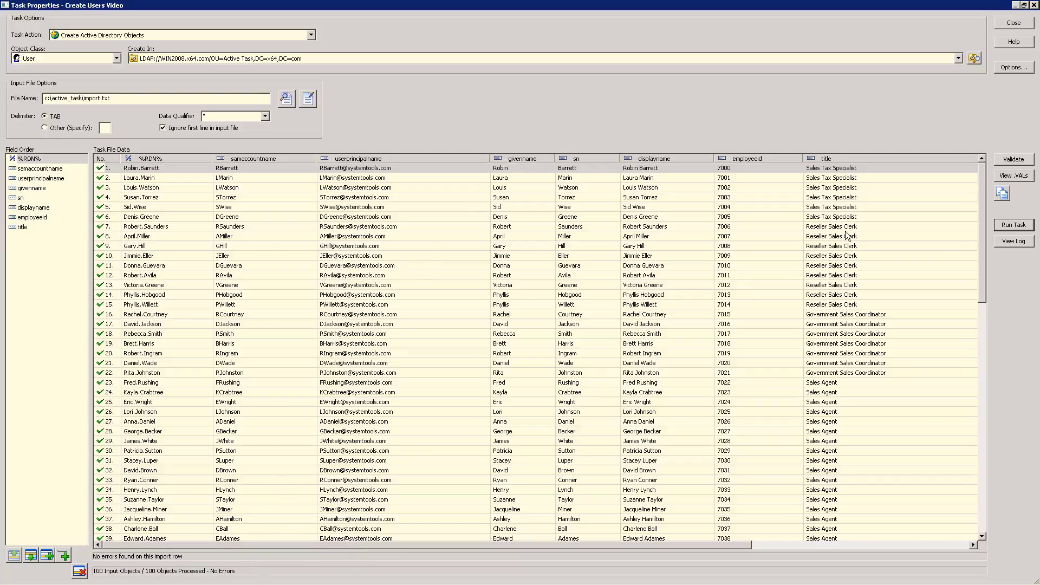
Close Task Properties and the Active Task List, then select the Active Task OU
left_click(1012, 22)
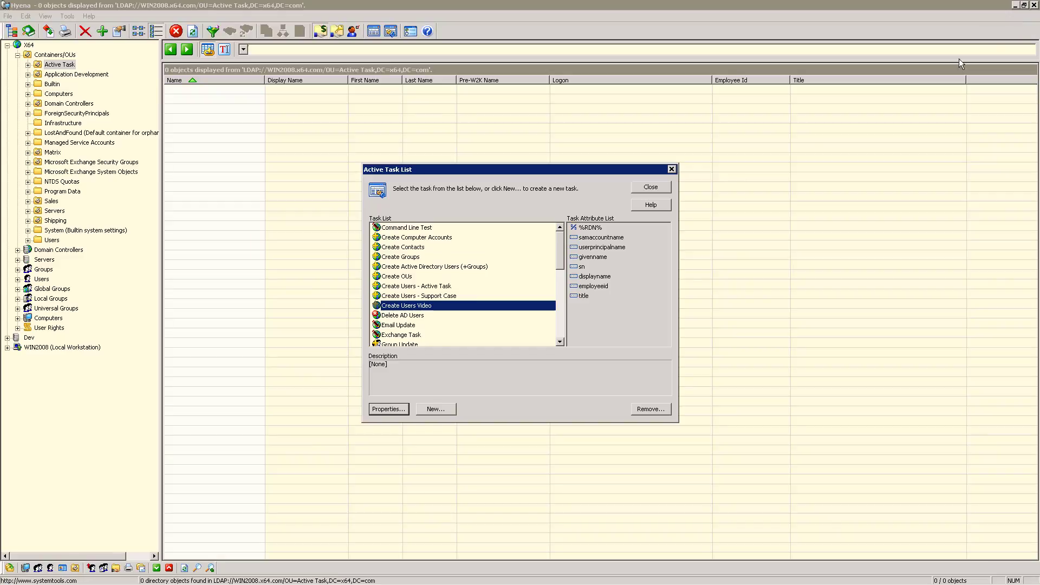
left_click(649, 186)
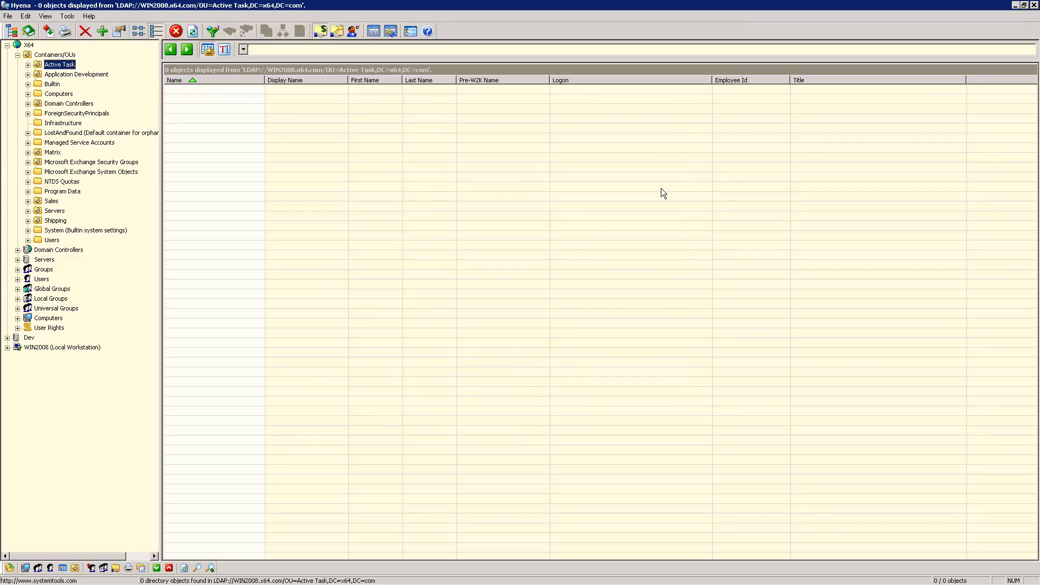
mouse_move(136, 101)
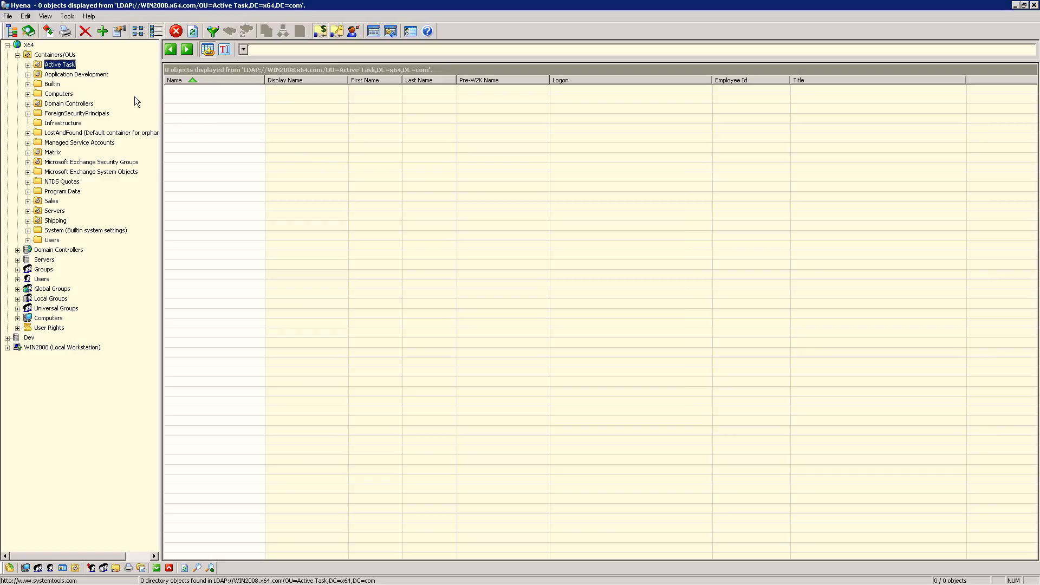
left_click(60, 65)
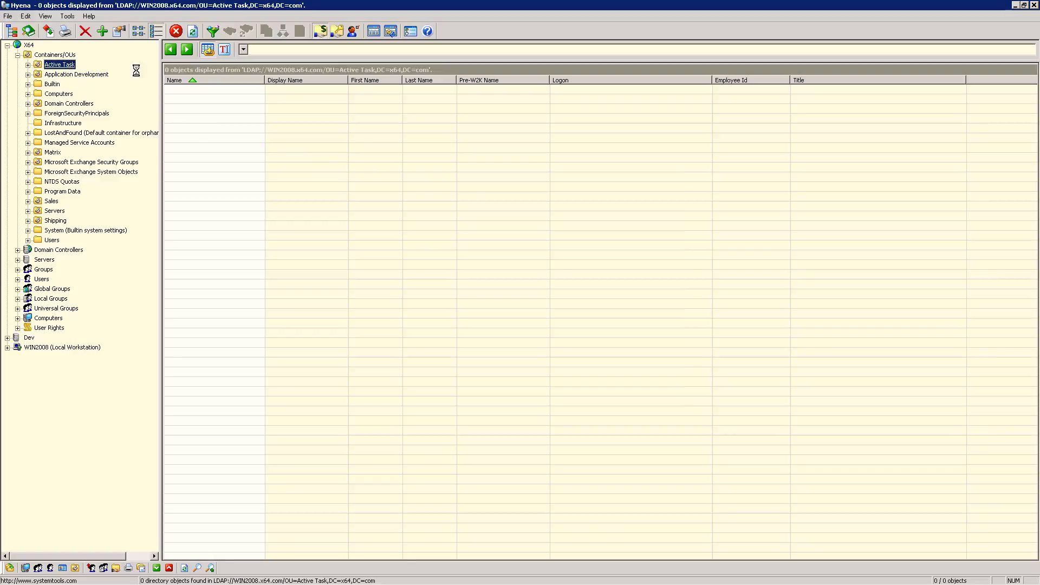